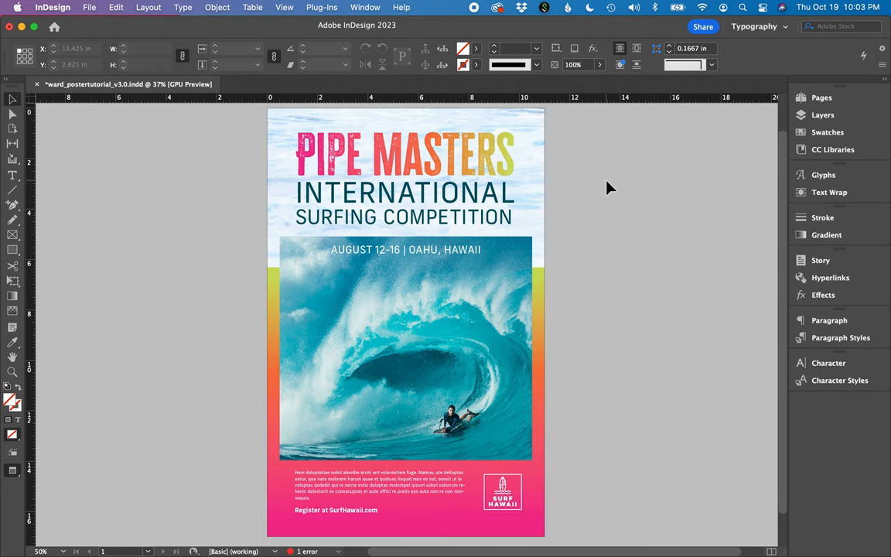
{"action": "mouse_move", "coordinate": [596, 184]}
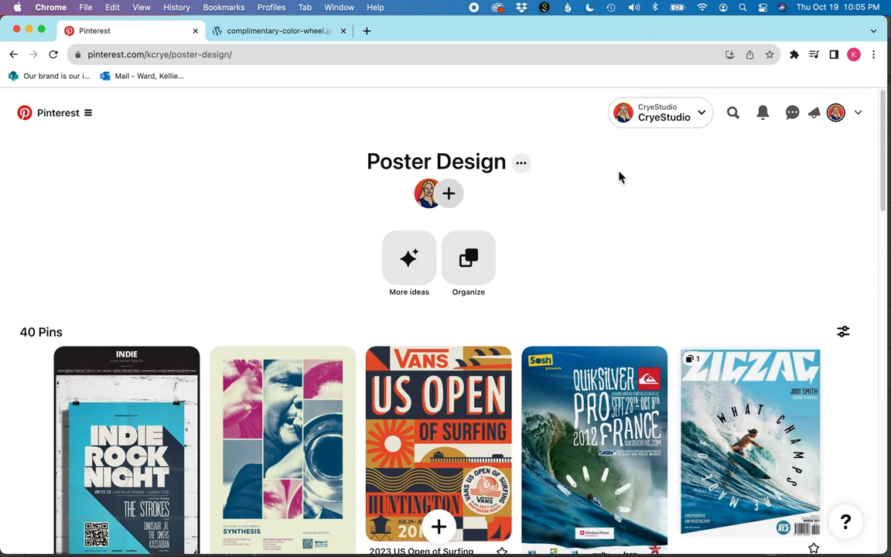
{"action": "mouse_move", "coordinate": [622, 263]}
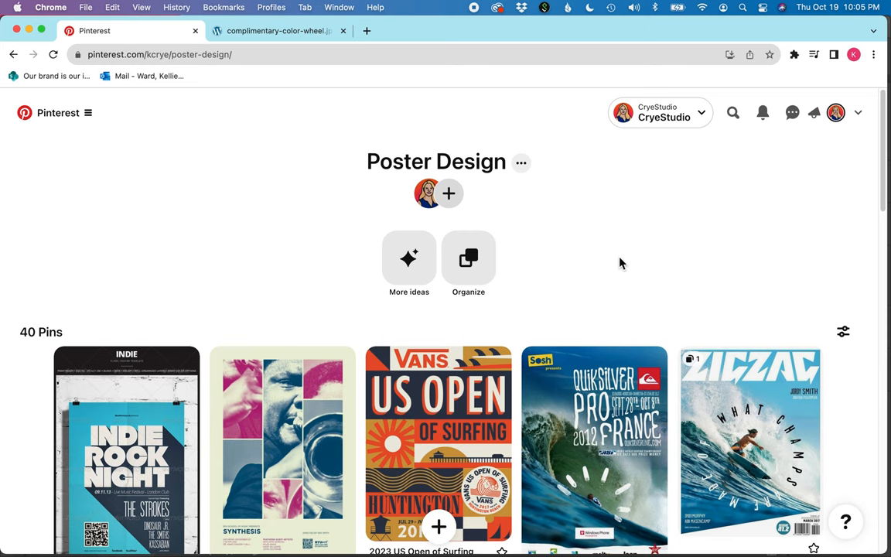
- Scroll the Poster Design board and open the Life's a Beach surf poster pin
{"action": "scroll", "scroll_direction": "down", "scroll_amount": 3}
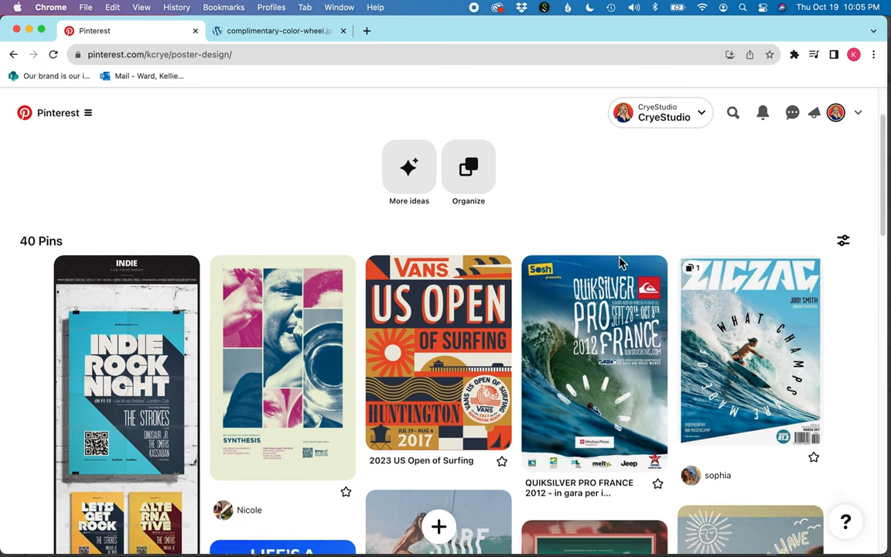
{"action": "scroll", "scroll_direction": "down", "scroll_amount": 3}
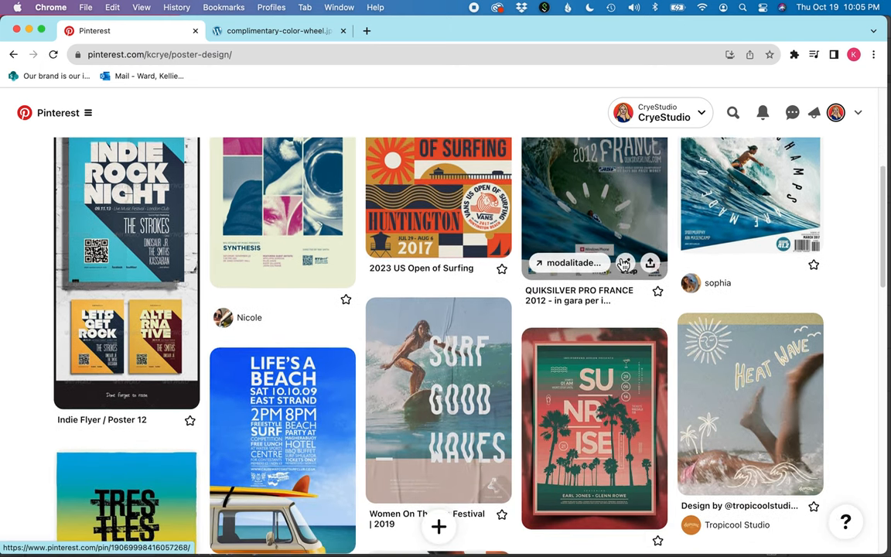
{"action": "scroll", "scroll_direction": "down", "scroll_amount": 3}
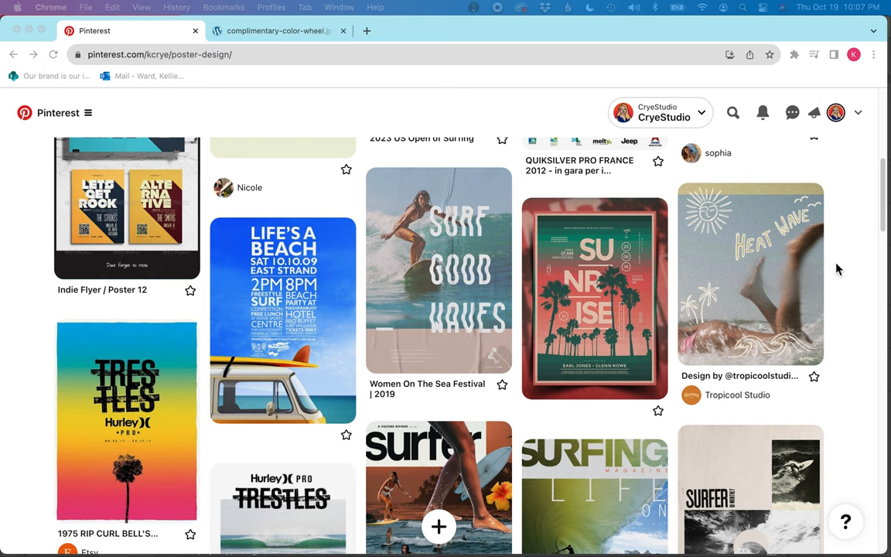
{"action": "left_click", "coordinate": [282, 319]}
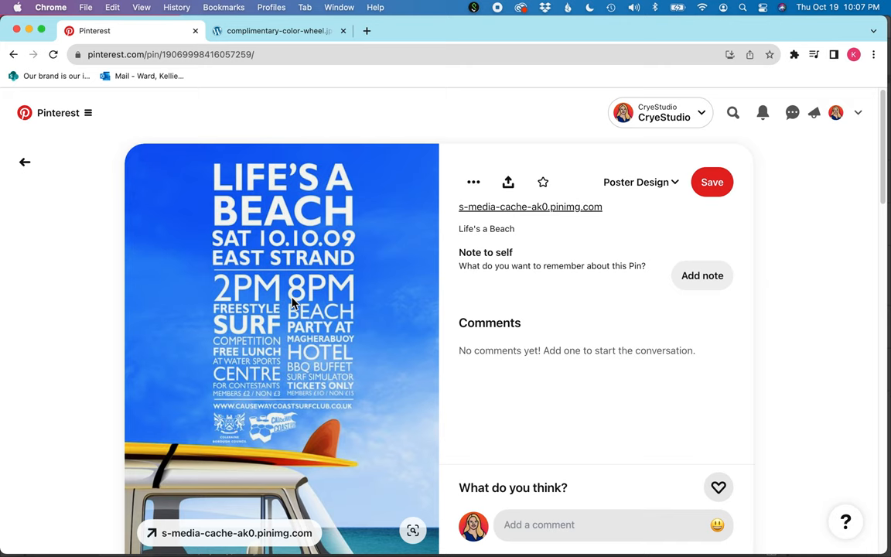
{"action": "mouse_move", "coordinate": [263, 284]}
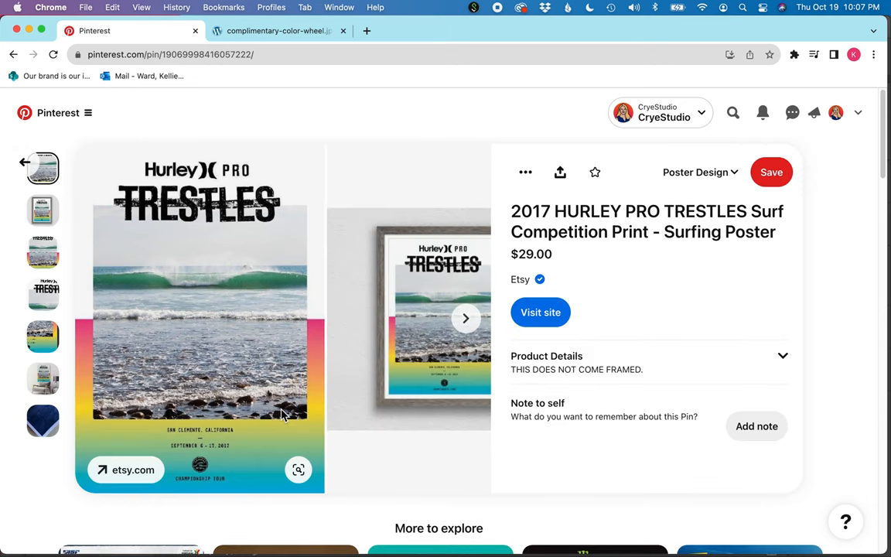
{"action": "mouse_move", "coordinate": [315, 352]}
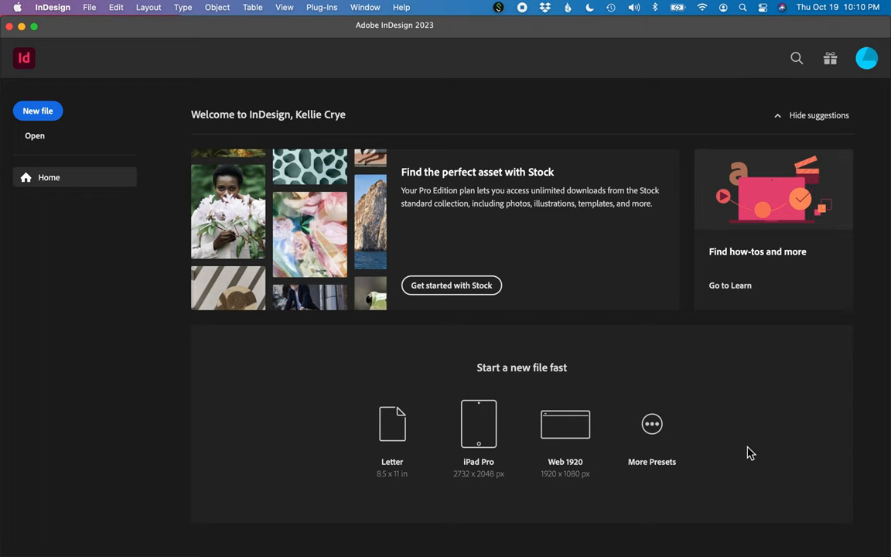
{"action": "mouse_move", "coordinate": [120, 313]}
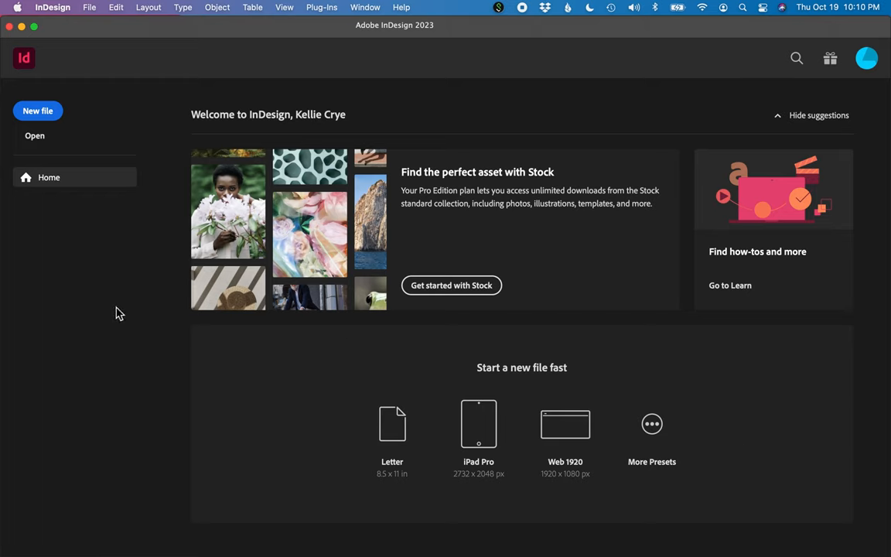
- Create a new Tabloid 11 × 17 in document with Facing Pages turned off
{"action": "left_click", "coordinate": [90, 7]}
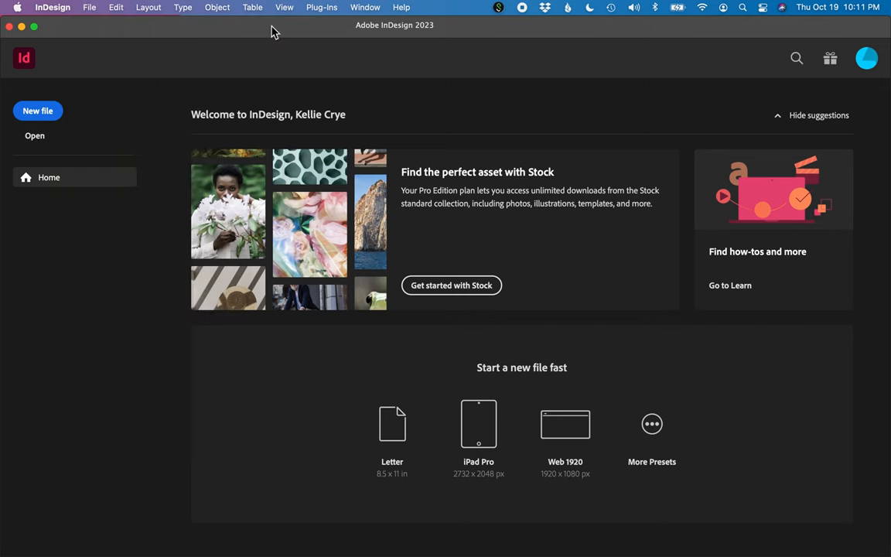
{"action": "left_click", "coordinate": [37, 110]}
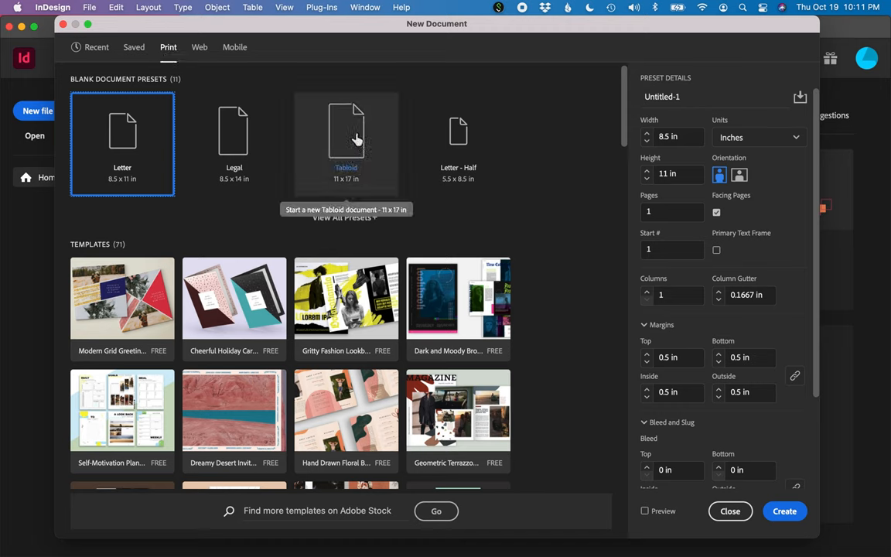
{"action": "left_click", "coordinate": [346, 143]}
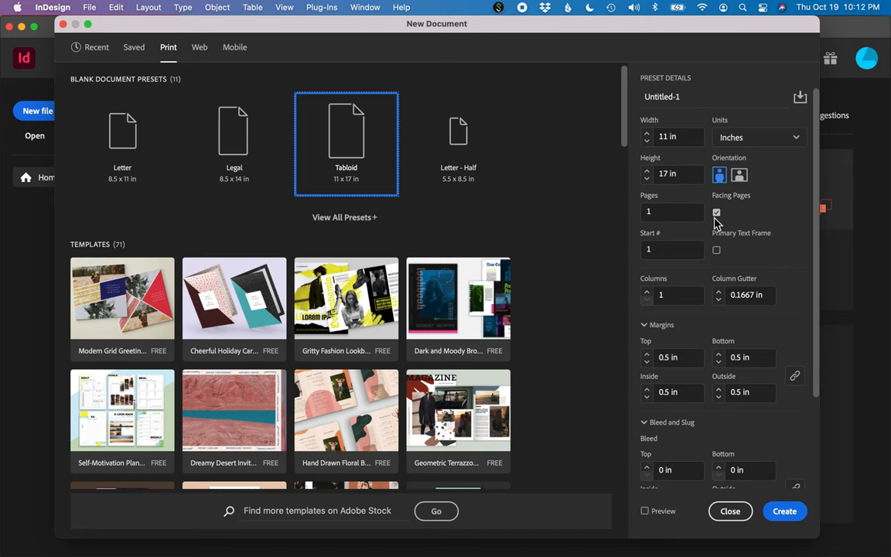
{"action": "left_click", "coordinate": [717, 212]}
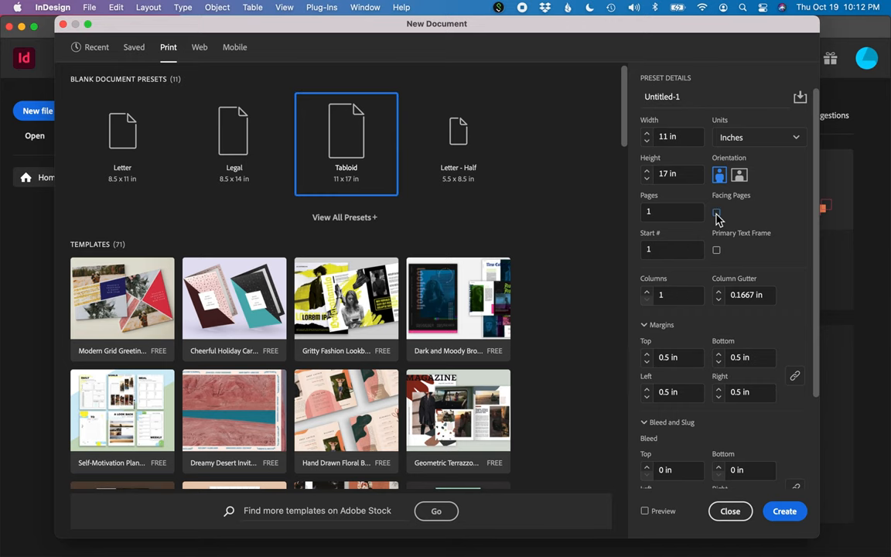
{"action": "left_click", "coordinate": [729, 511]}
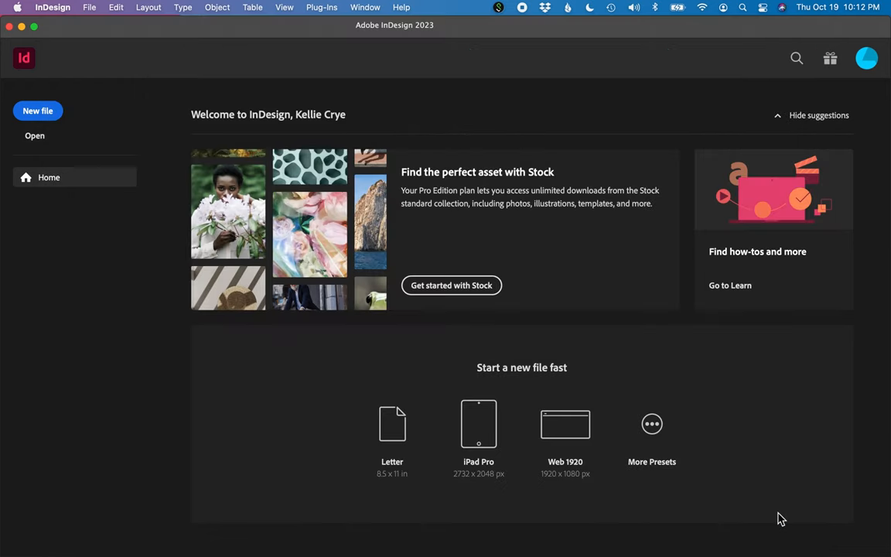
- Save the document as ward_poster_tutorial_v0.1.indd in the Module 7 poster design folder
{"action": "left_click", "coordinate": [90, 7]}
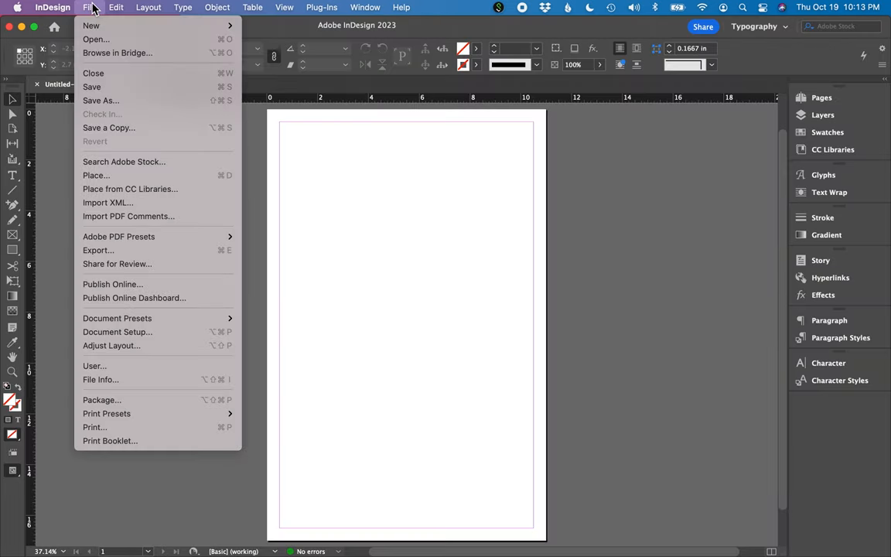
{"action": "left_click", "coordinate": [100, 100]}
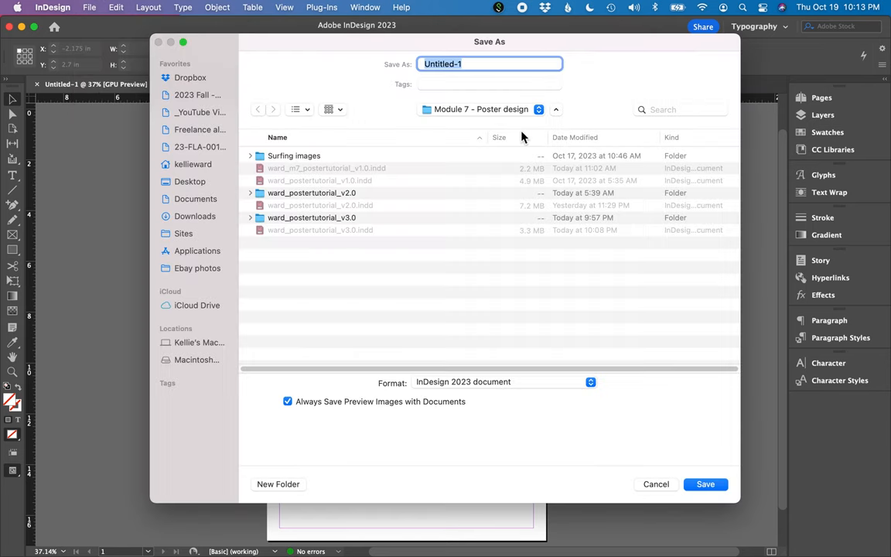
{"action": "type", "text": "ward_poster_tutorial_v"}
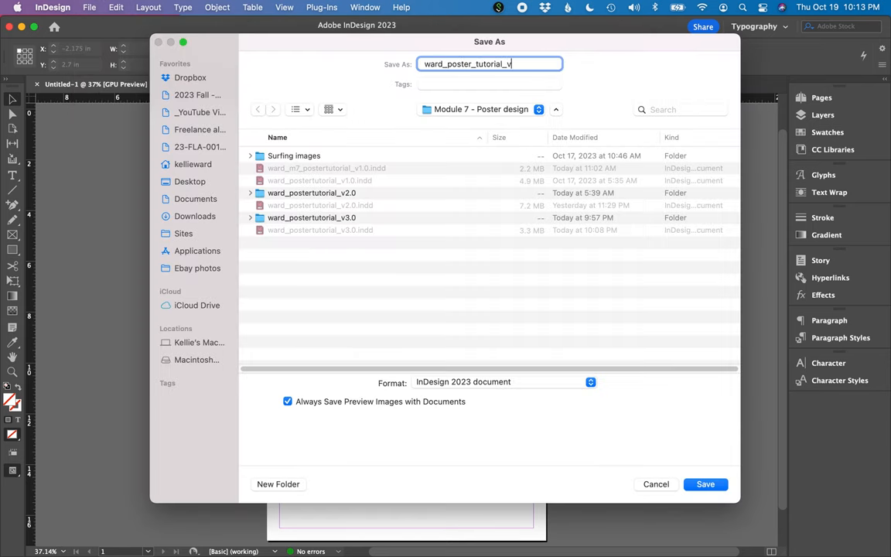
{"action": "left_click", "coordinate": [704, 484]}
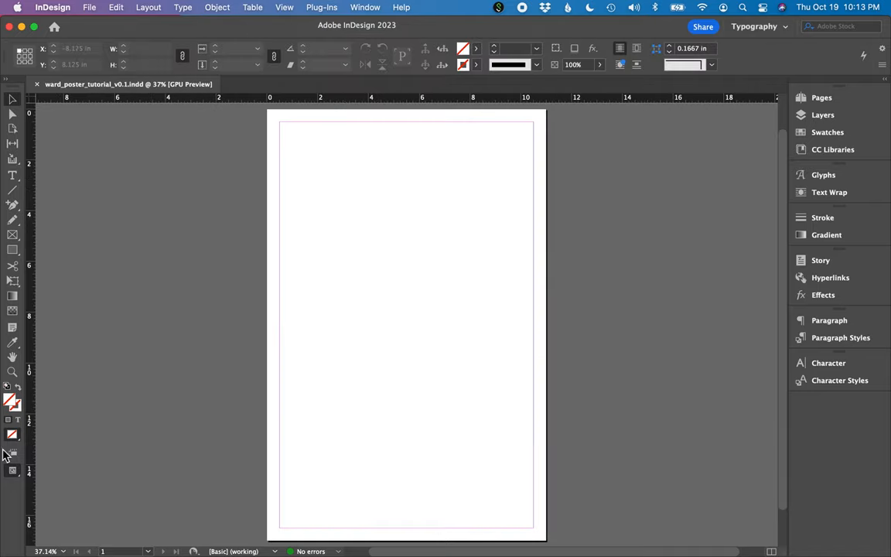
{"action": "left_click", "coordinate": [364, 7]}
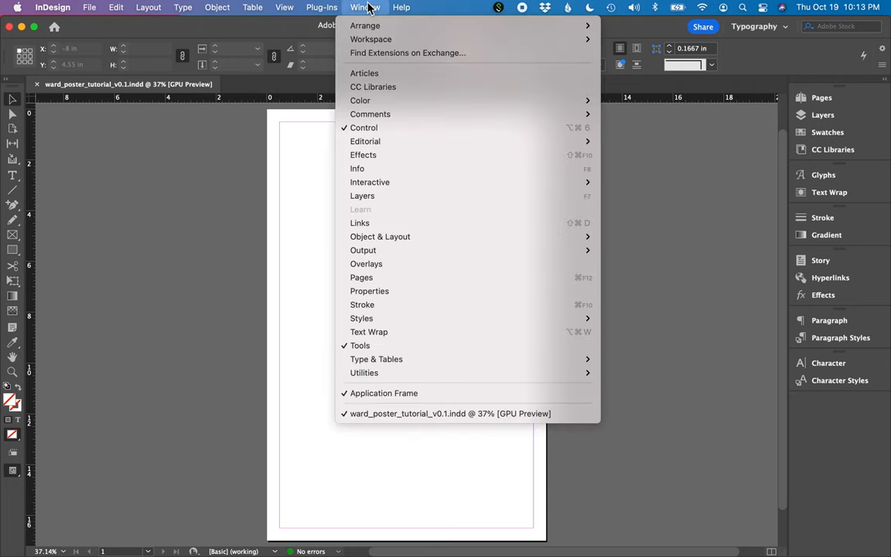
{"action": "mouse_move", "coordinate": [371, 38]}
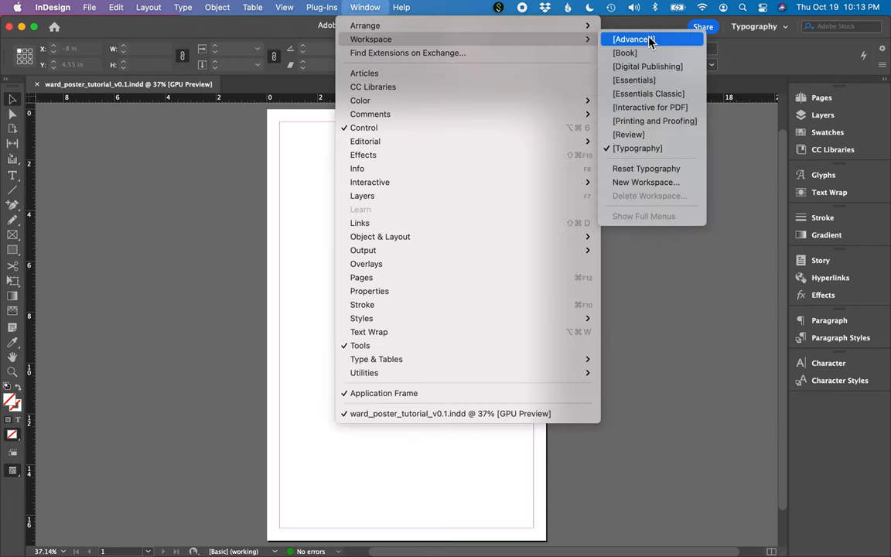
{"action": "mouse_move", "coordinate": [642, 148]}
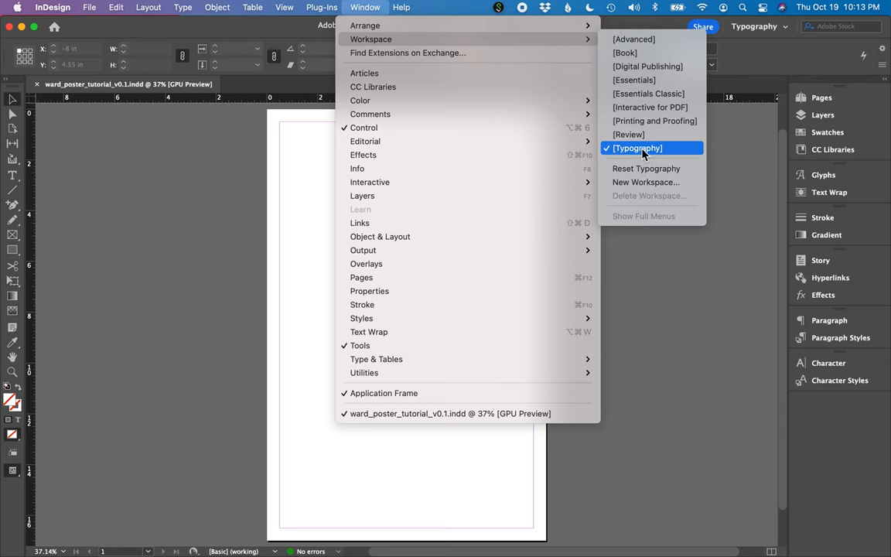
{"action": "left_click", "coordinate": [638, 148]}
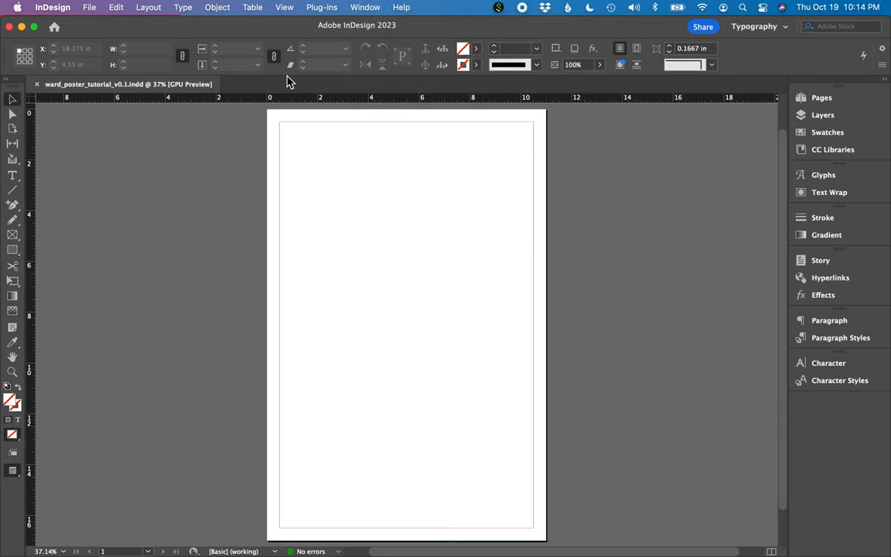
{"action": "mouse_move", "coordinate": [9, 468]}
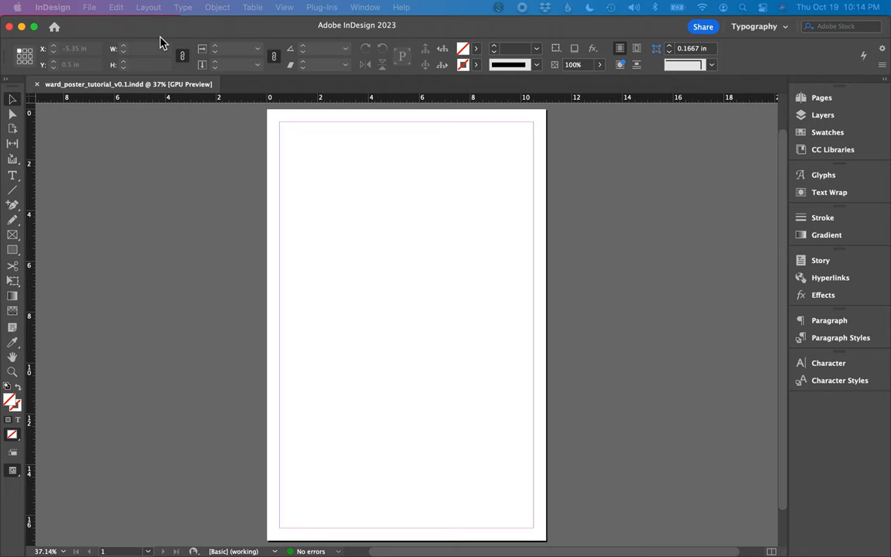
- Set Margins and Columns to 4 columns with a 0.25 in gutter
{"action": "left_click", "coordinate": [148, 7]}
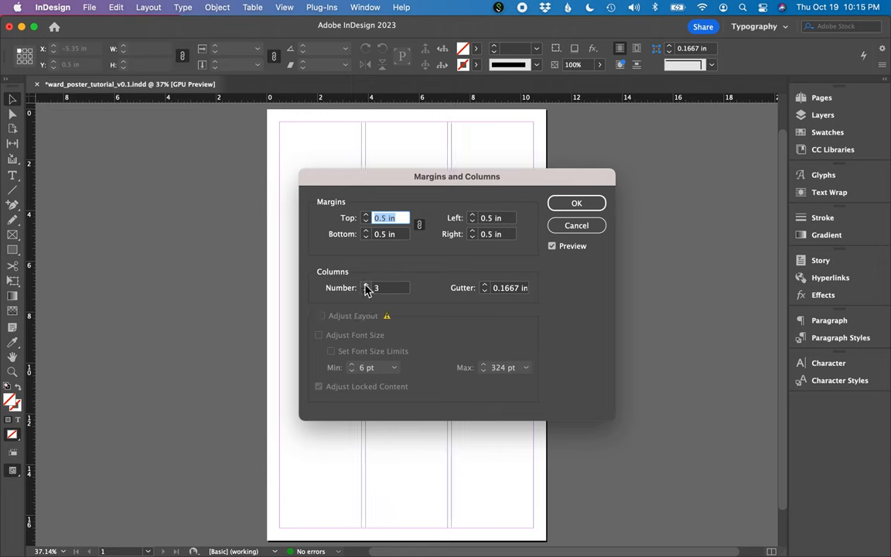
{"action": "left_click", "coordinate": [366, 284]}
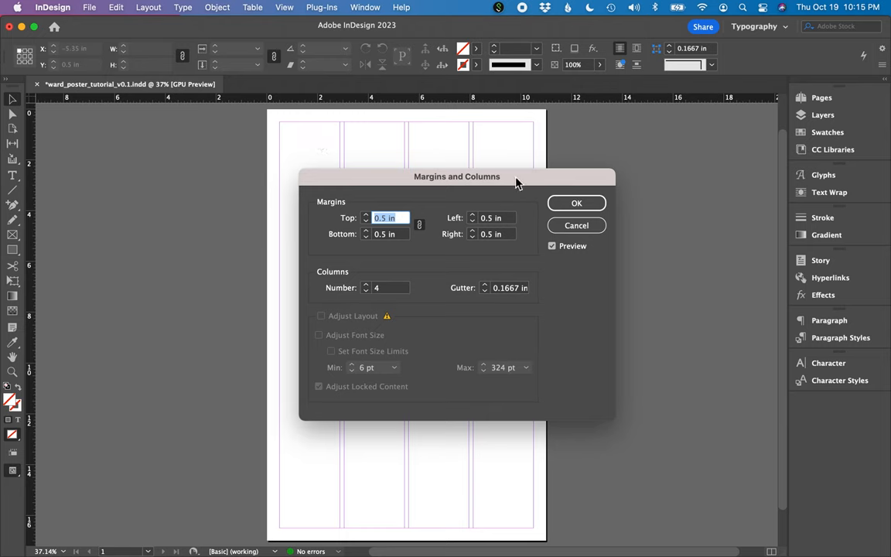
{"action": "left_click", "coordinate": [484, 285]}
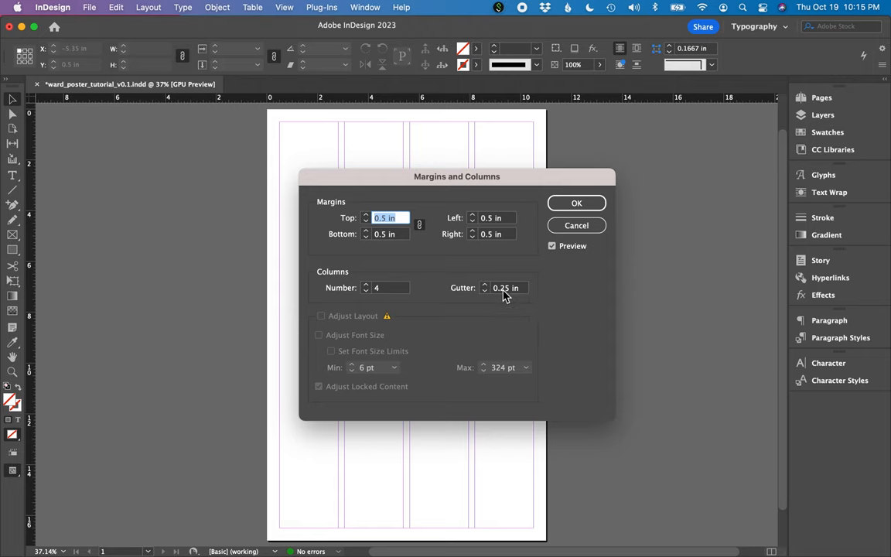
{"action": "left_click", "coordinate": [577, 203]}
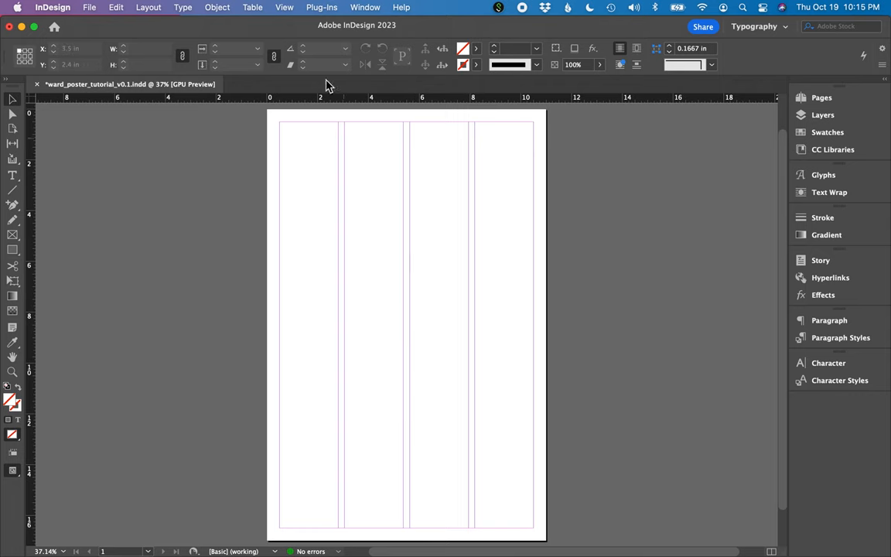
{"action": "left_click", "coordinate": [284, 7]}
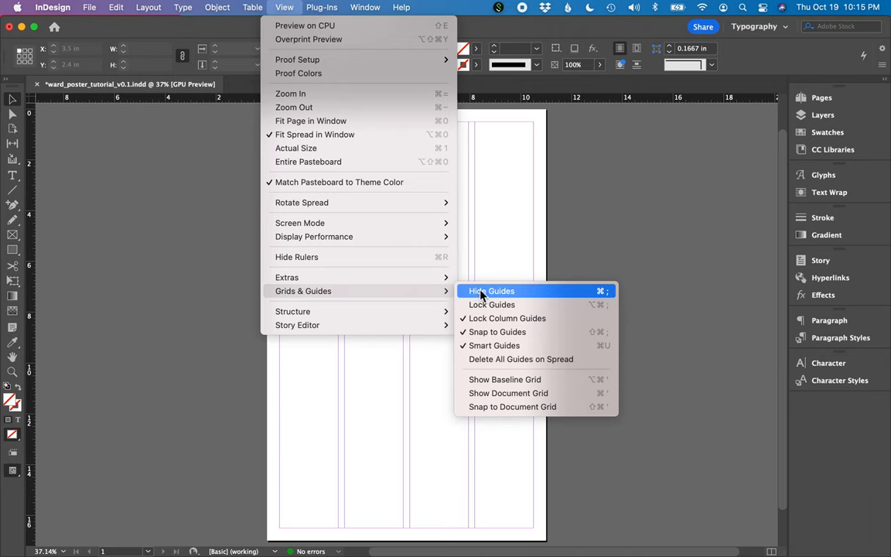
{"action": "left_click", "coordinate": [491, 291]}
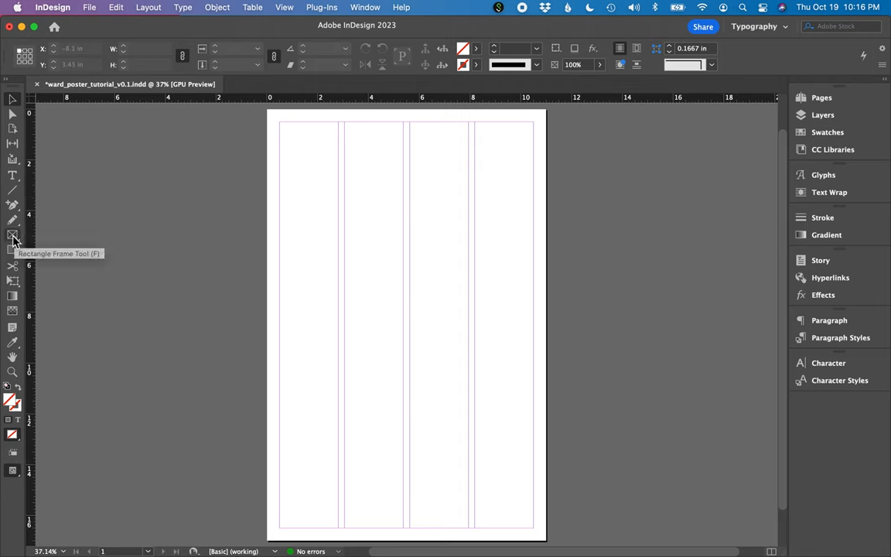
{"action": "mouse_move", "coordinate": [12, 252]}
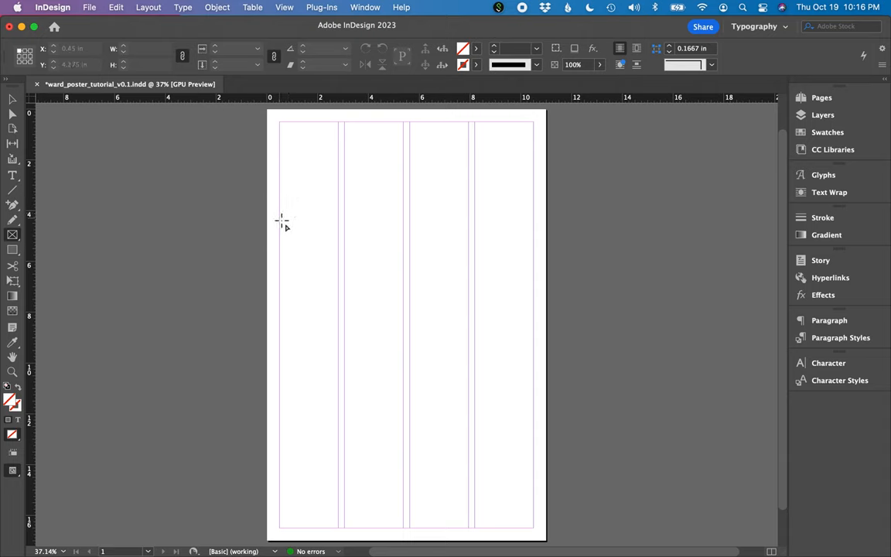
- Draw a rectangle placeholder frame spanning from the left to the right margin
{"action": "left_click_drag", "start_coordinate": [281, 219], "coordinate": [525, 410]}
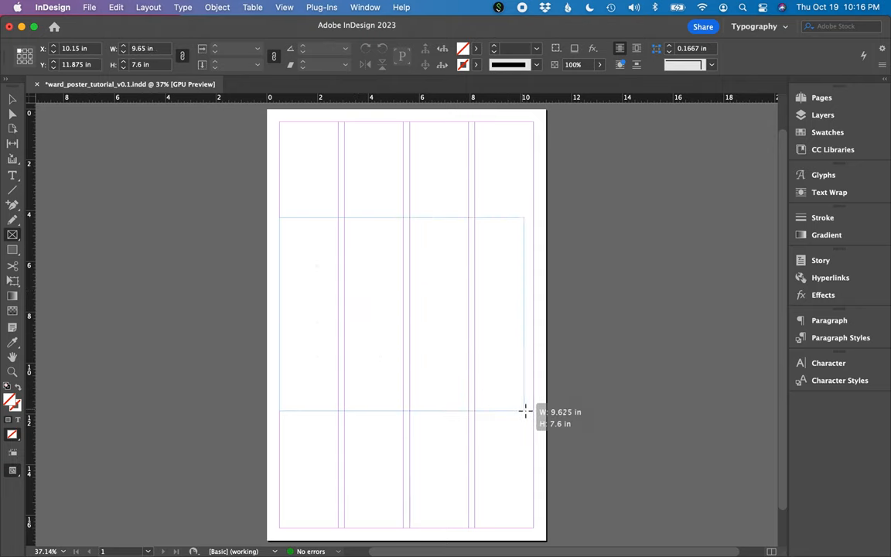
{"action": "left_click_drag", "start_coordinate": [526, 411], "coordinate": [538, 456]}
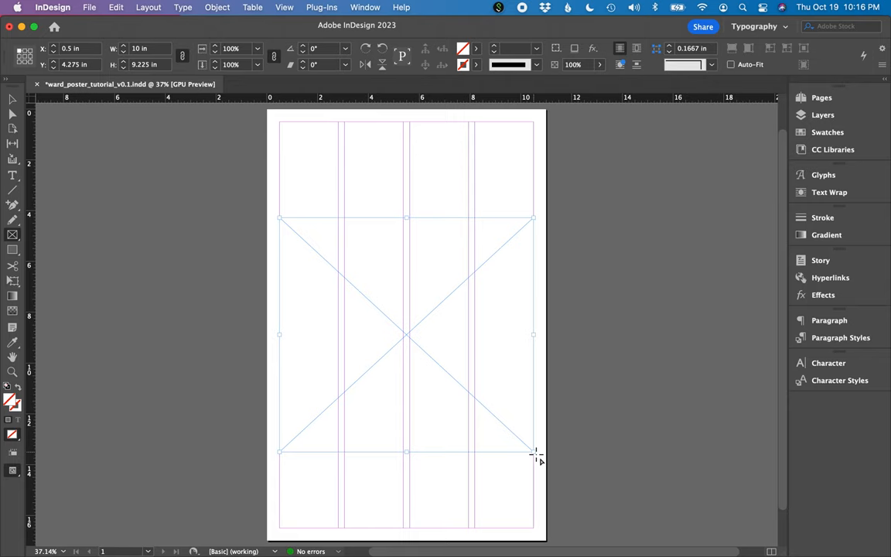
{"action": "left_click", "coordinate": [89, 7]}
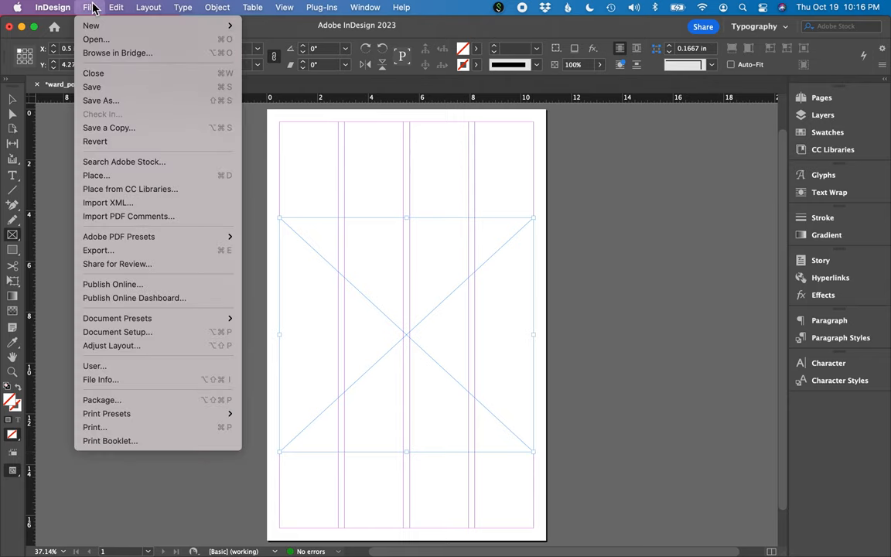
- Place pexels-kammeran-gonzalezkeola-7925914.jpg from the surf poster graphics folder into the frame
{"action": "left_click", "coordinate": [95, 174]}
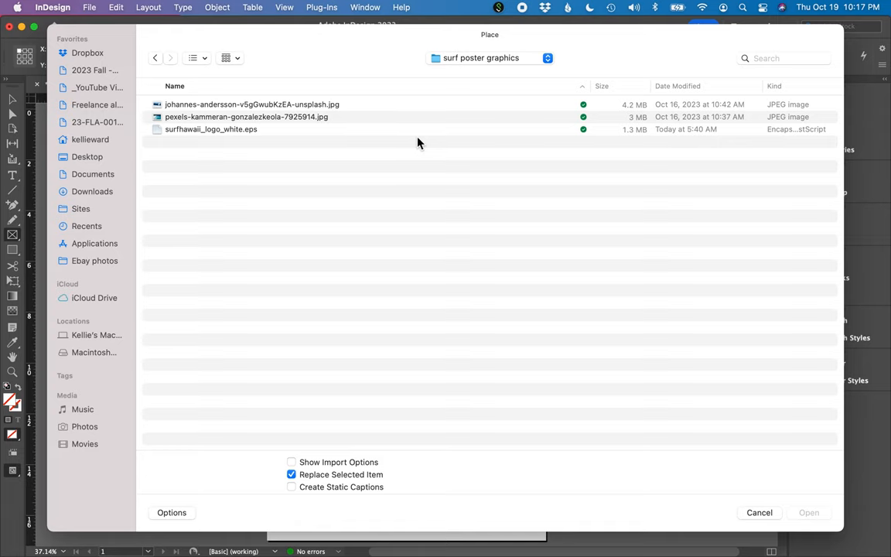
{"action": "mouse_move", "coordinate": [181, 130]}
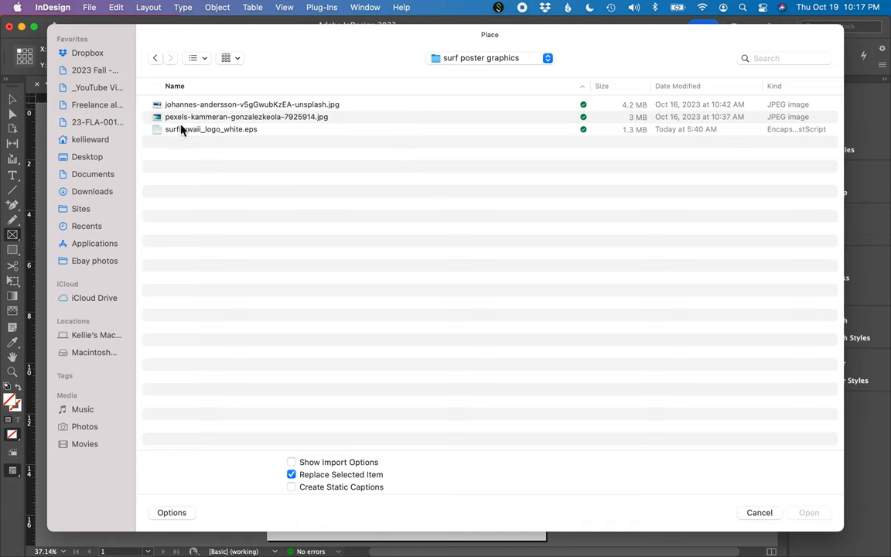
{"action": "left_click", "coordinate": [246, 116]}
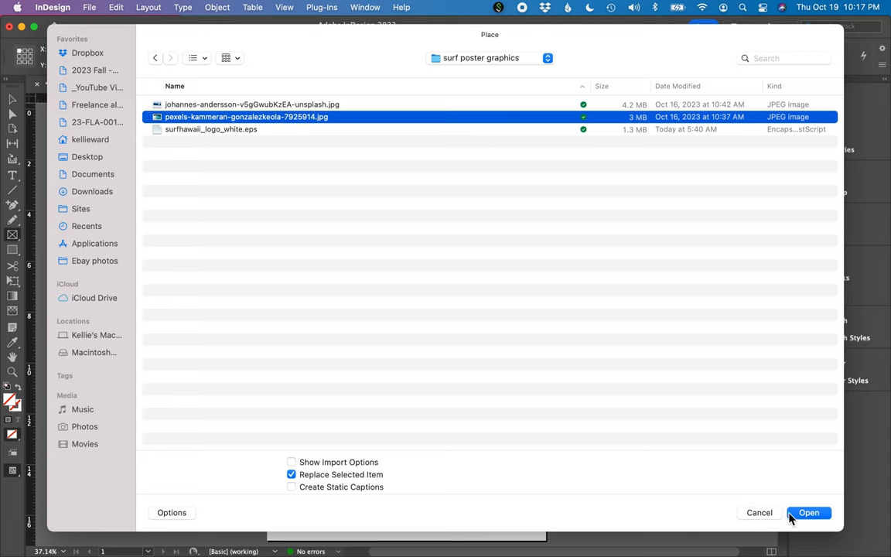
{"action": "left_click", "coordinate": [808, 513]}
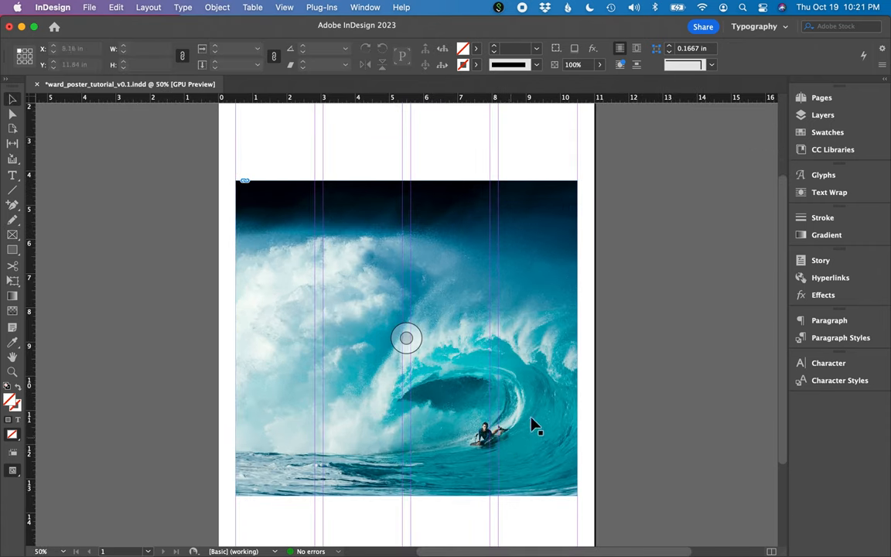
{"action": "mouse_move", "coordinate": [478, 457]}
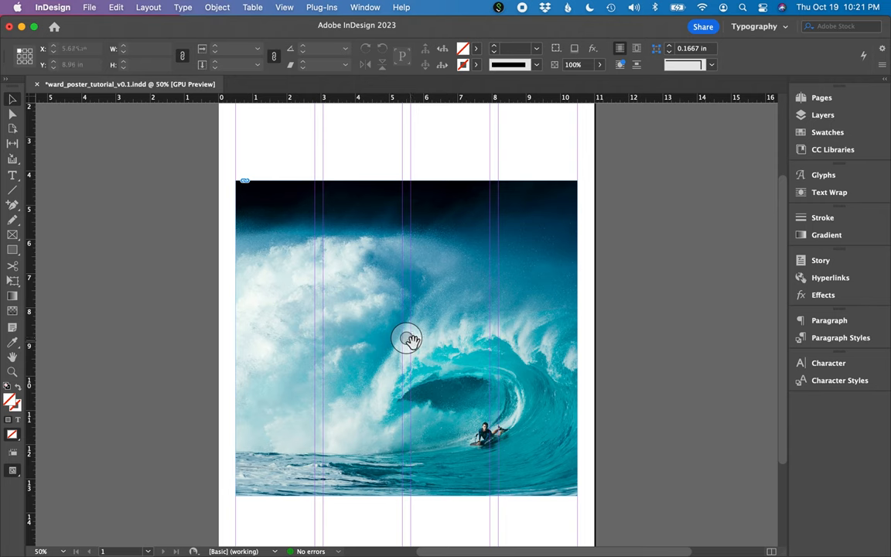
- Select the wave photo inside its frame and scale it up to crop closer on the surfer
{"action": "left_click", "coordinate": [406, 338]}
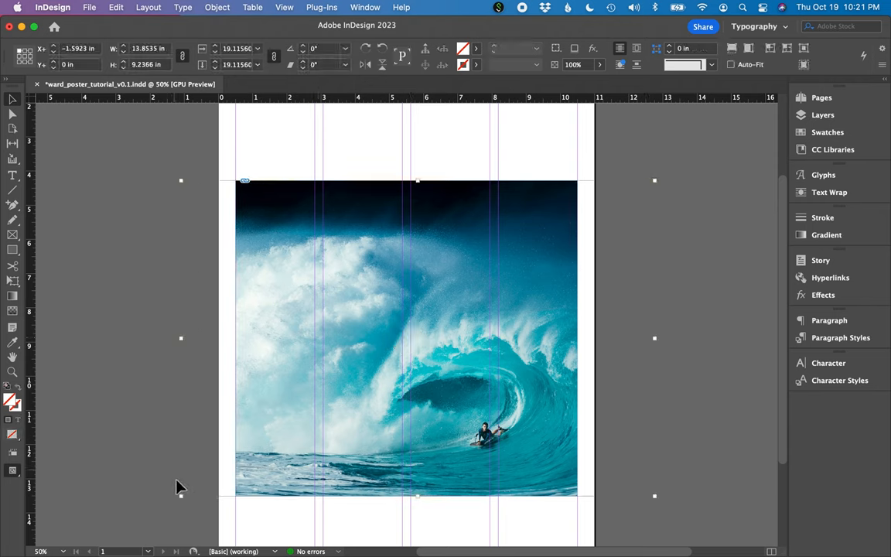
{"action": "left_click", "coordinate": [406, 338]}
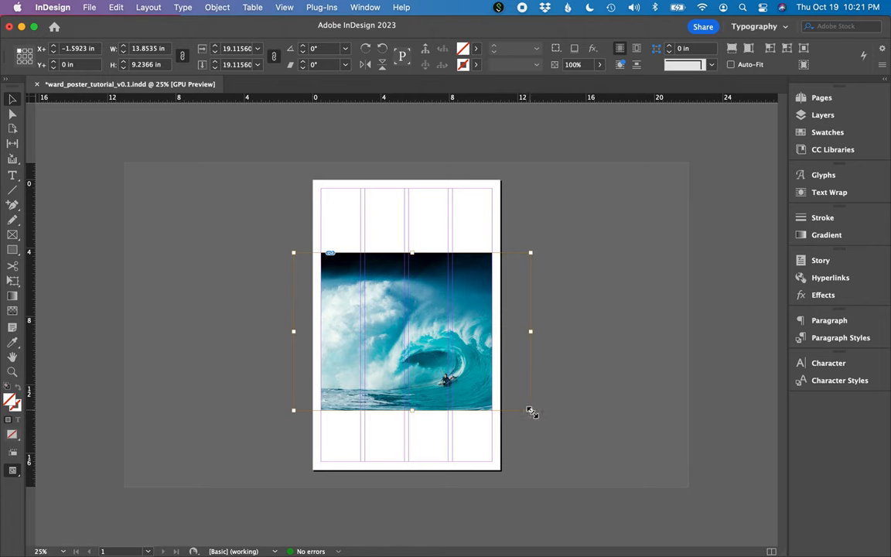
{"action": "left_click_drag", "start_coordinate": [530, 410], "coordinate": [608, 462]}
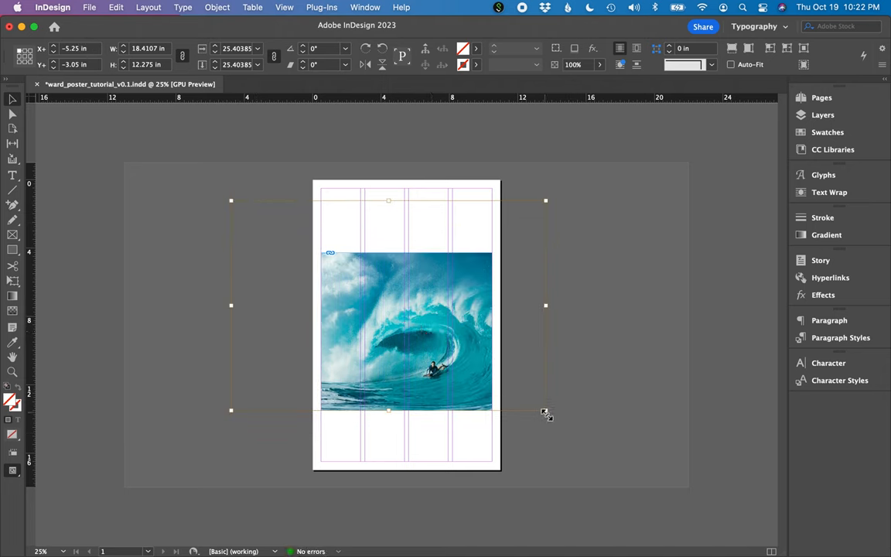
{"action": "left_click_drag", "start_coordinate": [545, 410], "coordinate": [611, 455]}
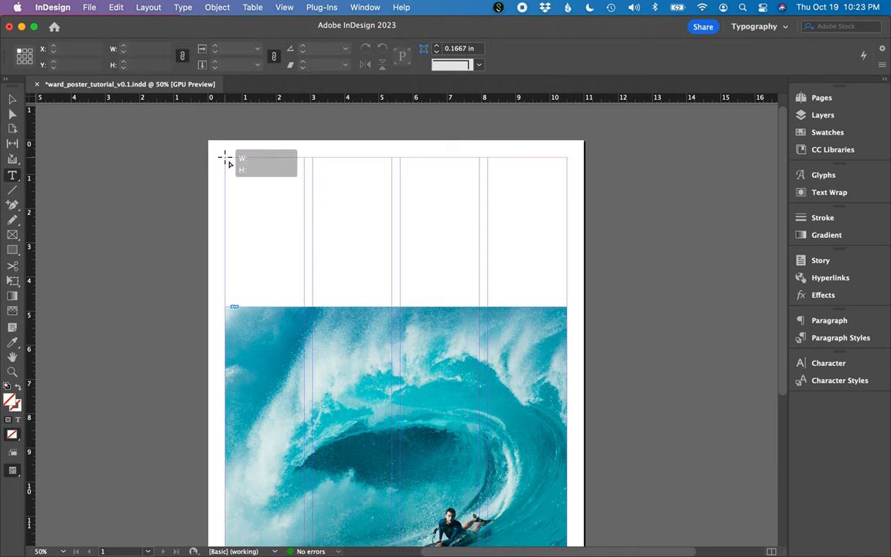
- Draw a text frame above the photo and type 'Pipe Masters'
{"action": "left_click_drag", "start_coordinate": [225, 157], "coordinate": [565, 284]}
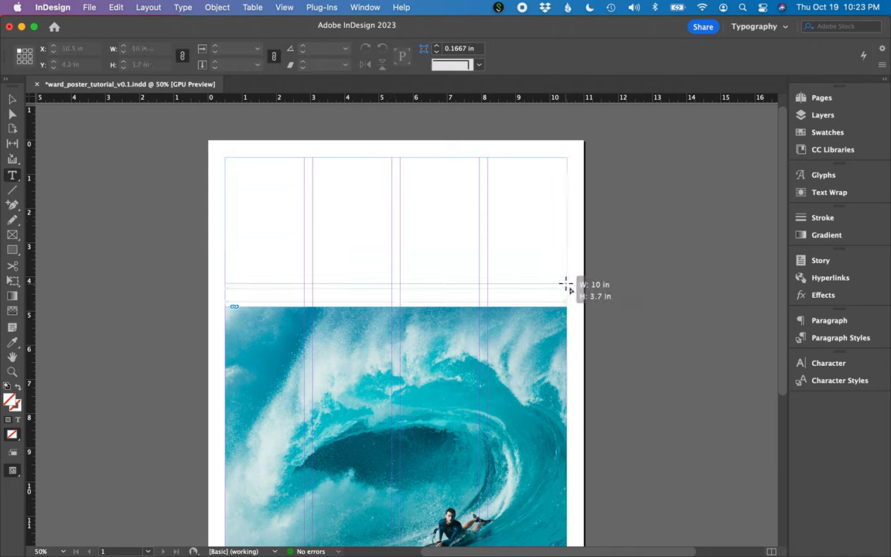
{"action": "left_click", "coordinate": [11, 176]}
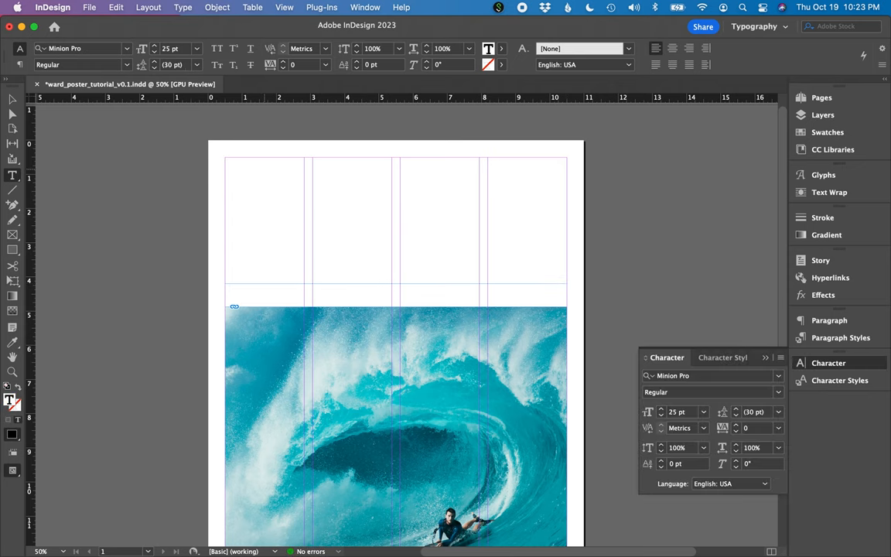
{"action": "left_click", "coordinate": [225, 162]}
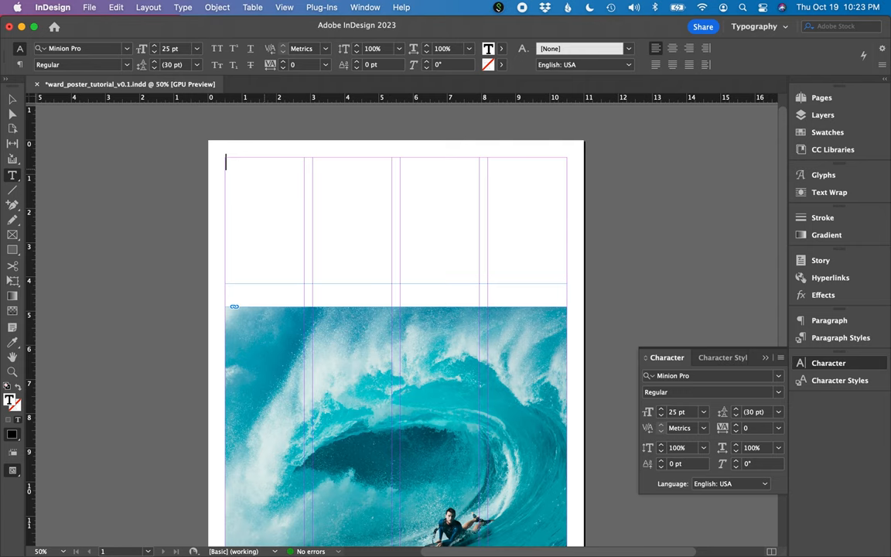
{"action": "type", "text": "Pipe P"}
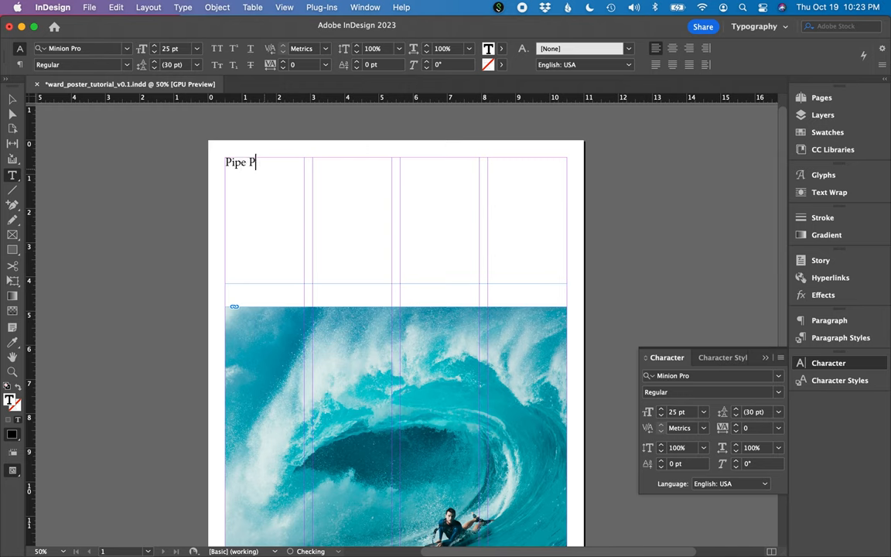
{"action": "type", "text": "asters"}
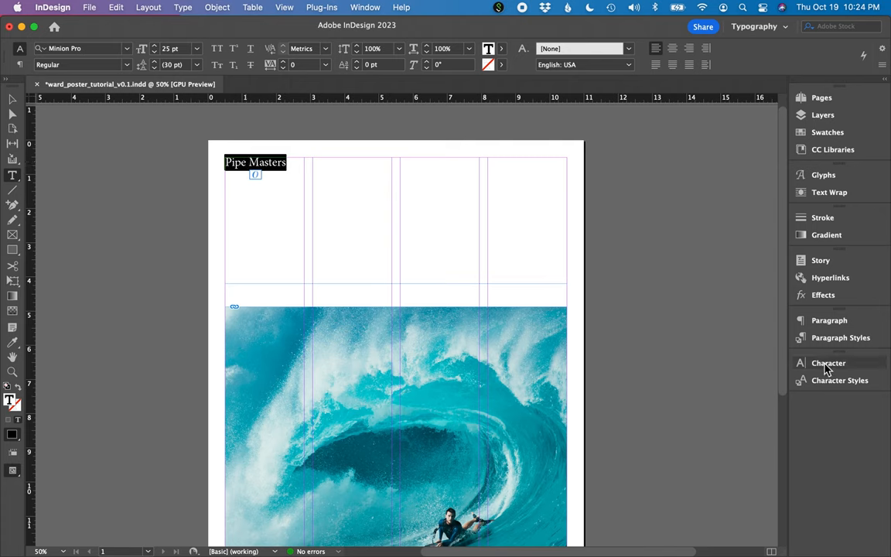
- Set the headline to Cheddar Gothic Rough at size 36 in the Character panel
{"action": "left_click", "coordinate": [829, 363]}
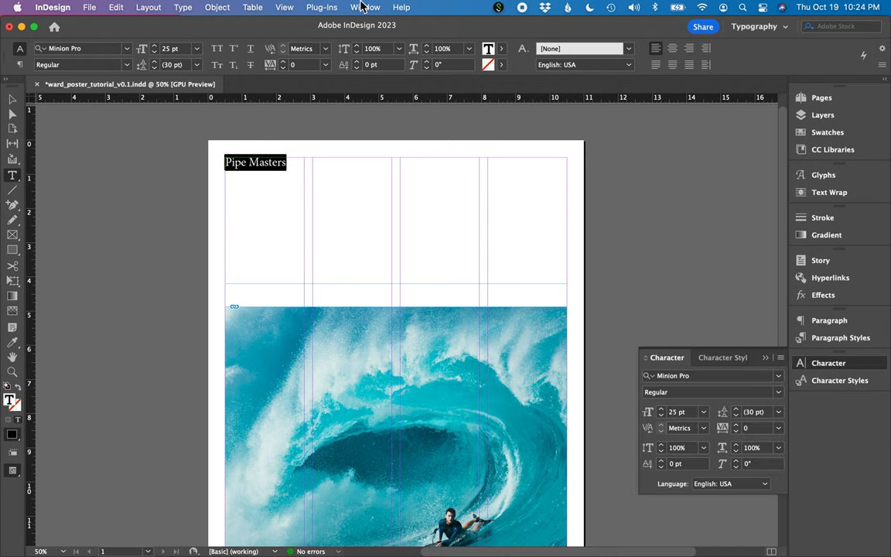
{"action": "left_click", "coordinate": [365, 7]}
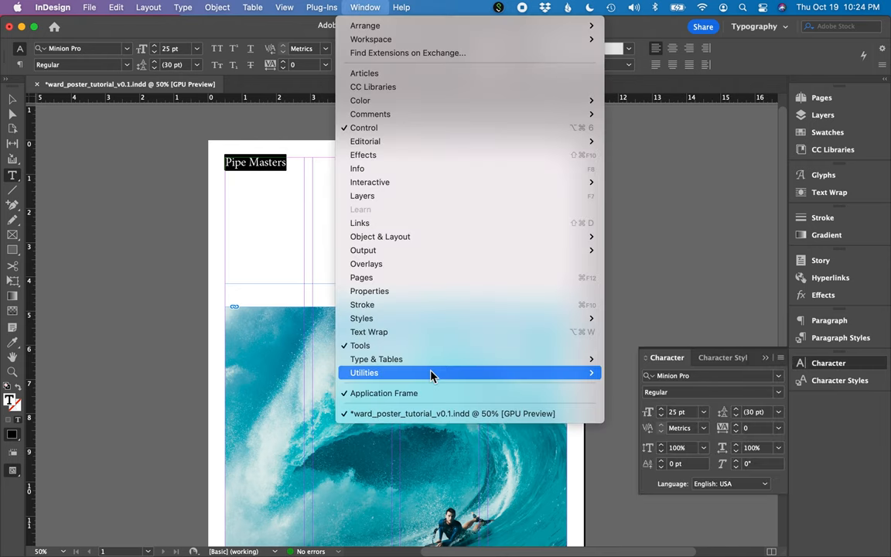
{"action": "mouse_move", "coordinate": [377, 359]}
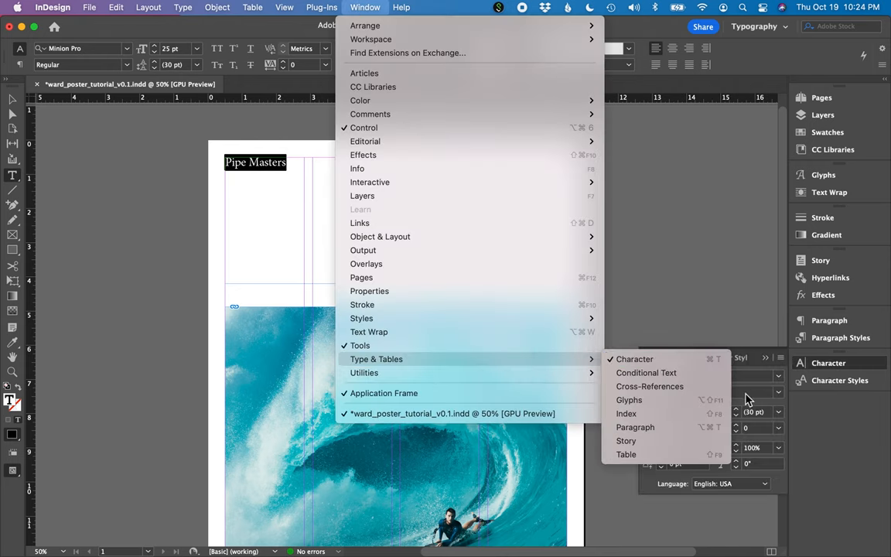
{"action": "left_click", "coordinate": [634, 359]}
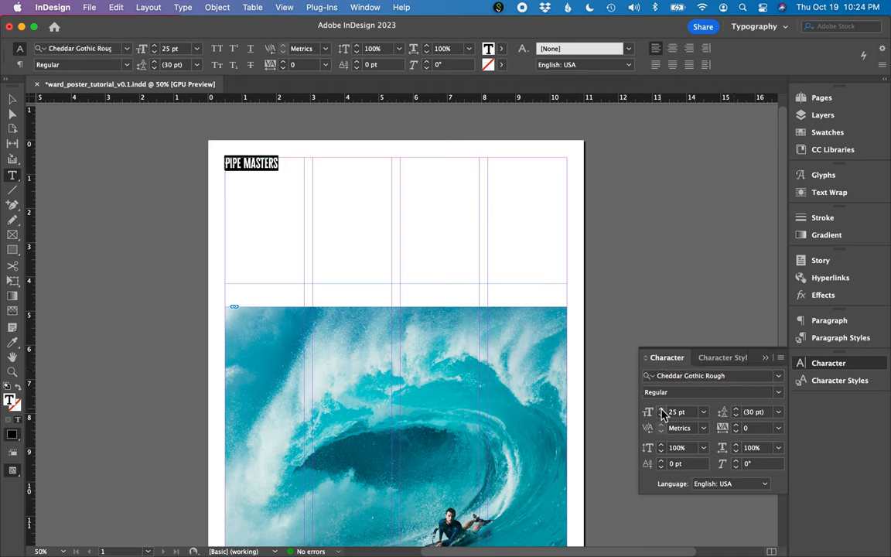
{"action": "type", "text": "36"}
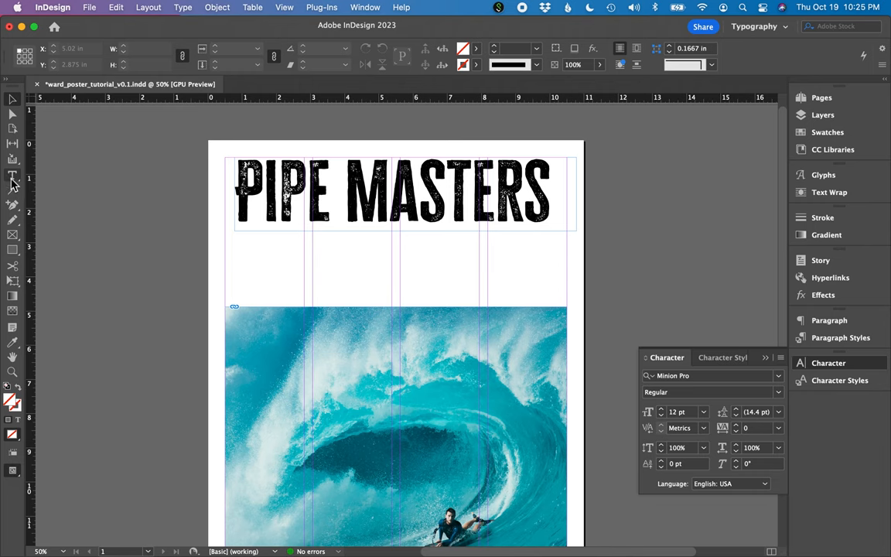
- Add the subhead 'International Surf Competition' in Avenir, set to all caps
{"action": "left_click", "coordinate": [12, 177]}
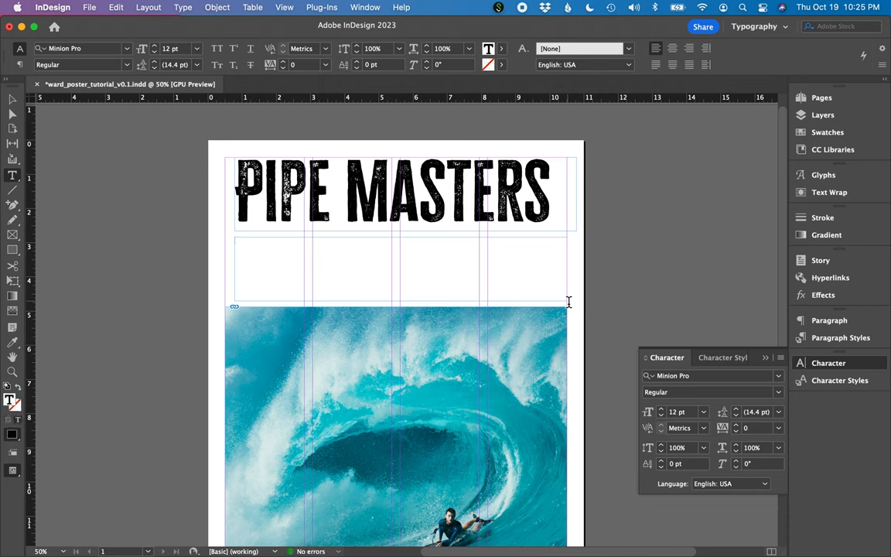
{"action": "type", "text": "International Surf Competition"}
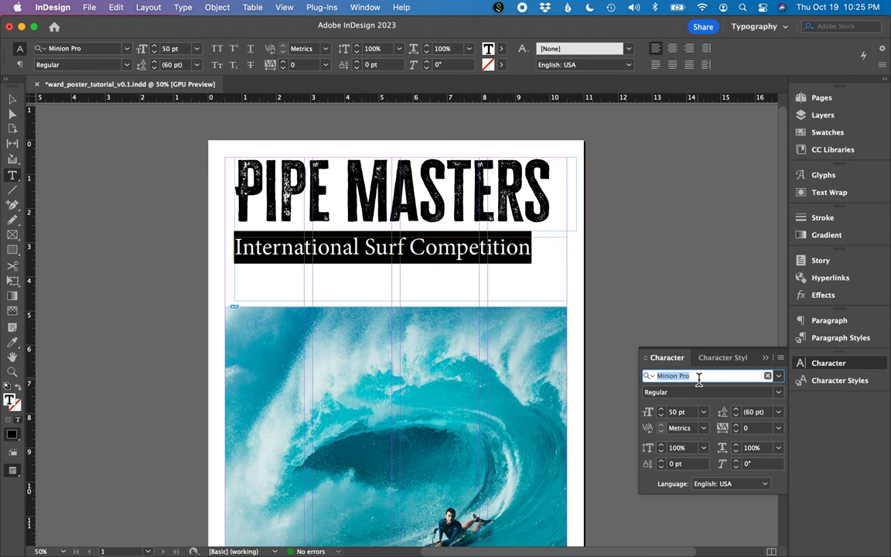
{"action": "type", "text": "Avenir"}
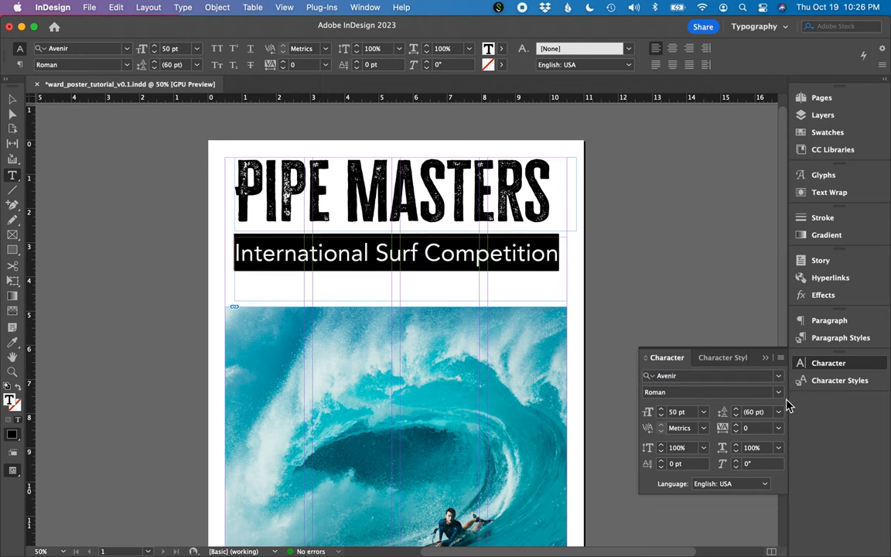
{"action": "mouse_move", "coordinate": [783, 363]}
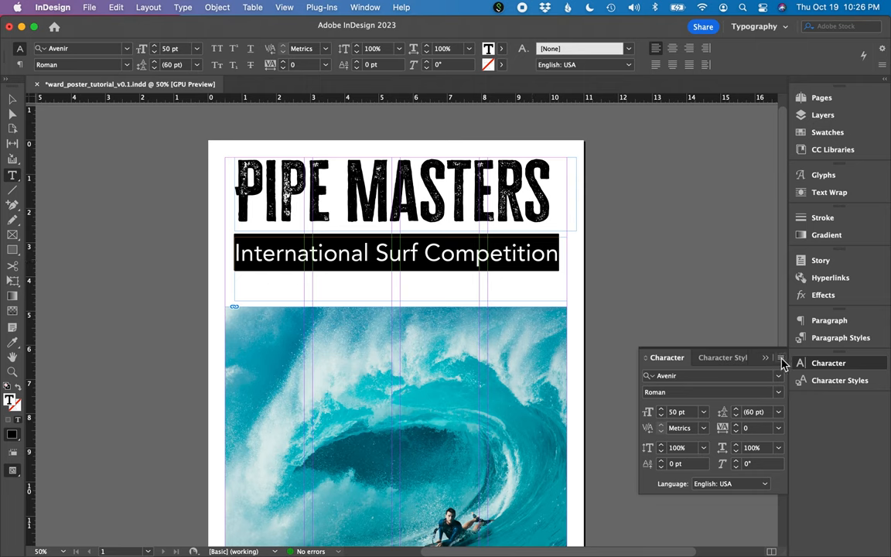
{"action": "mouse_move", "coordinate": [797, 390]}
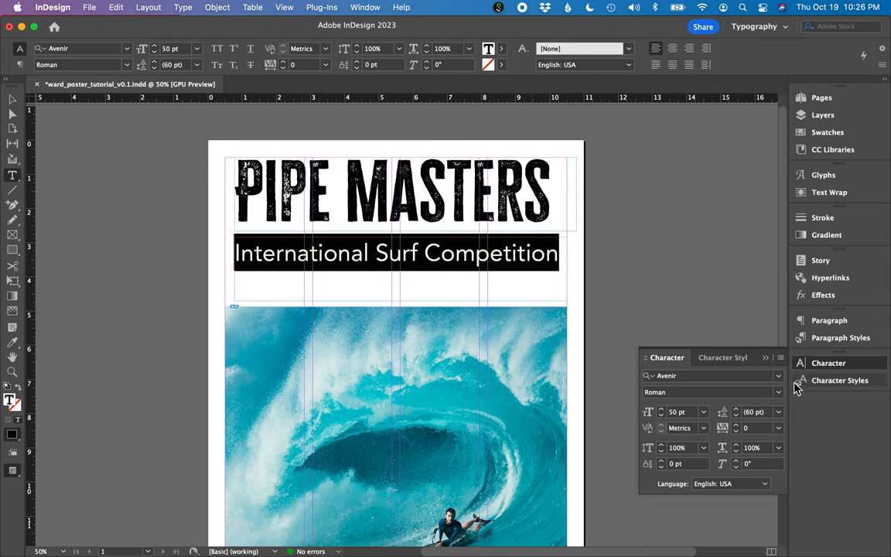
{"action": "left_click", "coordinate": [766, 357]}
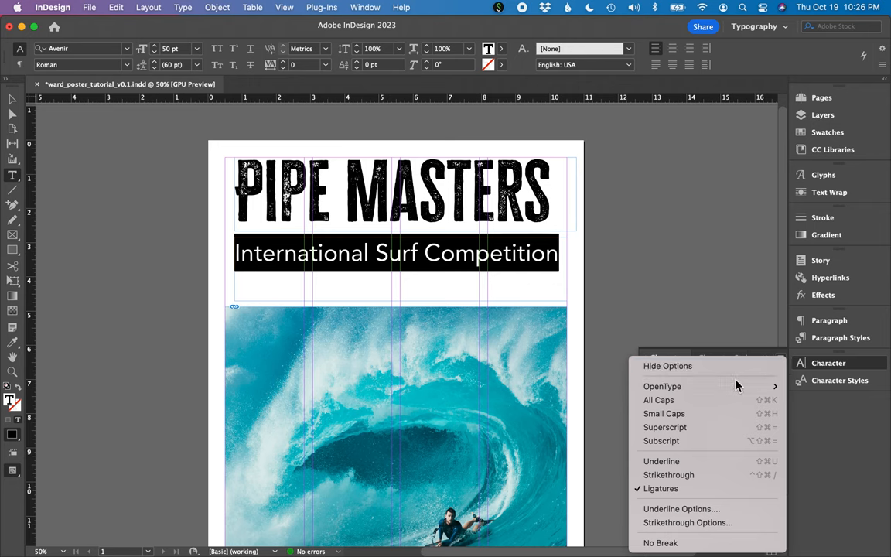
{"action": "left_click", "coordinate": [658, 400]}
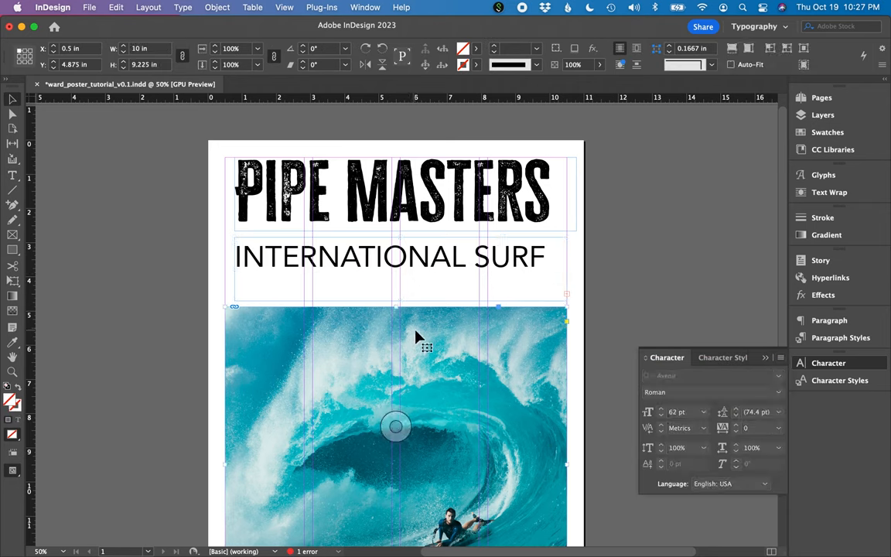
{"action": "type", "text": "COMPETITION"}
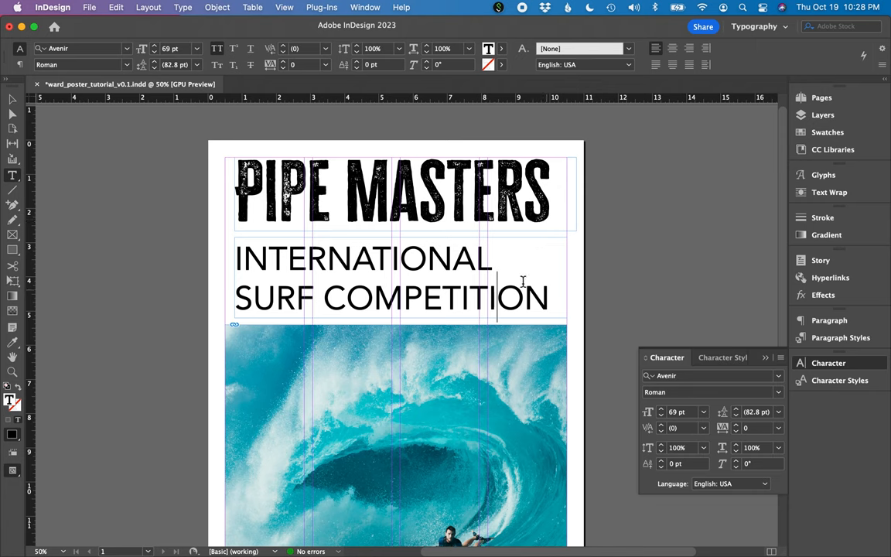
- Select INTERNATIONAL in the subhead and increase its font size
{"action": "double_click", "coordinate": [362, 258]}
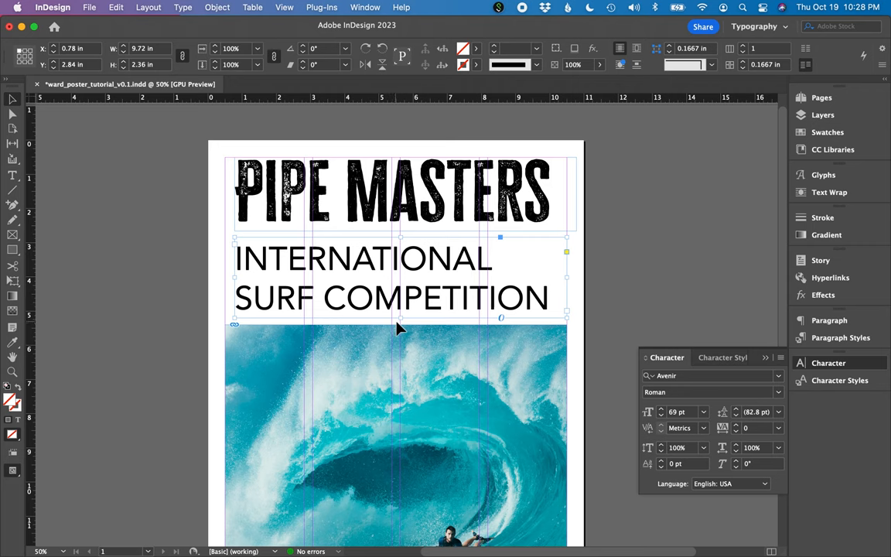
{"action": "left_click_drag", "start_coordinate": [400, 318], "coordinate": [400, 334]}
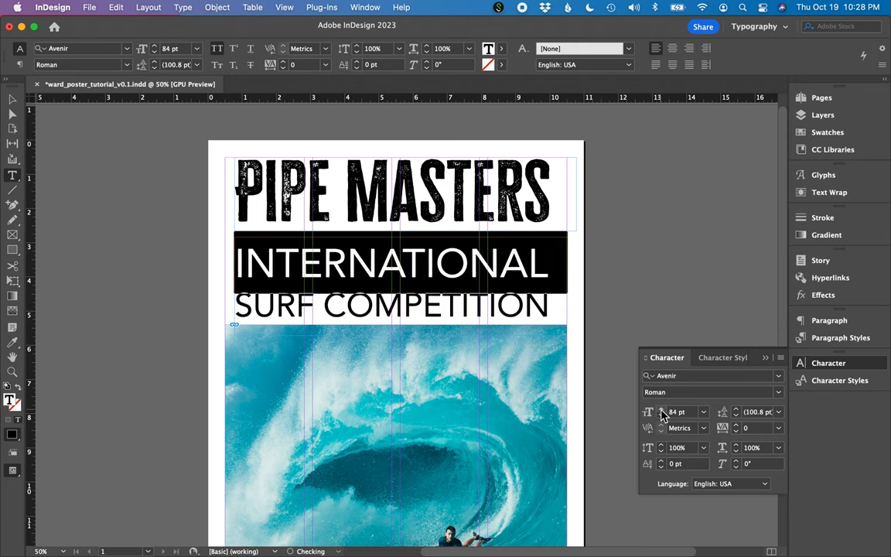
{"action": "left_click", "coordinate": [661, 415]}
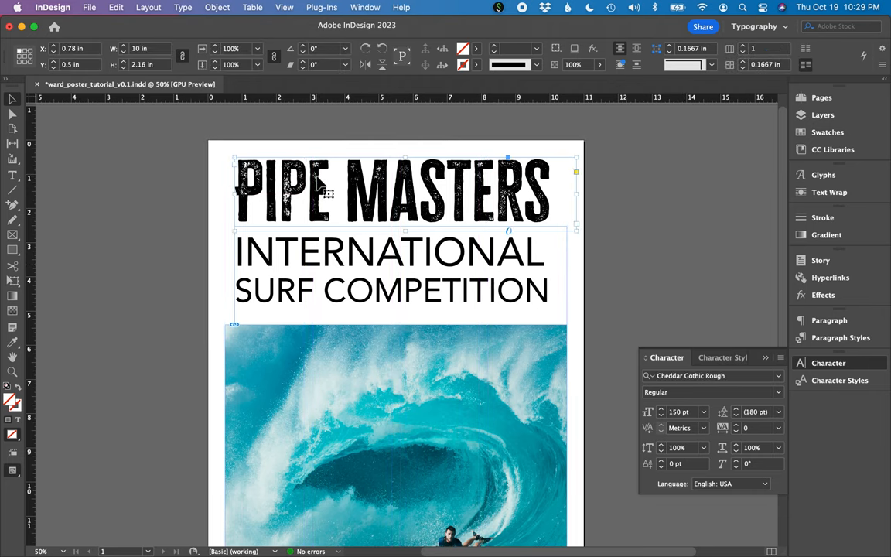
- Deselect everything and hide frame edges via View > Extras
{"action": "left_click", "coordinate": [668, 242]}
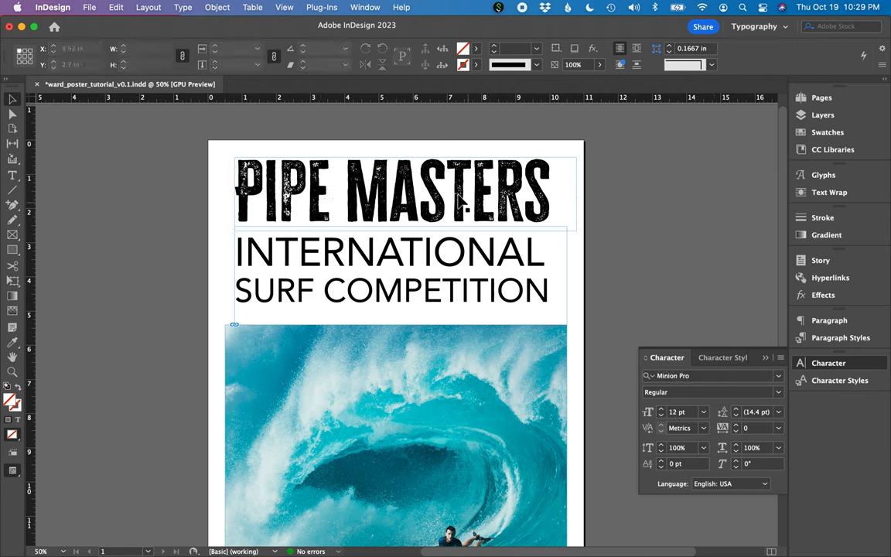
{"action": "left_click", "coordinate": [284, 7]}
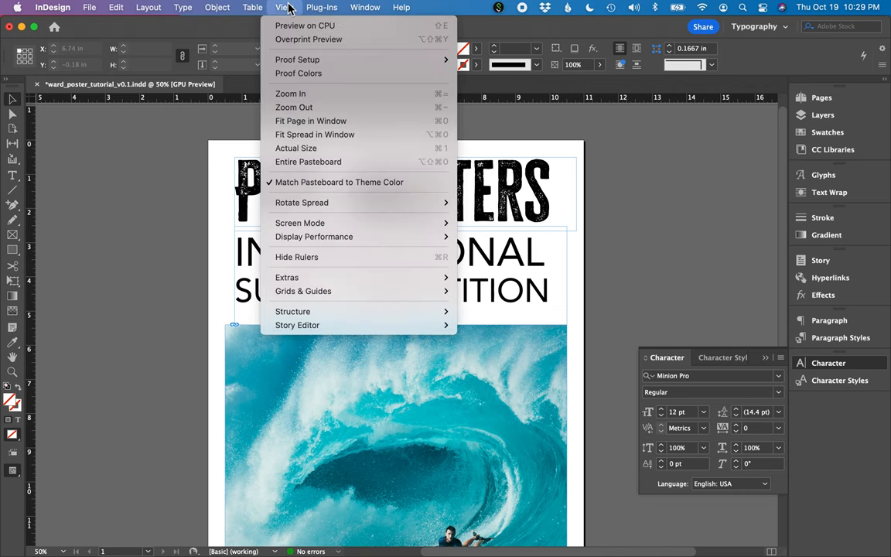
{"action": "mouse_move", "coordinate": [287, 277]}
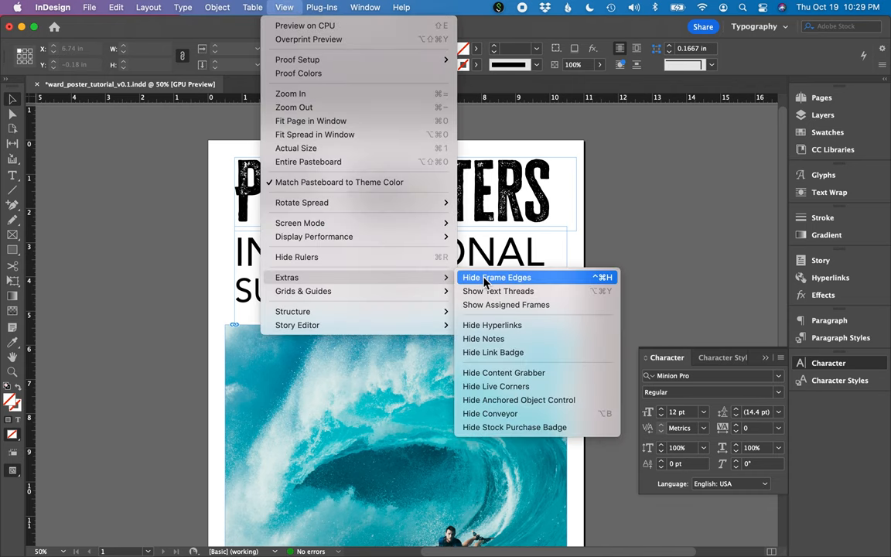
{"action": "left_click", "coordinate": [497, 277]}
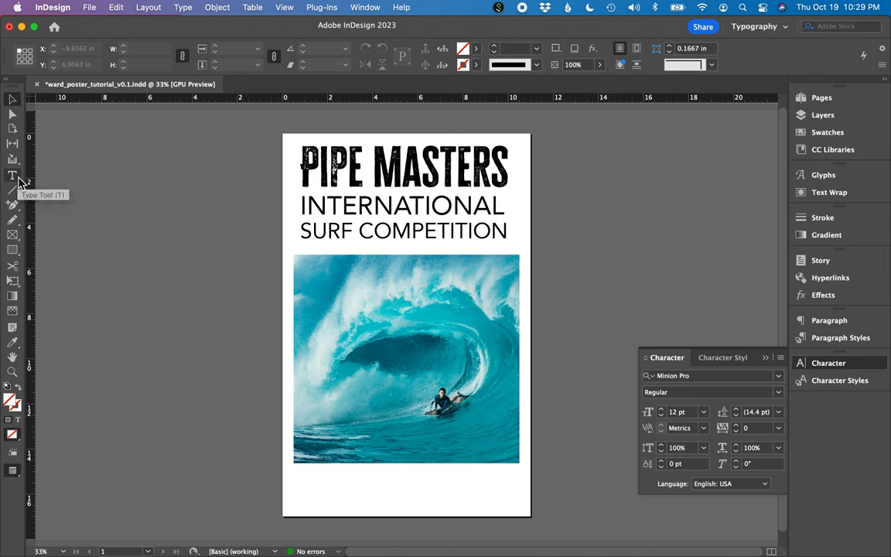
- Add a centered all-caps line 'AUGUST 12-16 | OAHU, HAWAII' across the top of the wave photo
{"action": "left_click", "coordinate": [12, 177]}
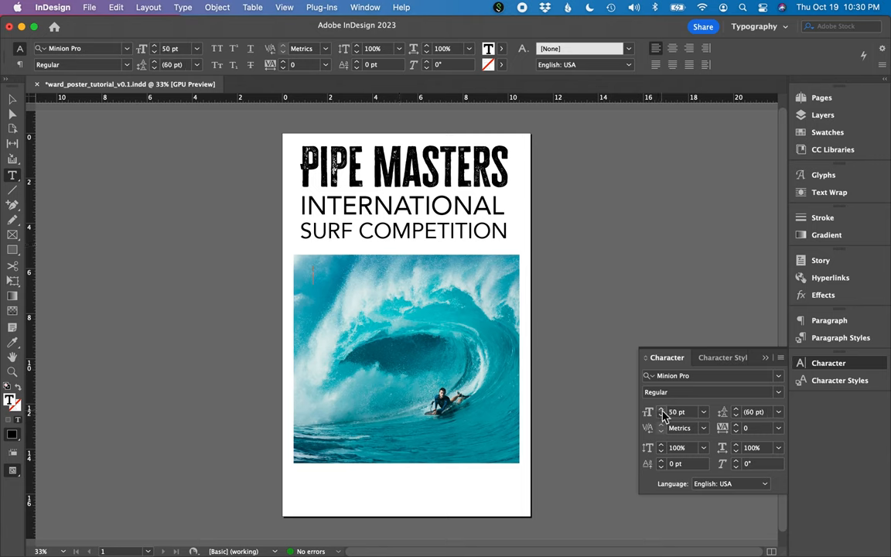
{"action": "type", "text": "AUGUST"}
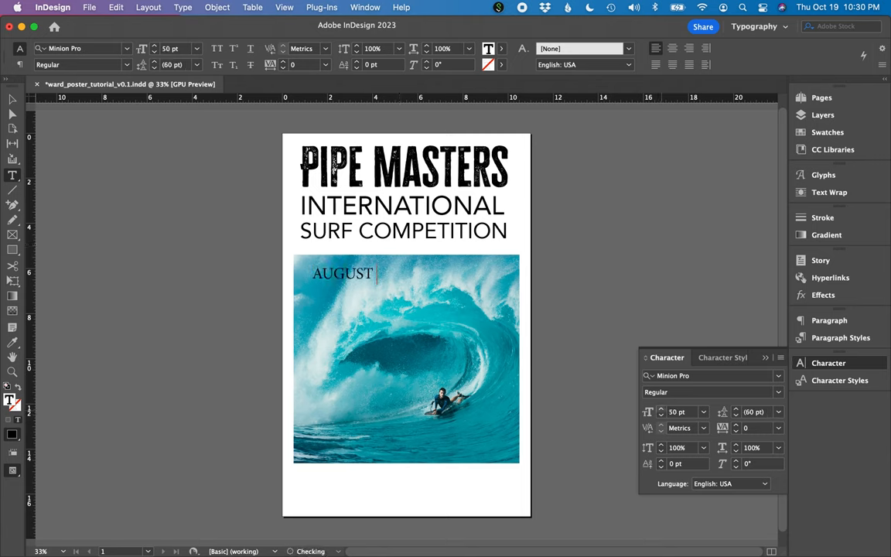
{"action": "type", "text": "12-16"}
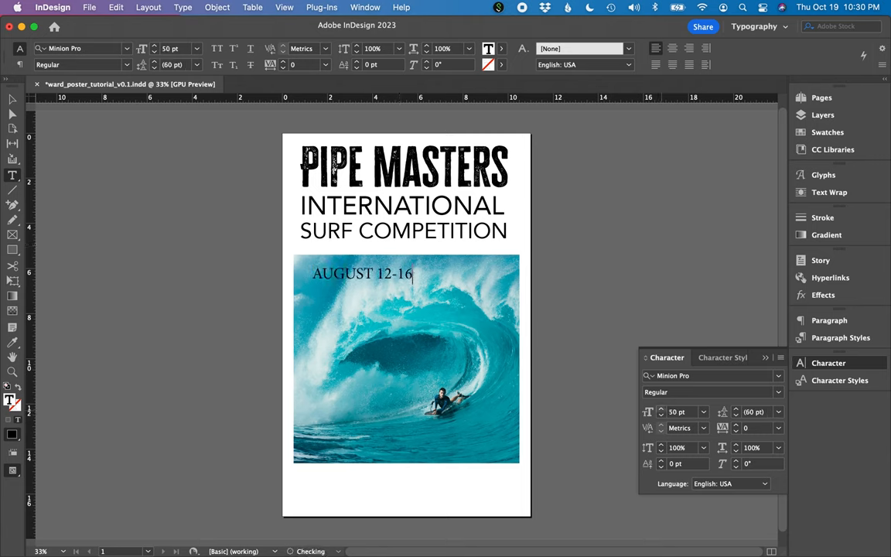
{"action": "type", "text": "| Oa"}
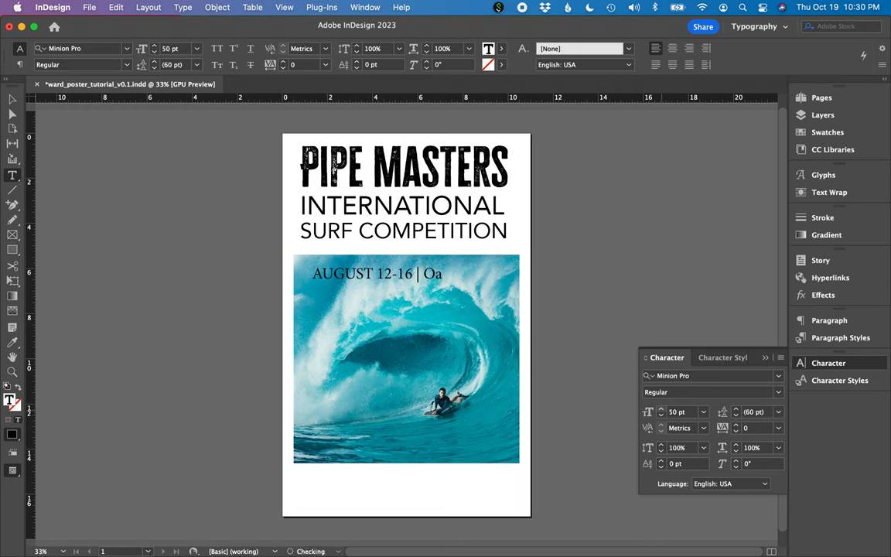
{"action": "type", "text": "hu, Ha-"}
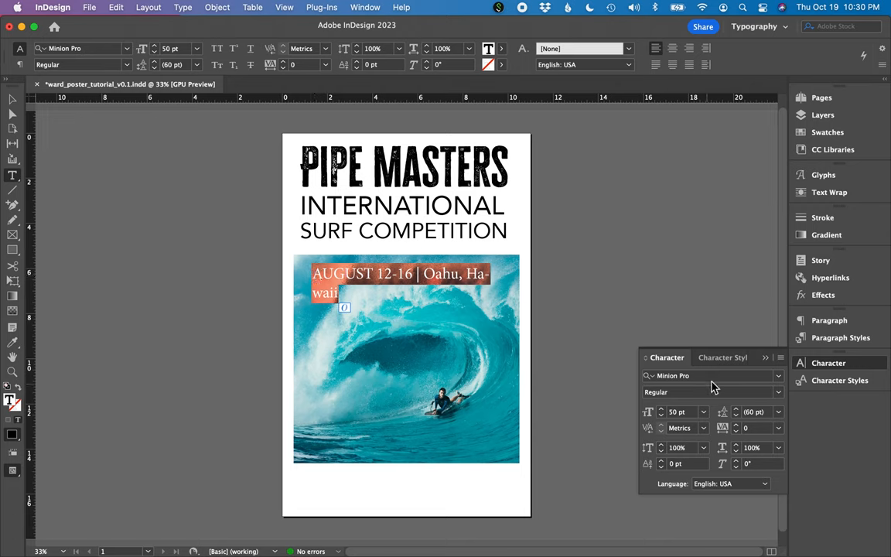
{"action": "type", "text": "av"}
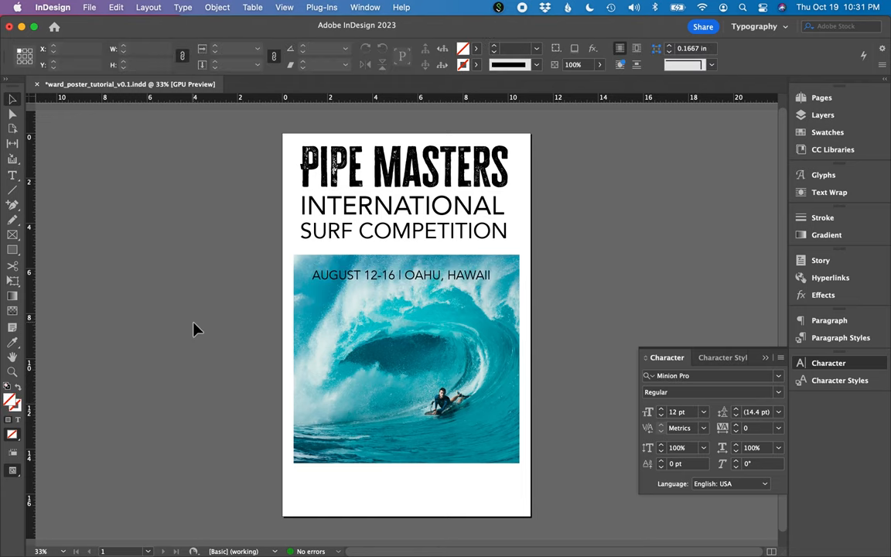
{"action": "left_click", "coordinate": [402, 218]}
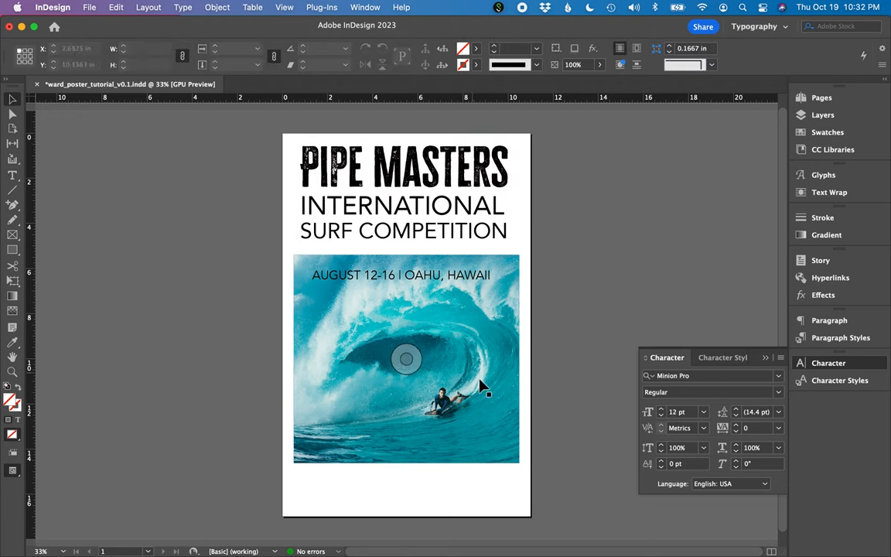
{"action": "mouse_move", "coordinate": [314, 442]}
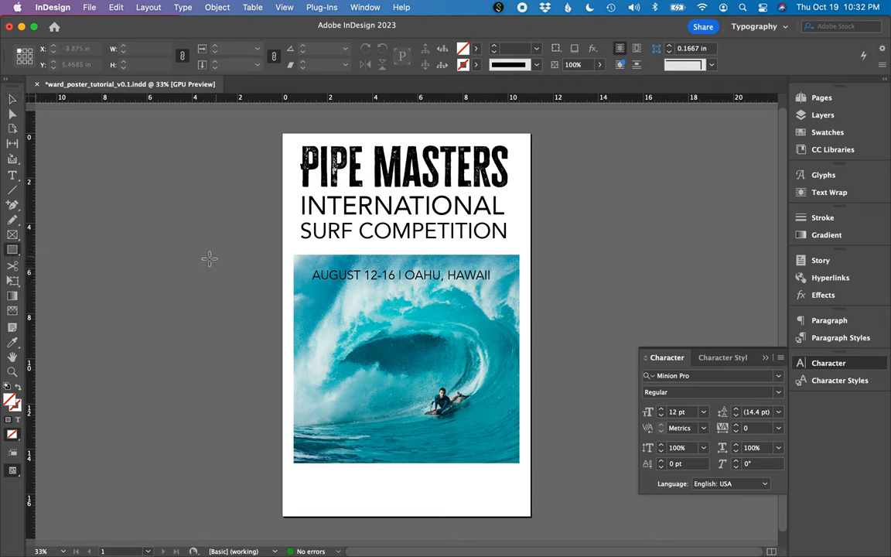
- Draw a small square left of the poster and fill it with dark teal sampled from the photo
{"action": "left_click_drag", "start_coordinate": [195, 257], "coordinate": [233, 296]}
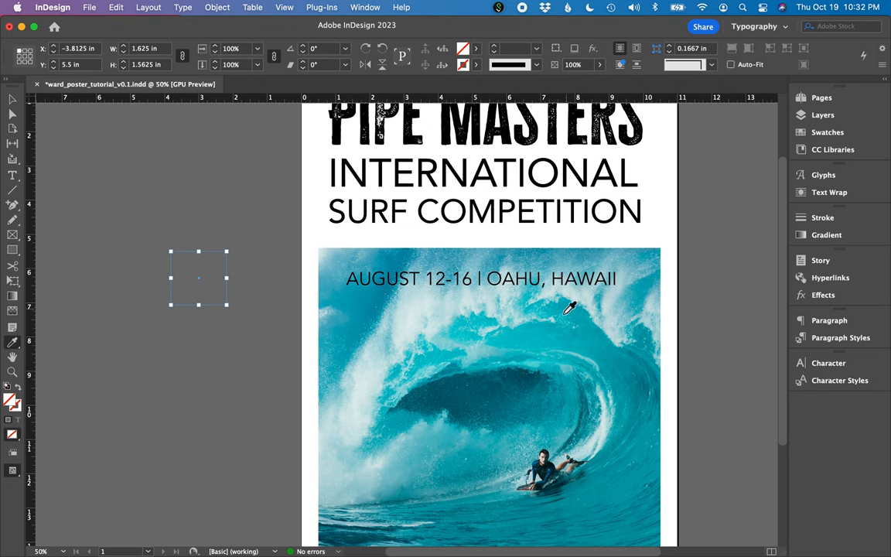
{"action": "scroll", "scroll_direction": "down", "scroll_amount": 3}
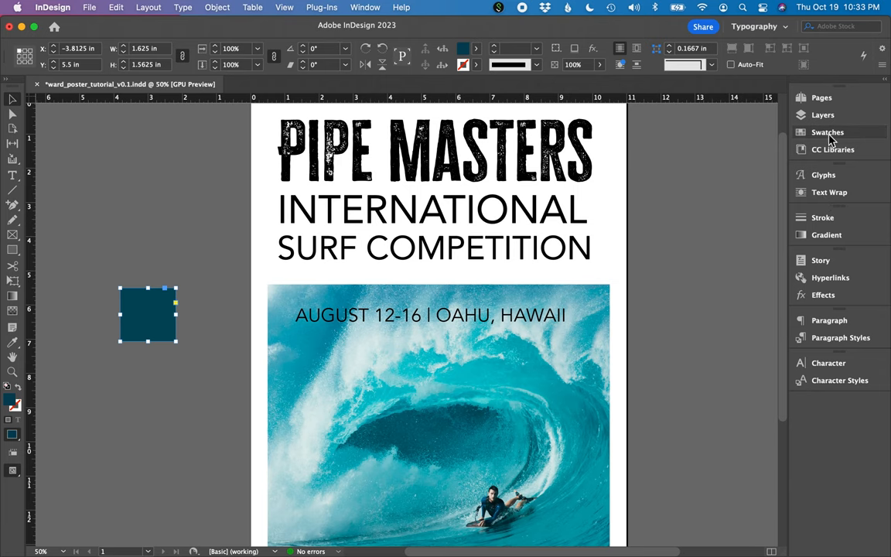
{"action": "mouse_move", "coordinate": [834, 139]}
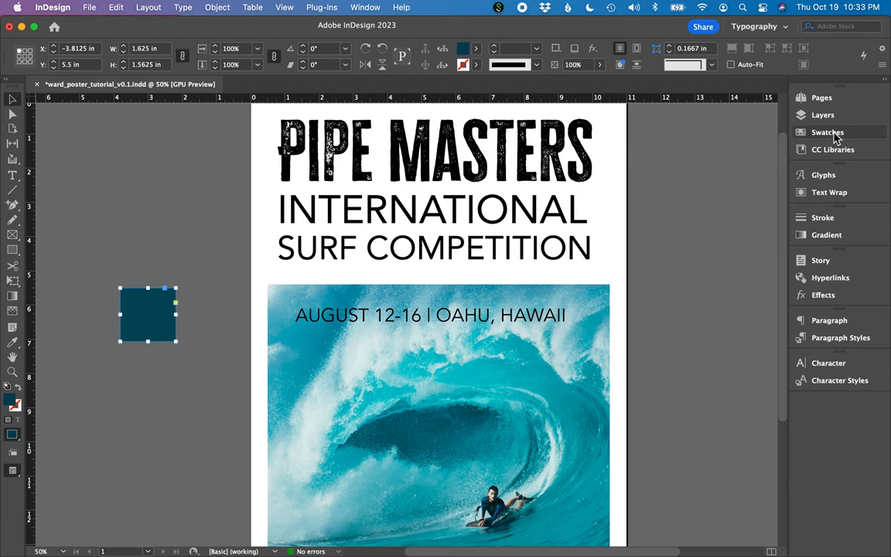
- Save the teal square's fill as a new swatch, R=0 G=66 B=87
{"action": "left_click", "coordinate": [827, 132]}
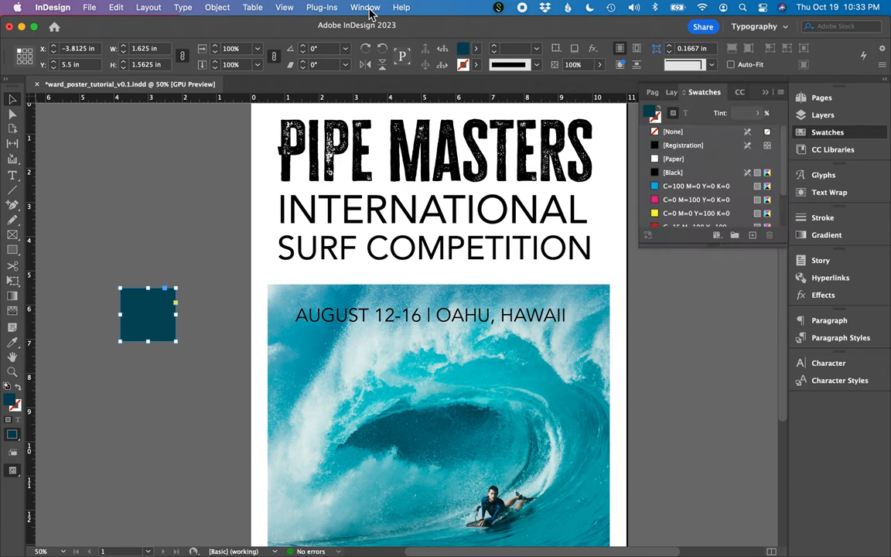
{"action": "left_click", "coordinate": [365, 7]}
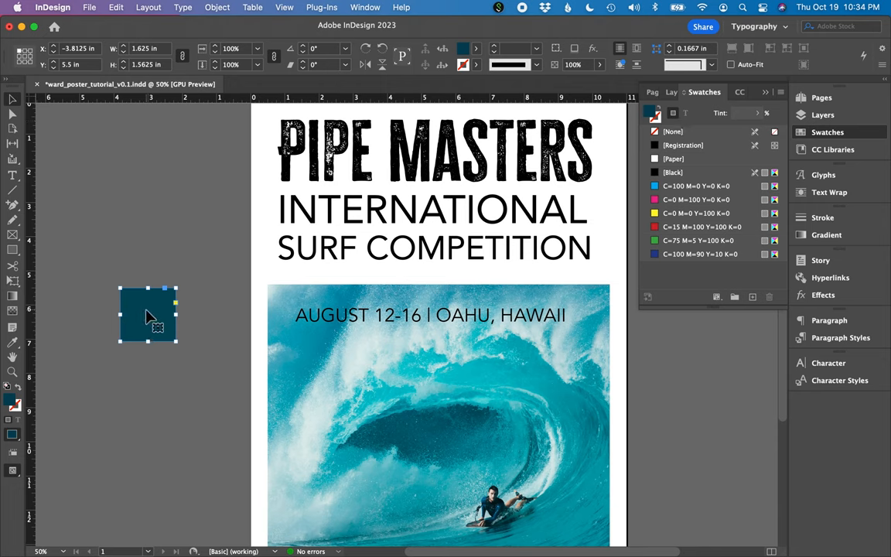
{"action": "left_click", "coordinate": [654, 113]}
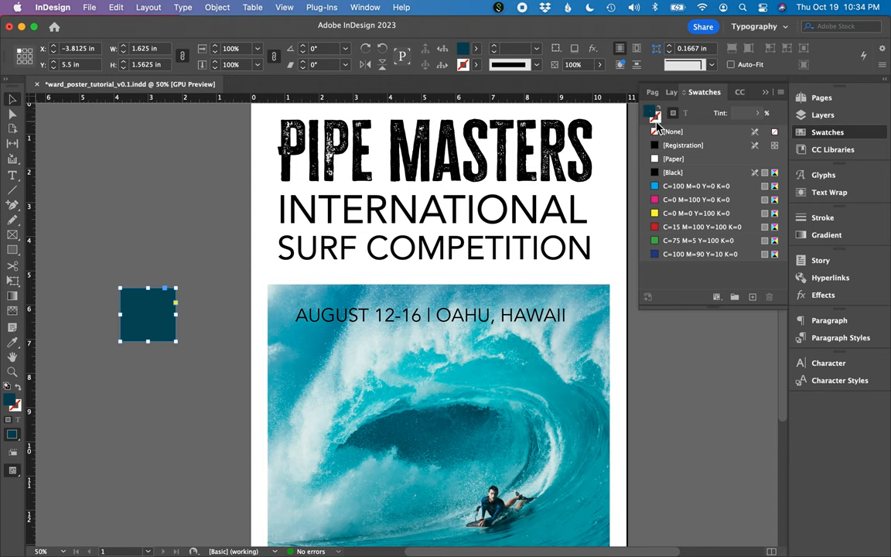
{"action": "mouse_move", "coordinate": [655, 114]}
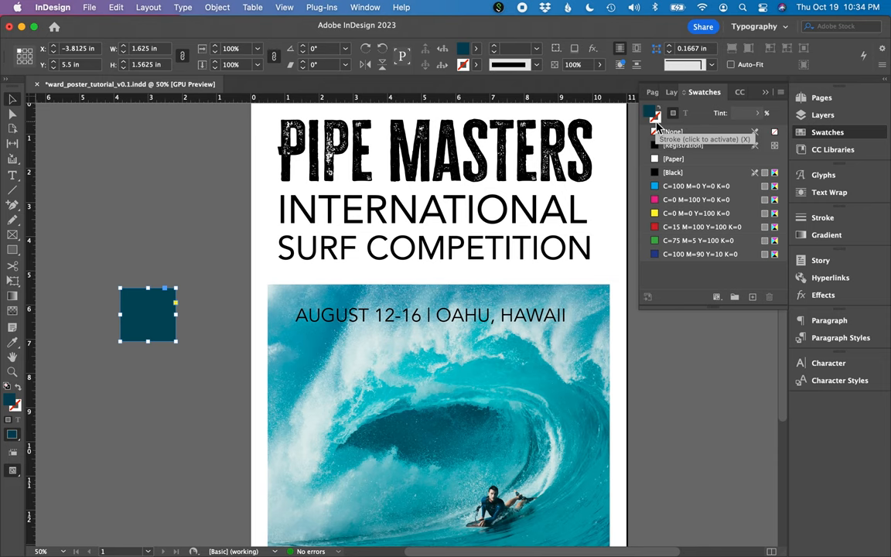
{"action": "left_click", "coordinate": [654, 114]}
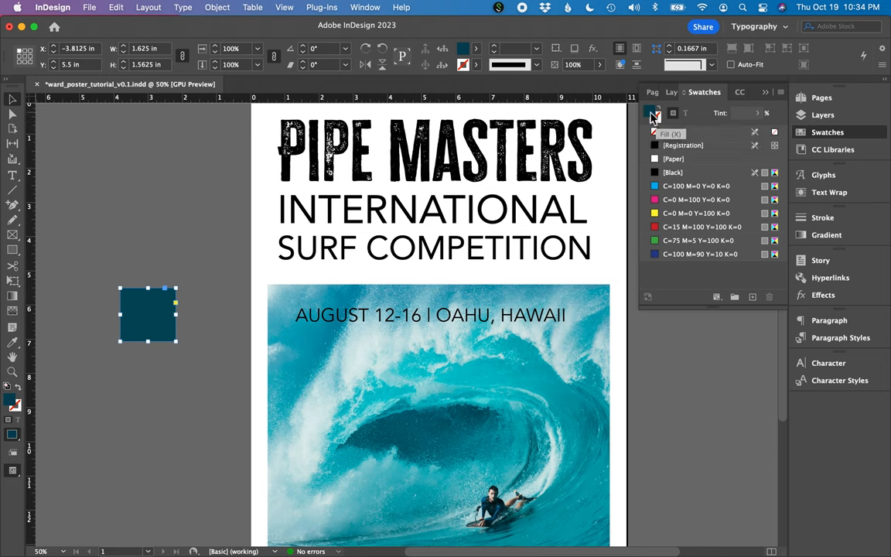
{"action": "left_click", "coordinate": [655, 131]}
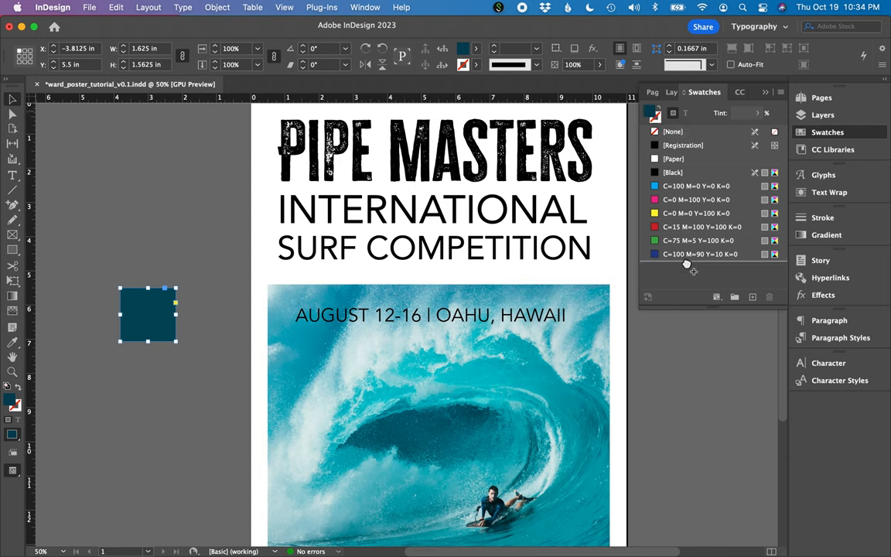
{"action": "left_click", "coordinate": [688, 267]}
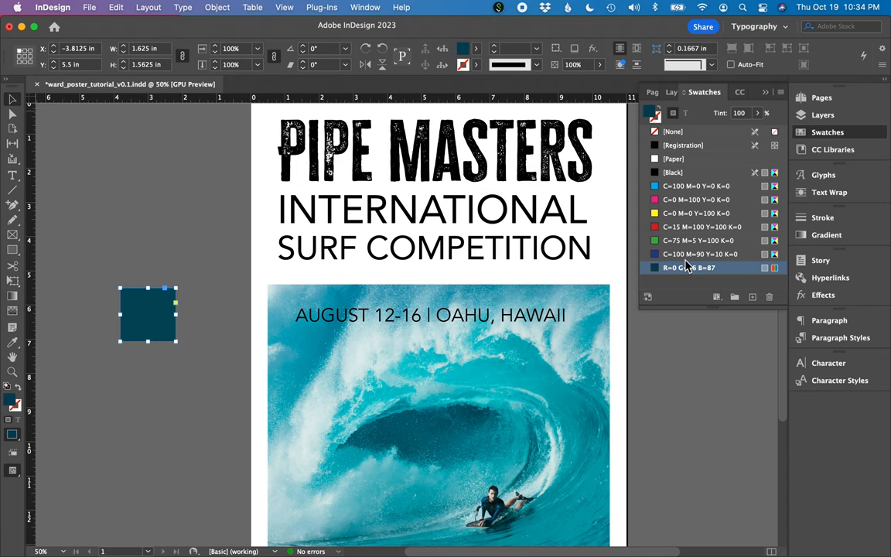
{"action": "left_click", "coordinate": [569, 248]}
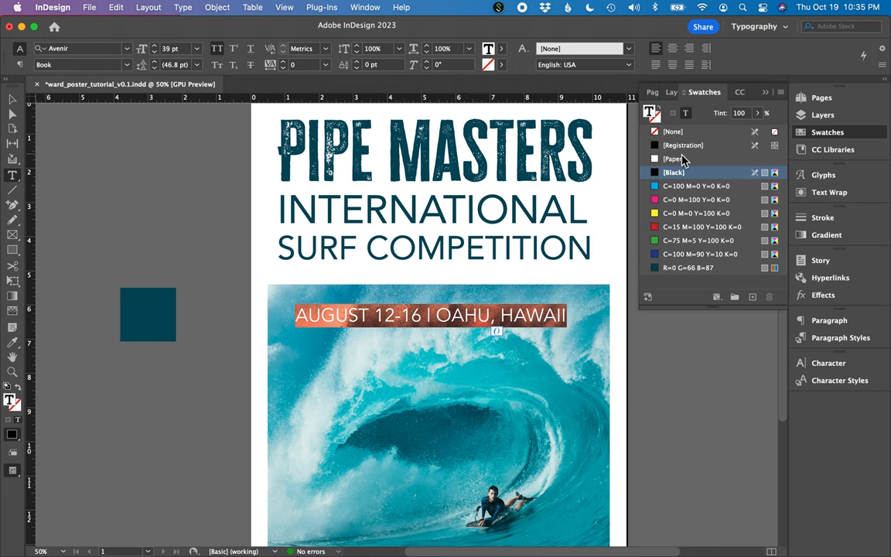
- Apply the white Paper swatch to the AUGUST 12-16 | OAHU, HAWAII date line
{"action": "left_click", "coordinate": [673, 158]}
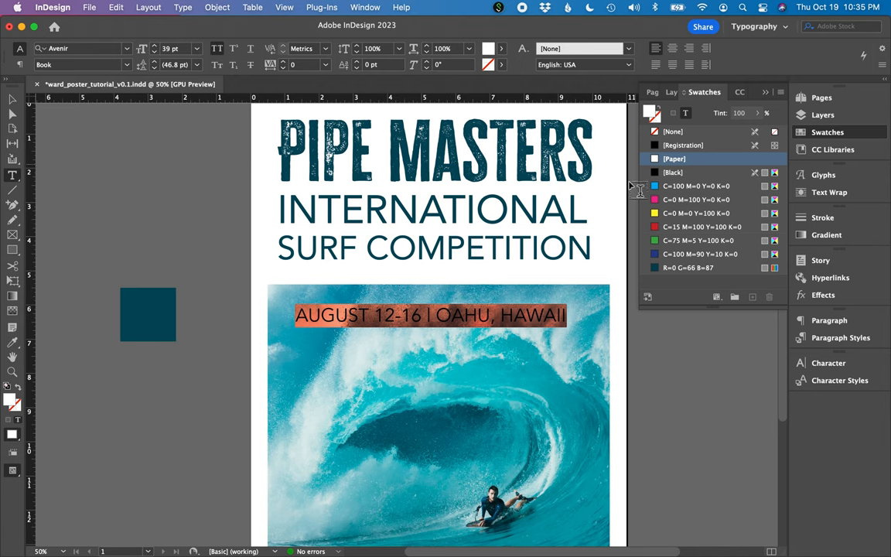
{"action": "mouse_move", "coordinate": [12, 100]}
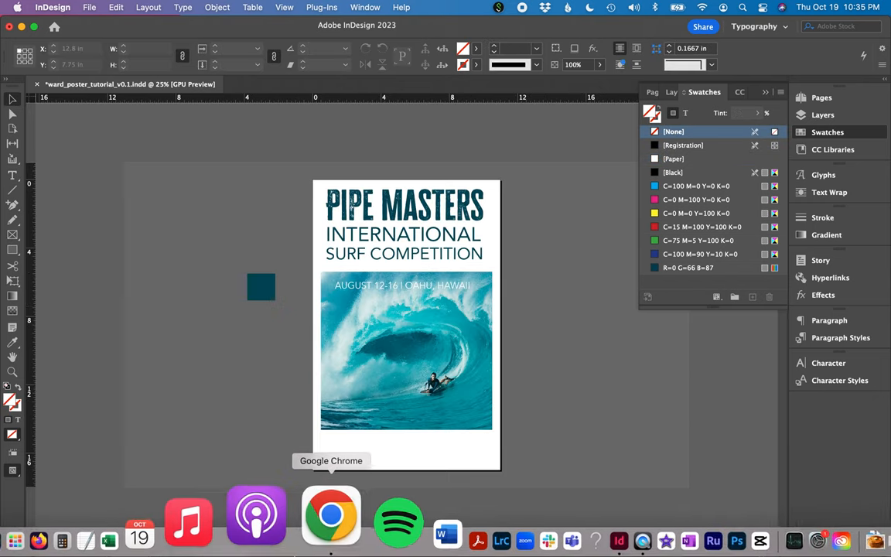
- Switch to Chrome and view the complimentary-color-wheel.jpg image tab
{"action": "left_click", "coordinate": [331, 513]}
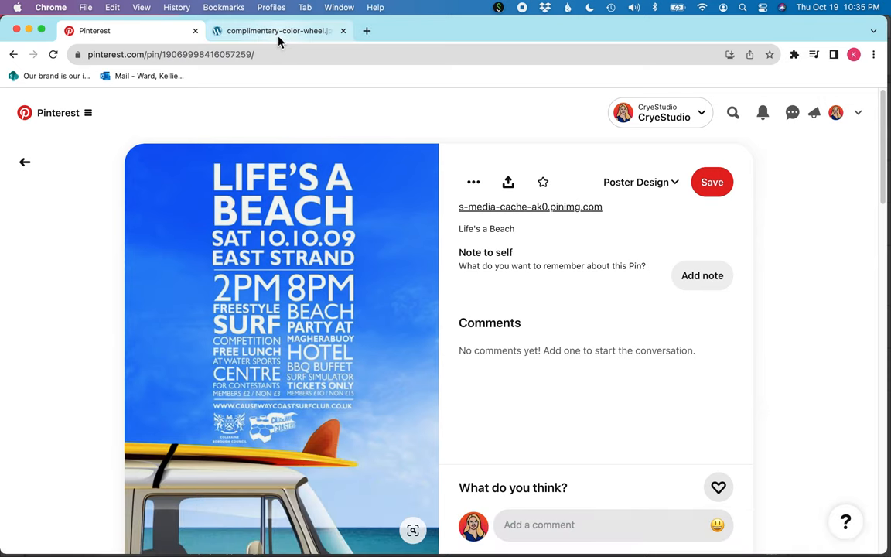
{"action": "left_click", "coordinate": [278, 31]}
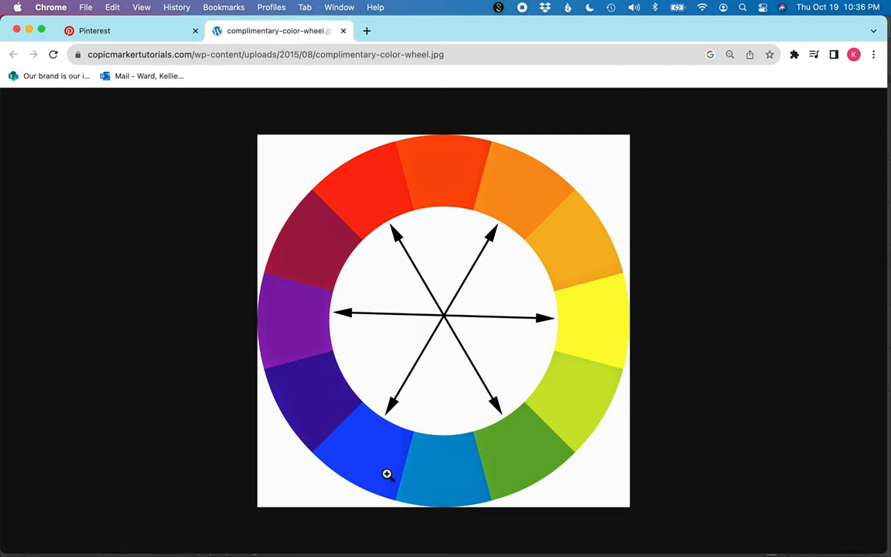
{"action": "mouse_move", "coordinate": [413, 370]}
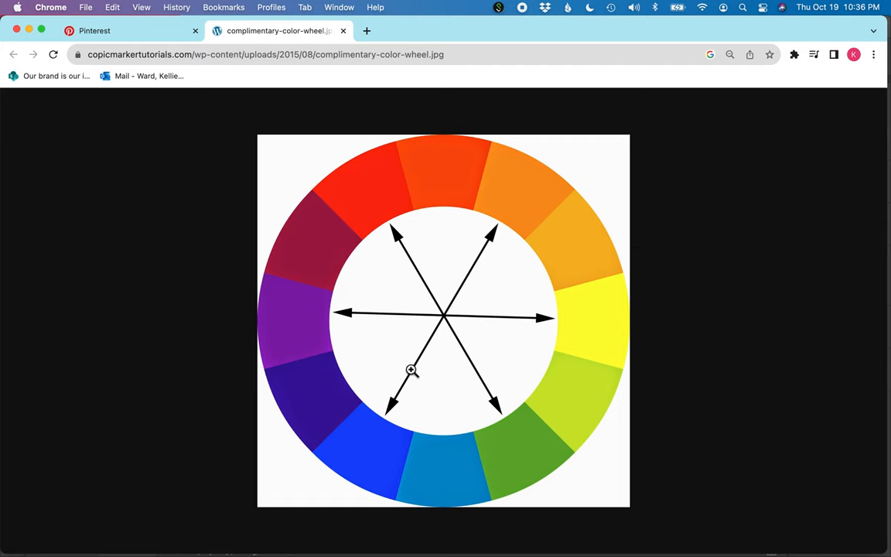
{"action": "mouse_move", "coordinate": [509, 194]}
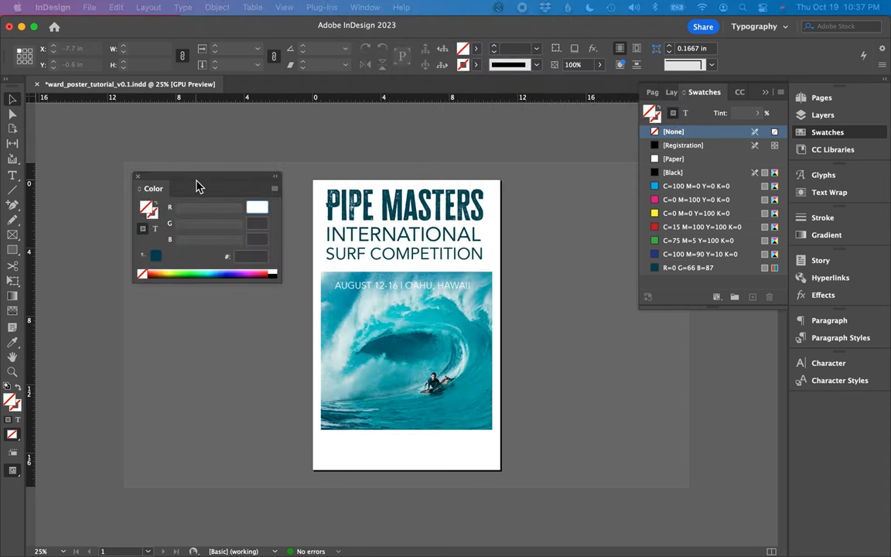
{"action": "mouse_move", "coordinate": [248, 270]}
{"action": "type", "text": "255"}
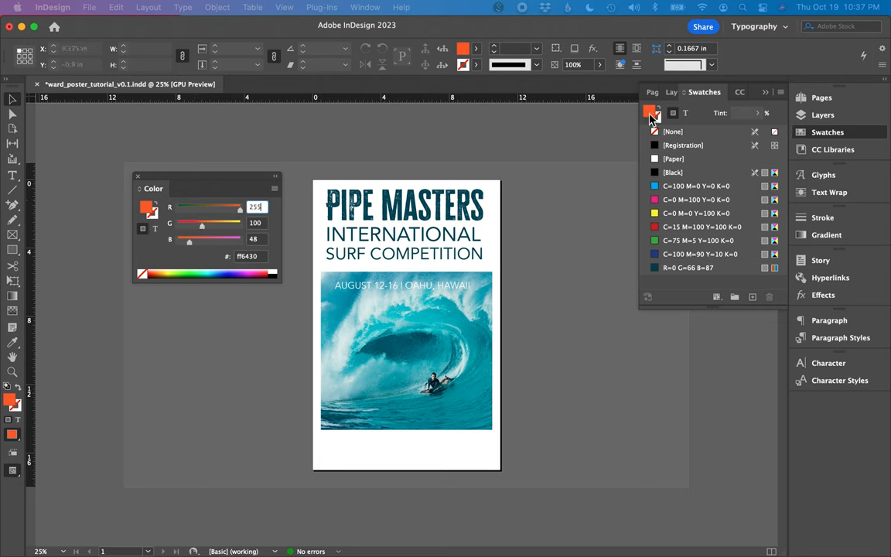
{"action": "mouse_move", "coordinate": [655, 113]}
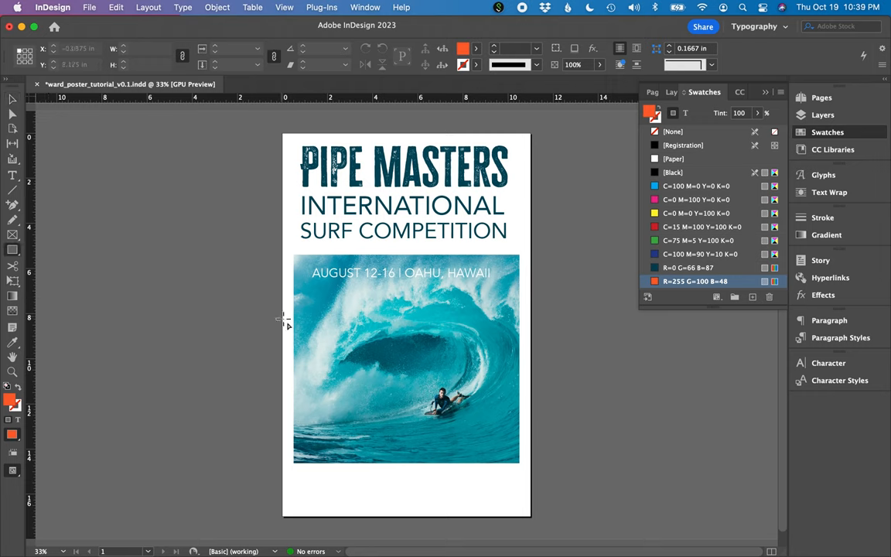
- Draw an orange rectangle over the page's lower half and send it to the back
{"action": "left_click_drag", "start_coordinate": [285, 319], "coordinate": [486, 501]}
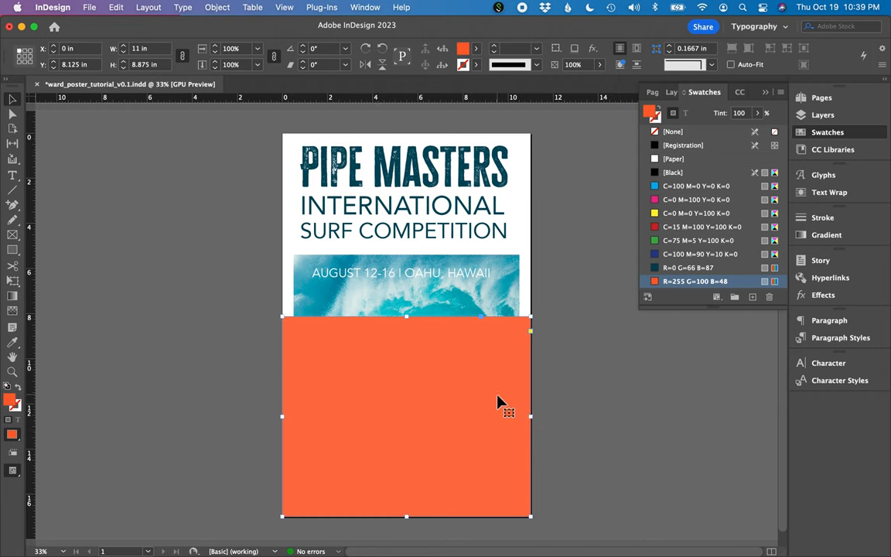
{"action": "right_click", "coordinate": [508, 415]}
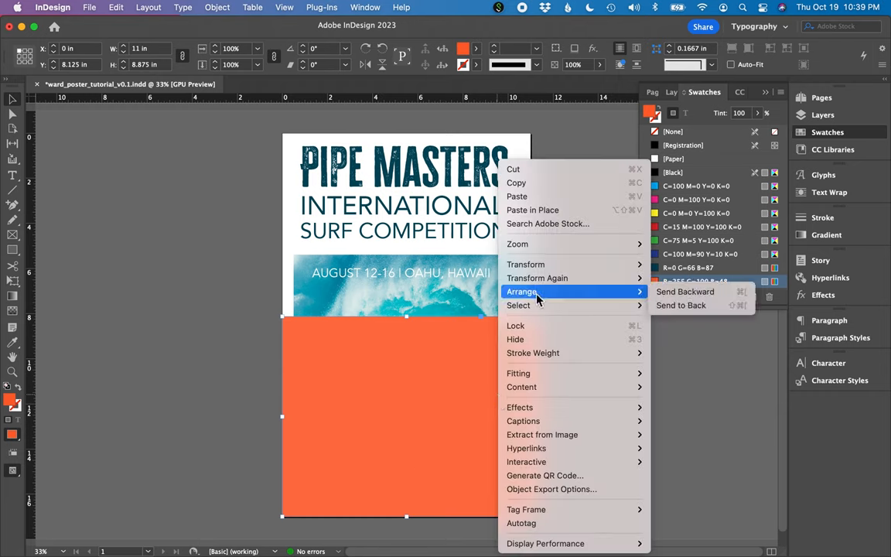
{"action": "mouse_move", "coordinate": [682, 305]}
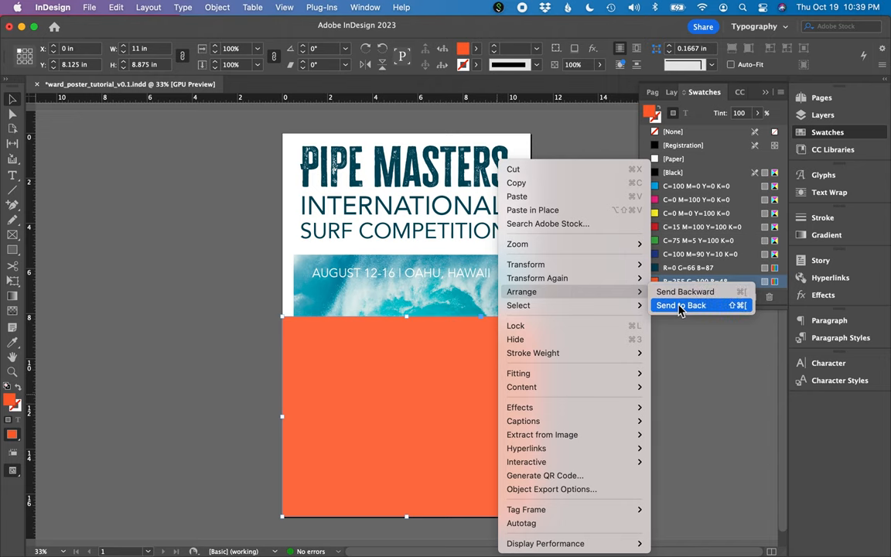
{"action": "left_click", "coordinate": [682, 305]}
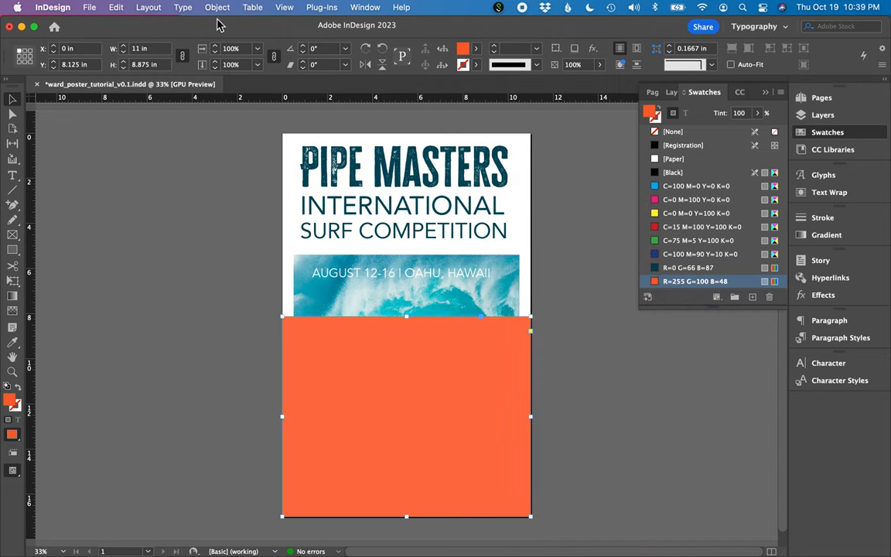
{"action": "left_click", "coordinate": [218, 7]}
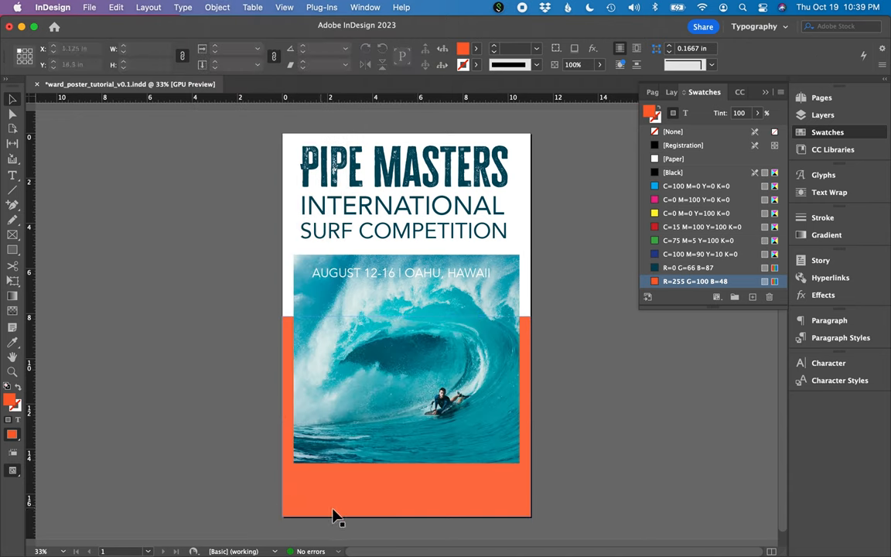
{"action": "mouse_move", "coordinate": [400, 508]}
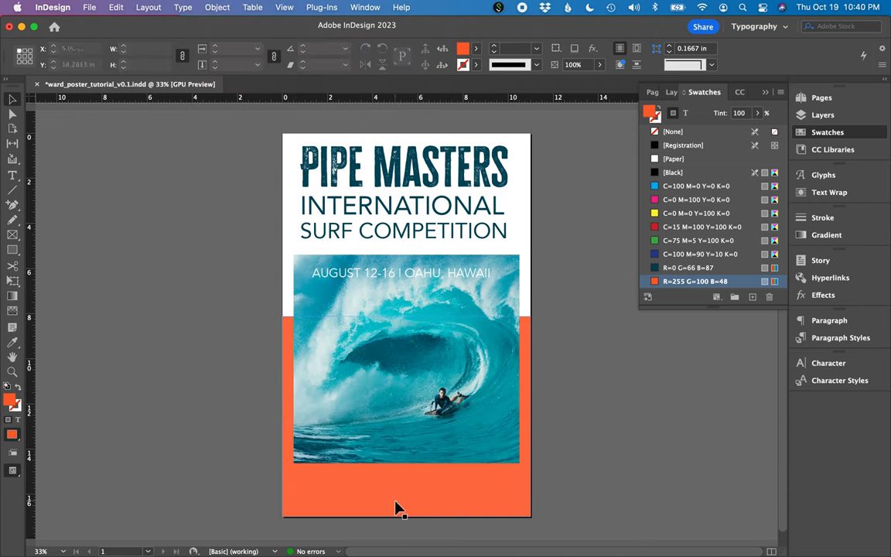
{"action": "mouse_move", "coordinate": [495, 499]}
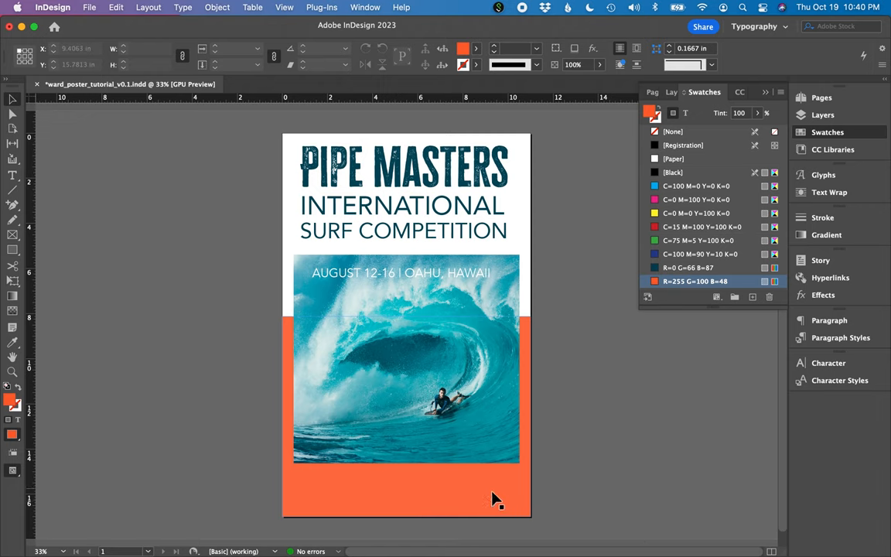
- Place surfhawaii_logo_white.eps and move it to the poster's lower-right over the orange band
{"action": "left_click", "coordinate": [89, 7]}
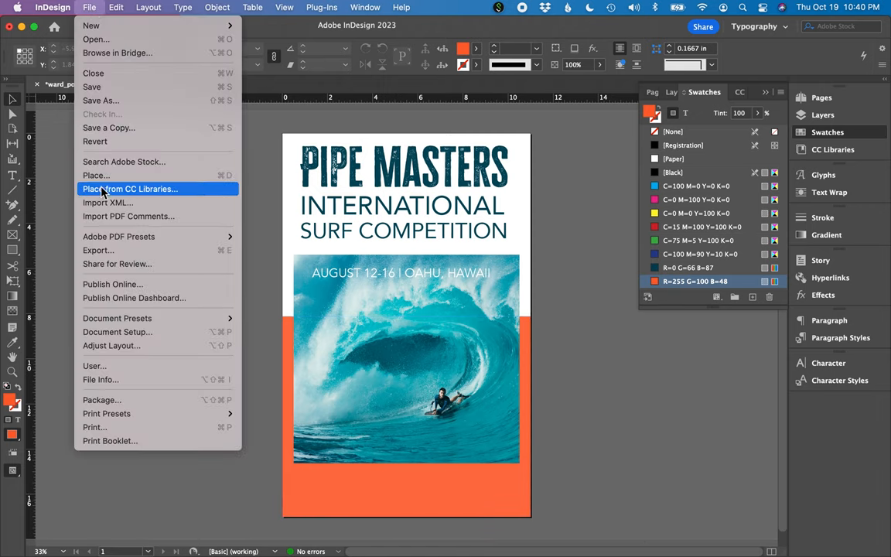
{"action": "left_click", "coordinate": [96, 175]}
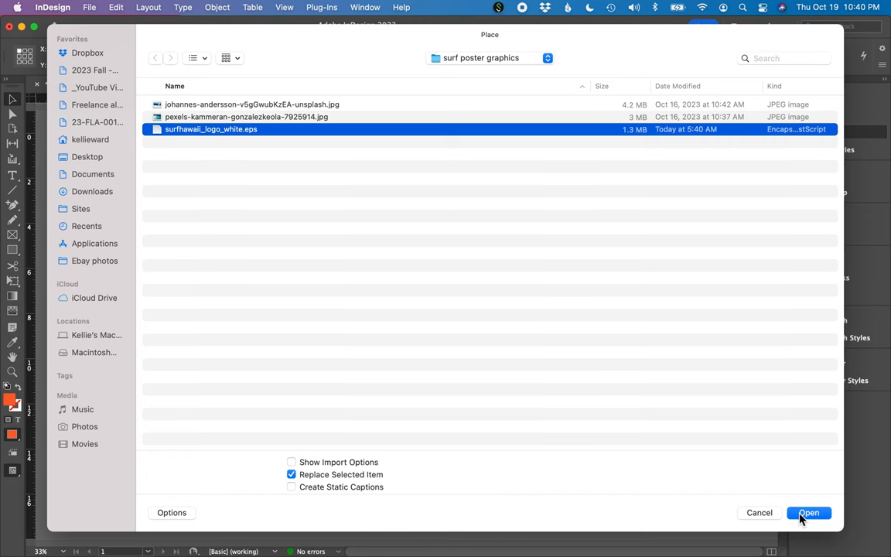
{"action": "left_click", "coordinate": [808, 512]}
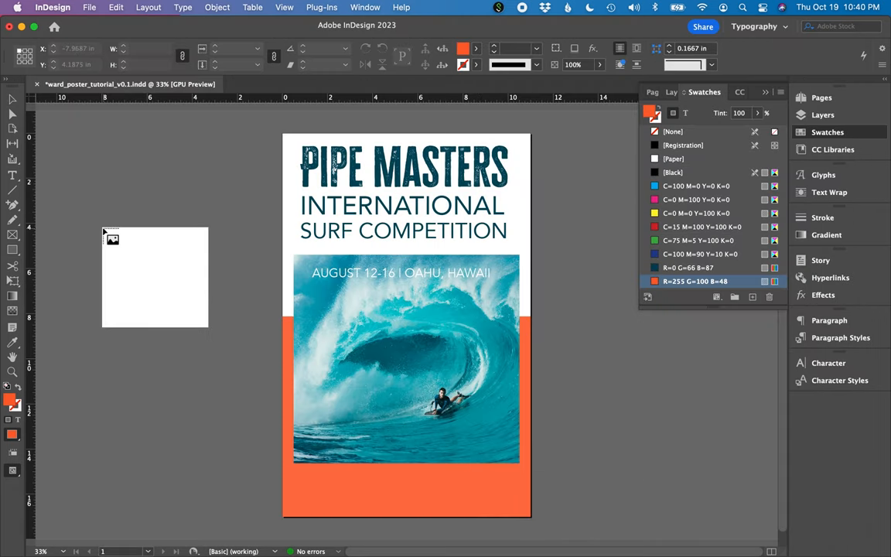
{"action": "left_click_drag", "start_coordinate": [209, 329], "coordinate": [157, 292]}
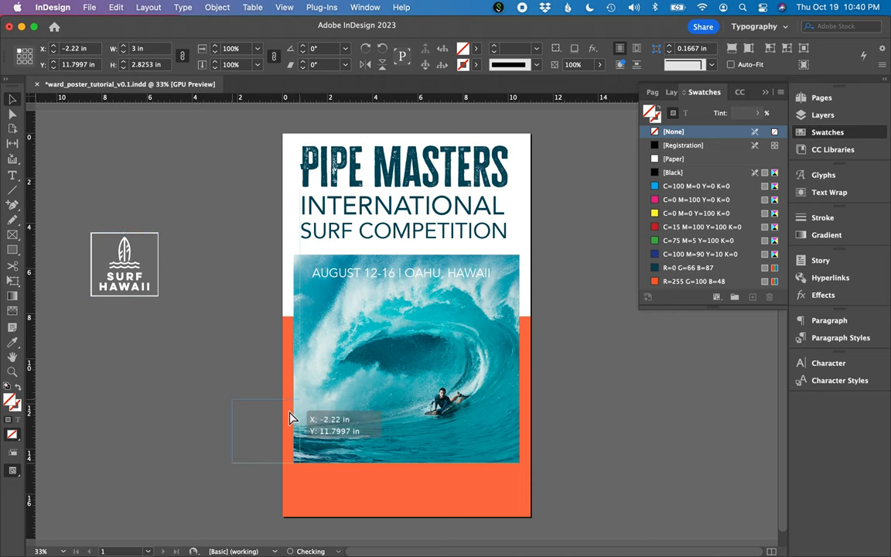
{"action": "left_click_drag", "start_coordinate": [124, 263], "coordinate": [487, 480]}
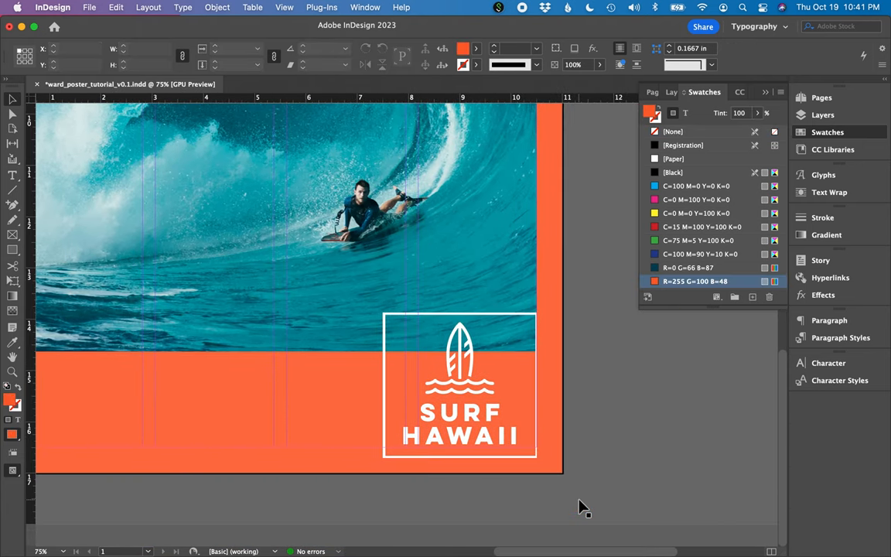
{"action": "left_click", "coordinate": [460, 385]}
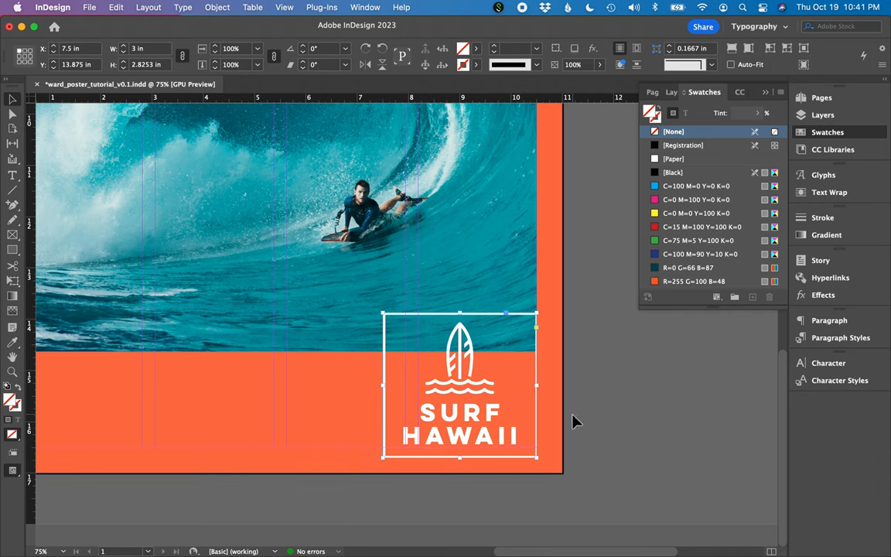
{"action": "mouse_move", "coordinate": [120, 39]}
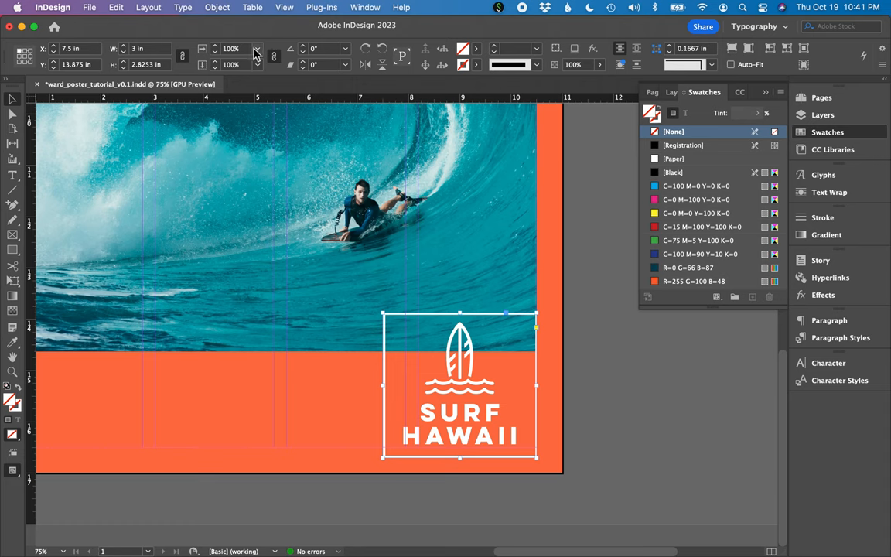
{"action": "mouse_move", "coordinate": [227, 78]}
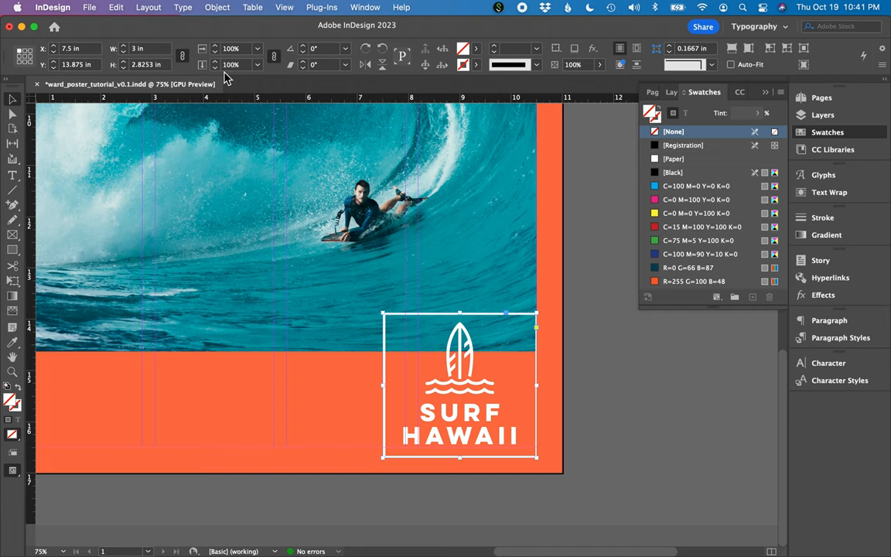
{"action": "mouse_move", "coordinate": [183, 55]}
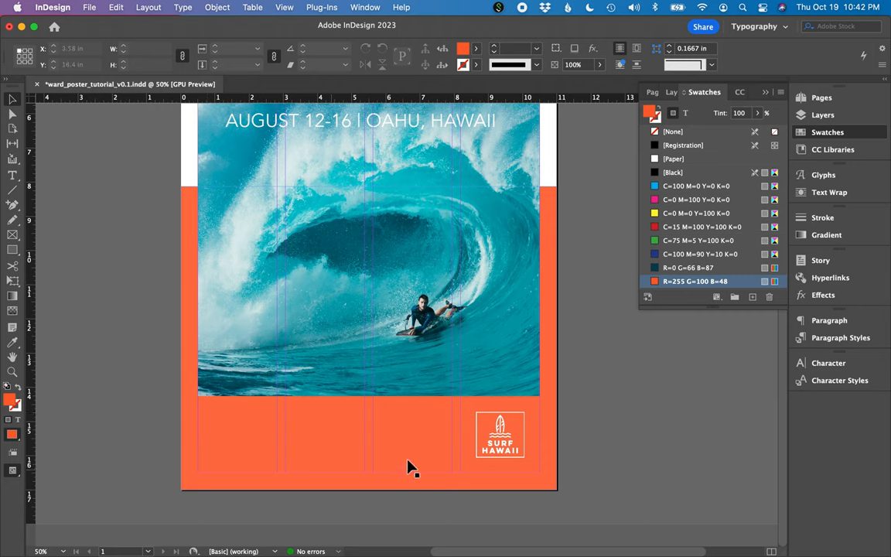
{"action": "mouse_move", "coordinate": [239, 461]}
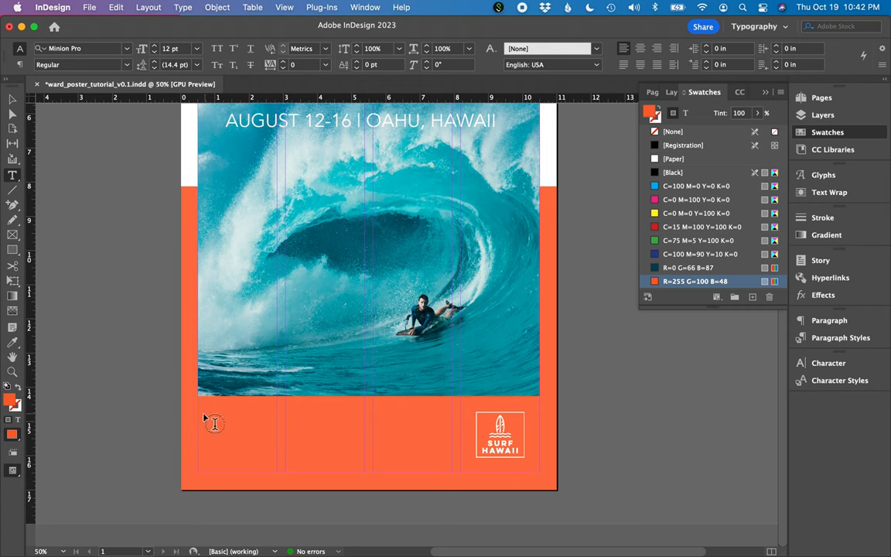
- Fill a text frame across the bottom band with placeholder text in Avenir Book 14 pt
{"action": "left_click_drag", "start_coordinate": [213, 422], "coordinate": [401, 455]}
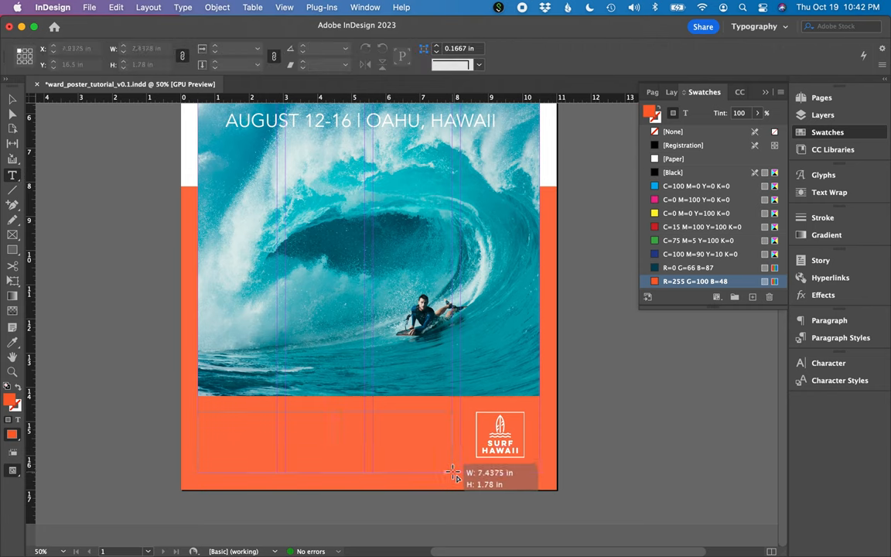
{"action": "right_click", "coordinate": [452, 472]}
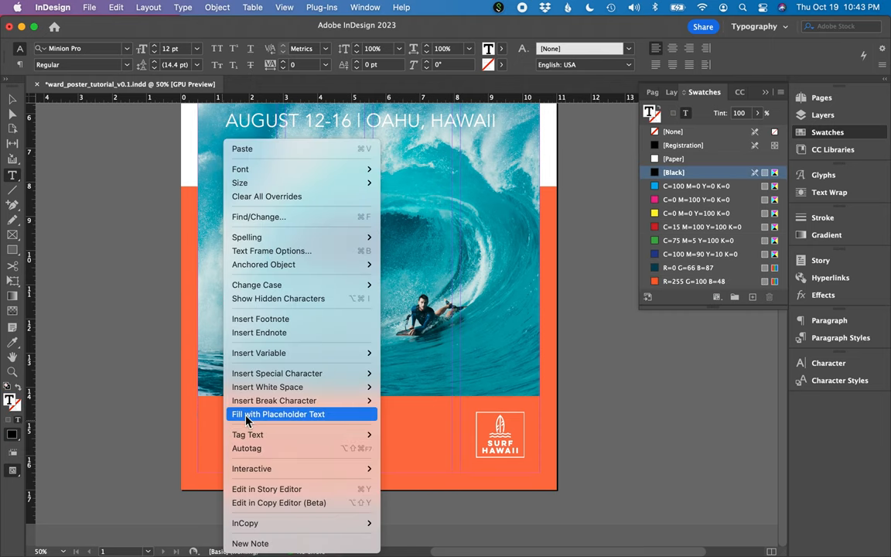
{"action": "left_click", "coordinate": [279, 414]}
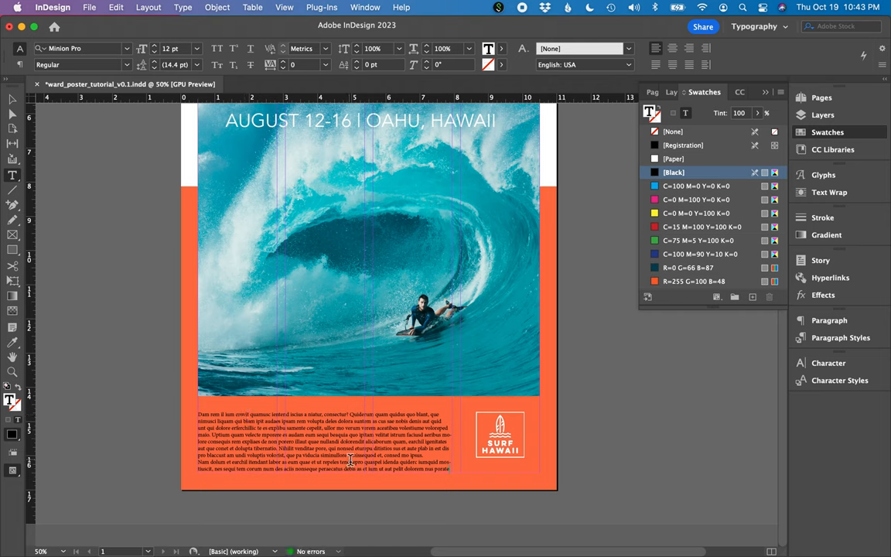
{"action": "left_click", "coordinate": [828, 363]}
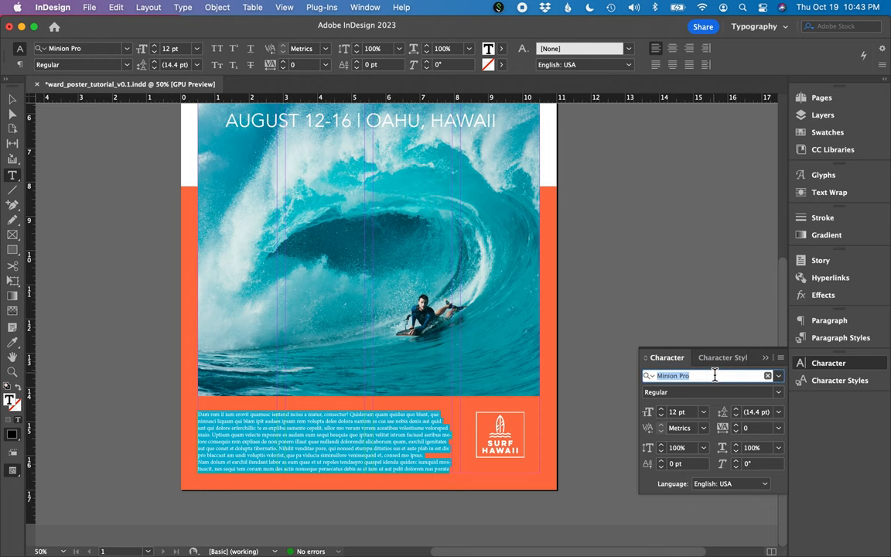
{"action": "type", "text": "Avenir"}
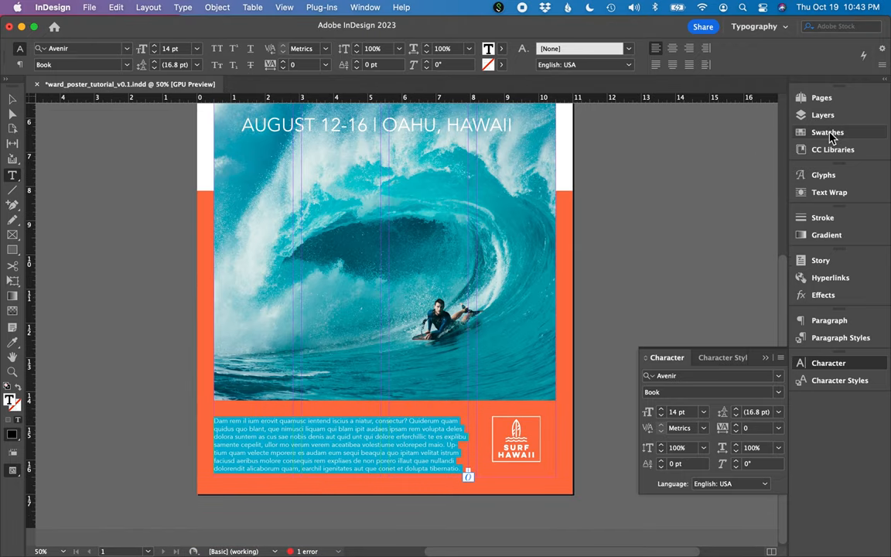
- Make the body text white and add 'Register at SurfHawaii.com' beneath it in Black weight
{"action": "left_click", "coordinate": [827, 132]}
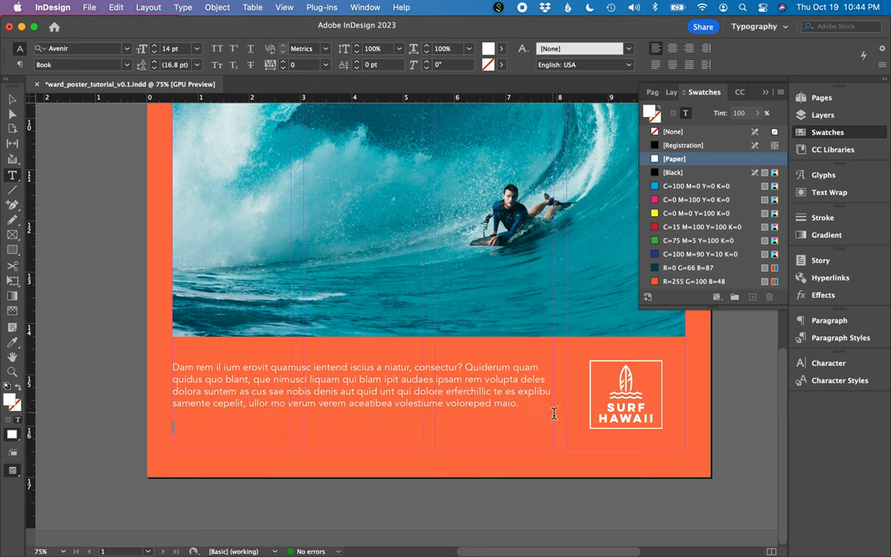
{"action": "type", "text": "Register at S"}
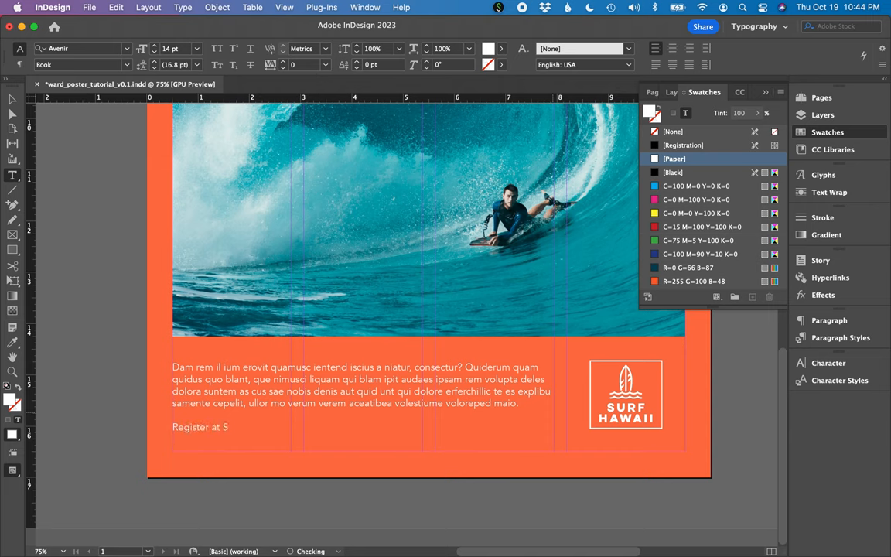
{"action": "type", "text": "urfHawaii.com"}
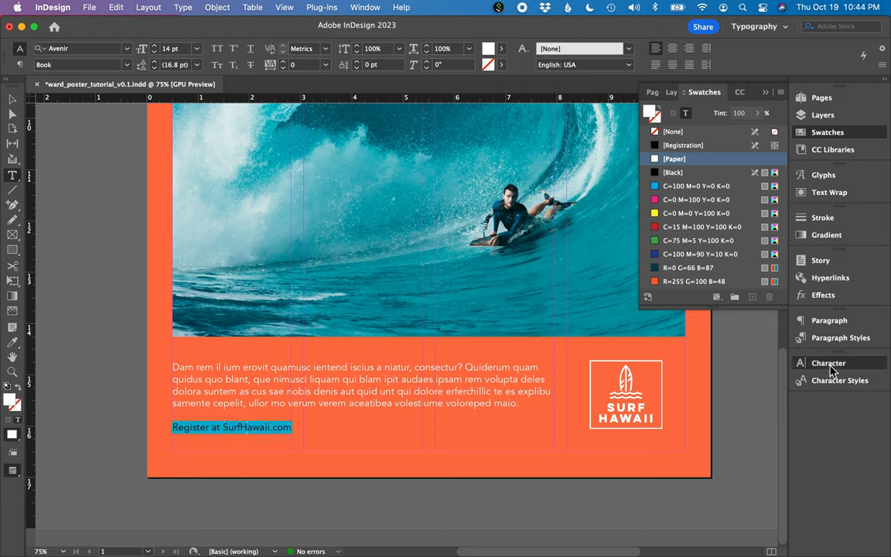
{"action": "left_click", "coordinate": [778, 376]}
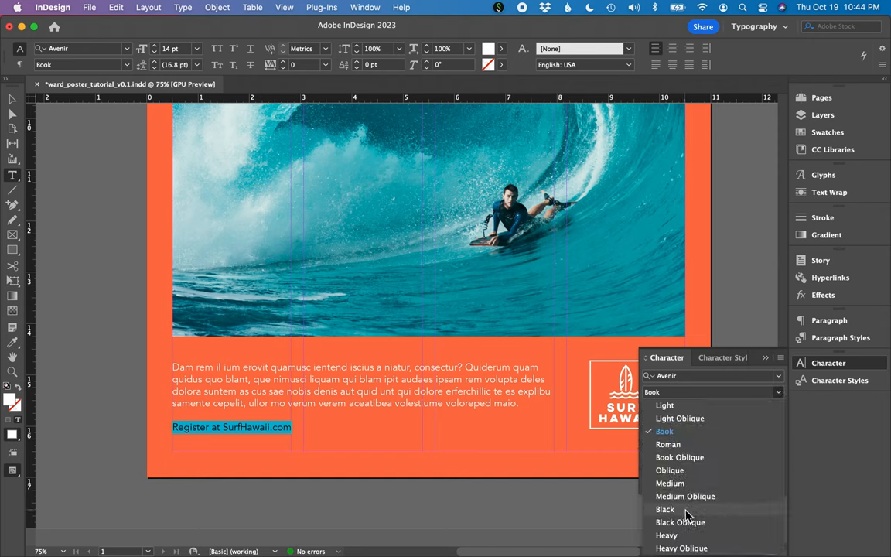
{"action": "left_click", "coordinate": [665, 509]}
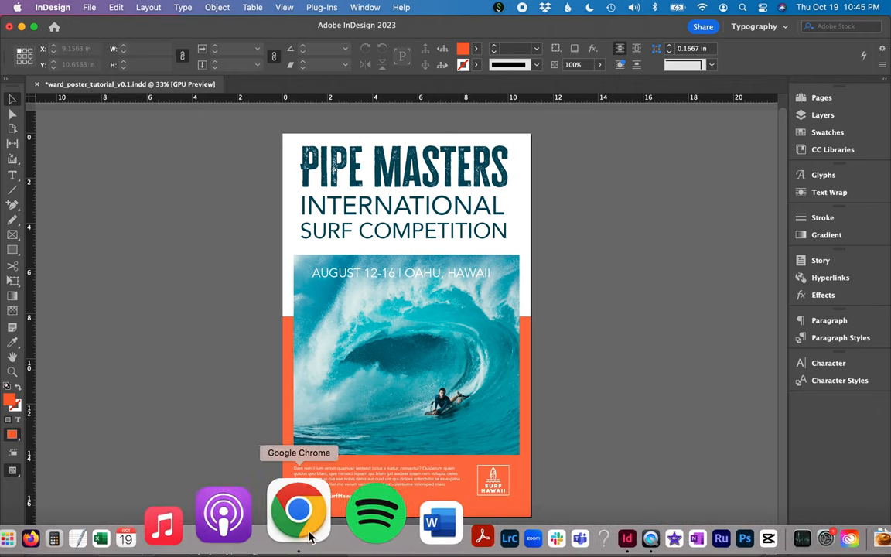
{"action": "left_click", "coordinate": [299, 511]}
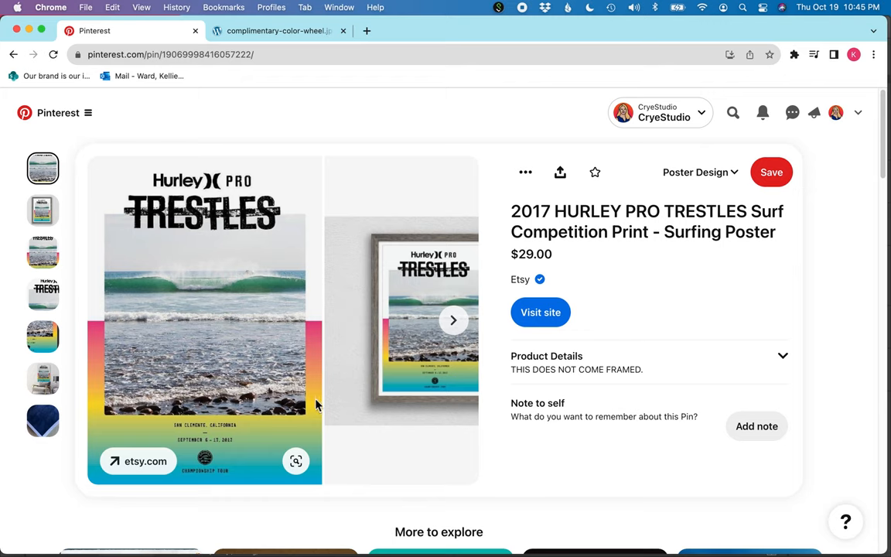
{"action": "mouse_move", "coordinate": [315, 372]}
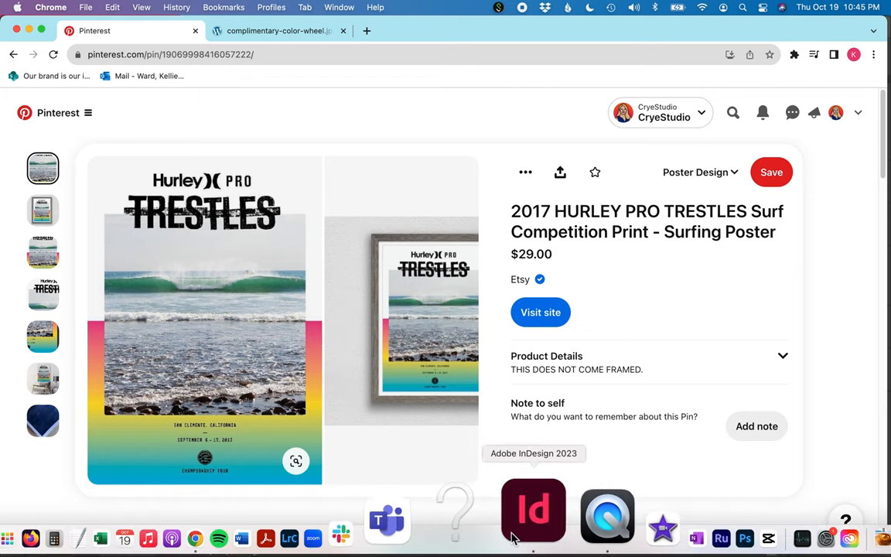
{"action": "left_click", "coordinate": [533, 509]}
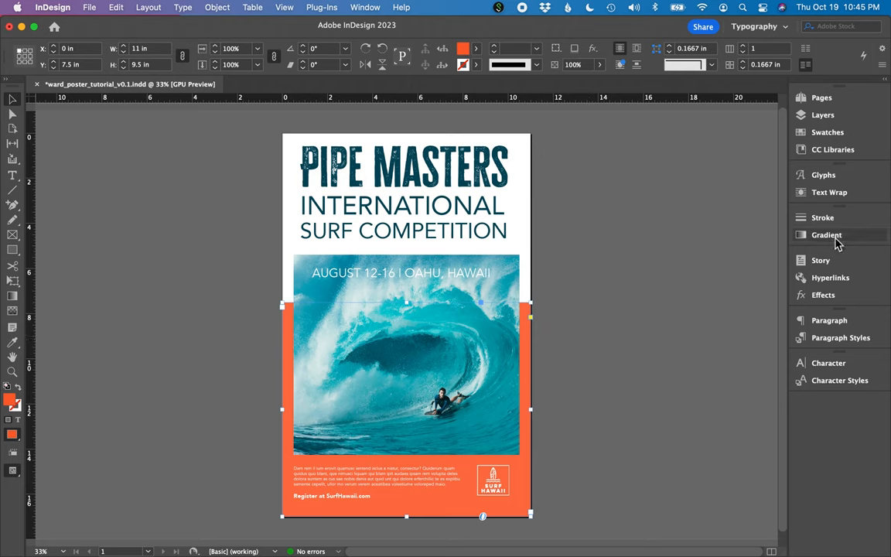
- Give the lower band a vertical gradient from yellow through orange to magenta
{"action": "left_click", "coordinate": [826, 234]}
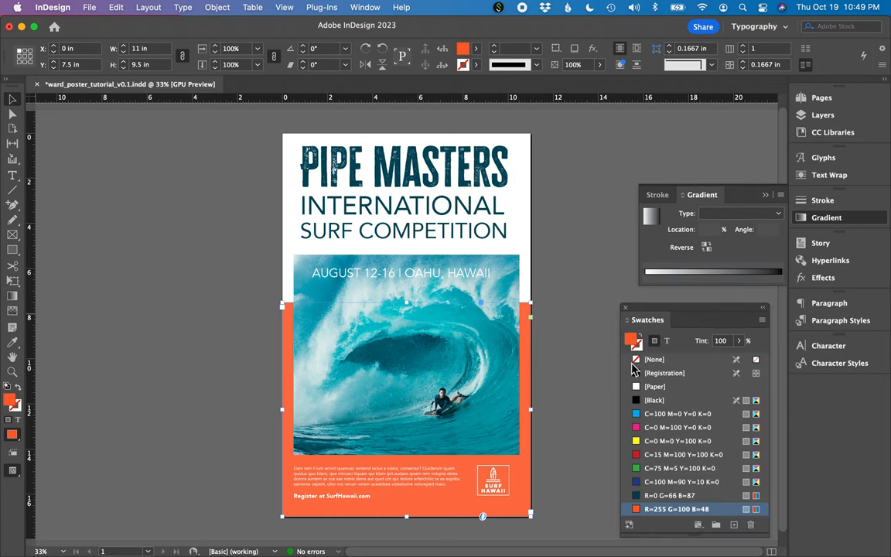
{"action": "mouse_move", "coordinate": [611, 481]}
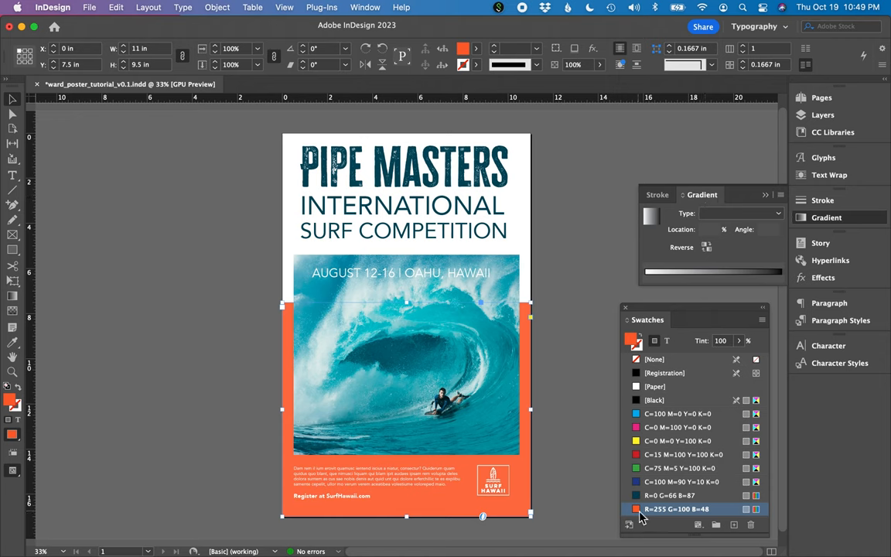
{"action": "mouse_move", "coordinate": [654, 341]}
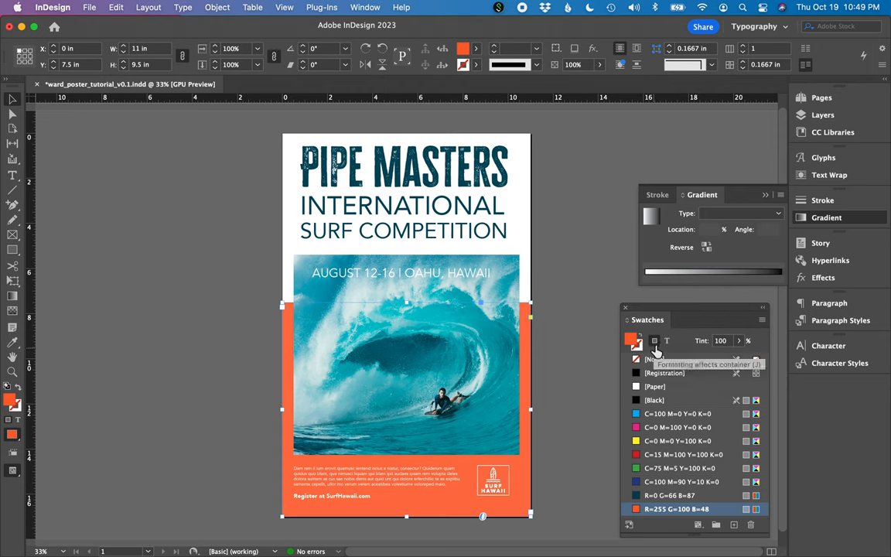
{"action": "mouse_move", "coordinate": [615, 429]}
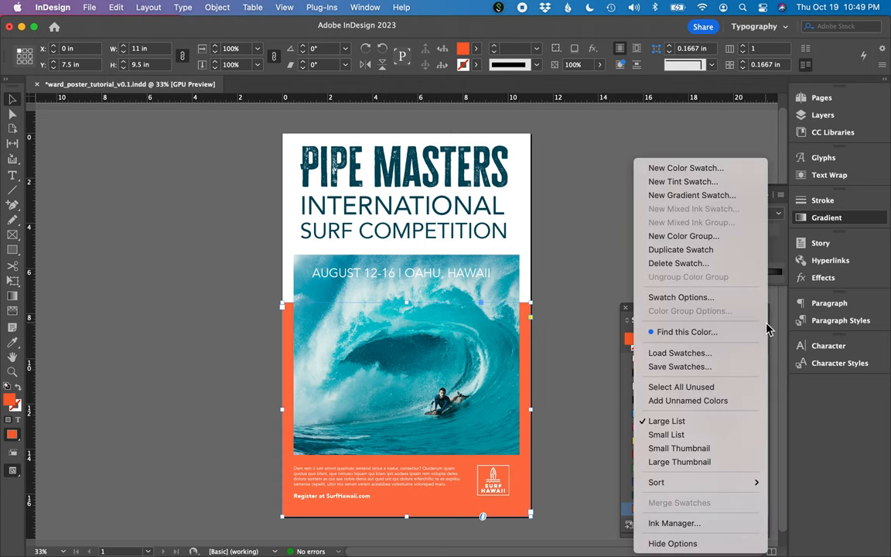
{"action": "mouse_move", "coordinate": [615, 432]}
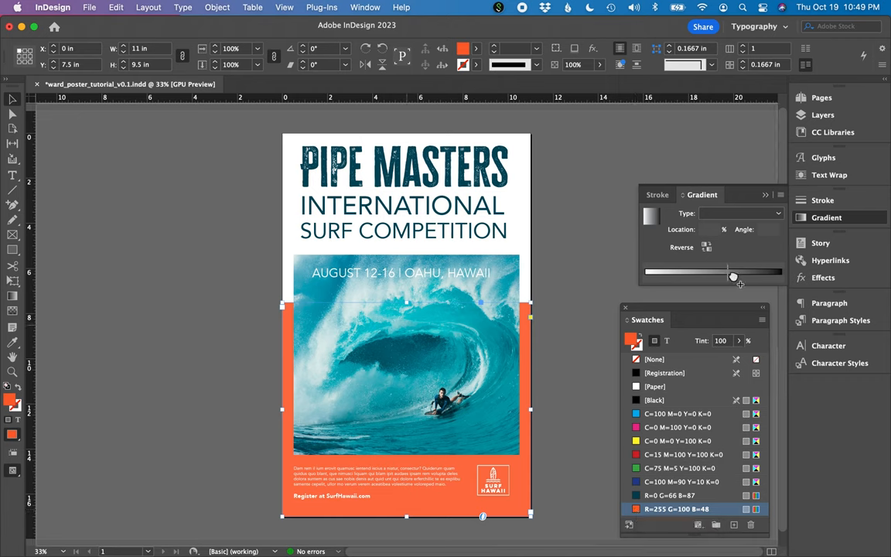
{"action": "left_click_drag", "start_coordinate": [733, 276], "coordinate": [742, 276]}
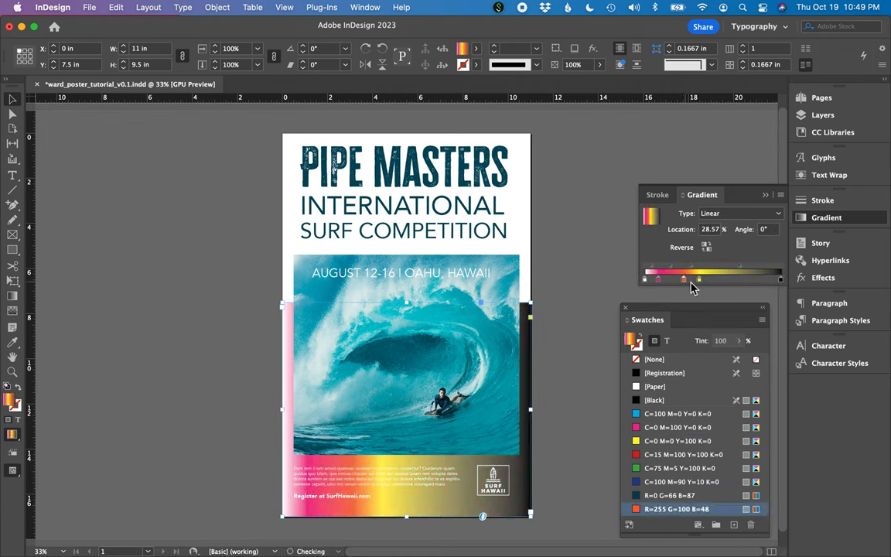
{"action": "left_click_drag", "start_coordinate": [683, 279], "coordinate": [697, 279]}
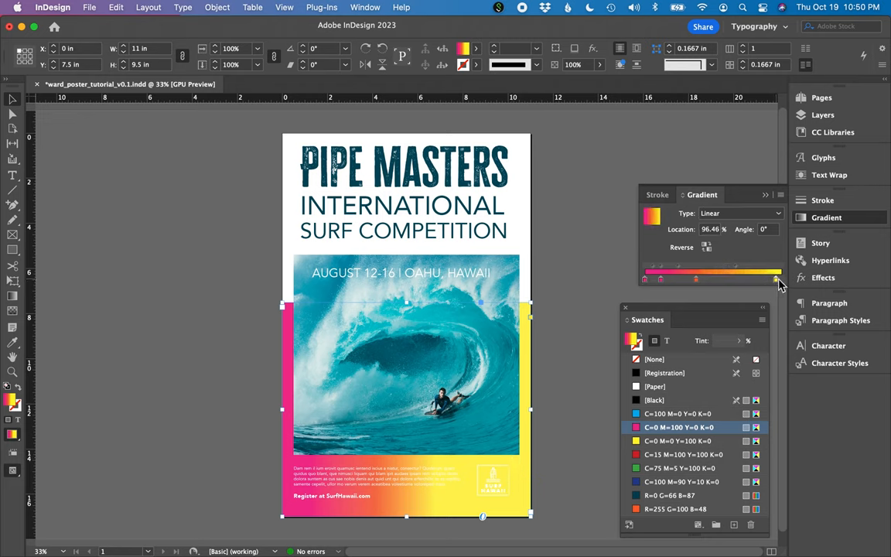
{"action": "left_click_drag", "start_coordinate": [778, 280], "coordinate": [728, 280]}
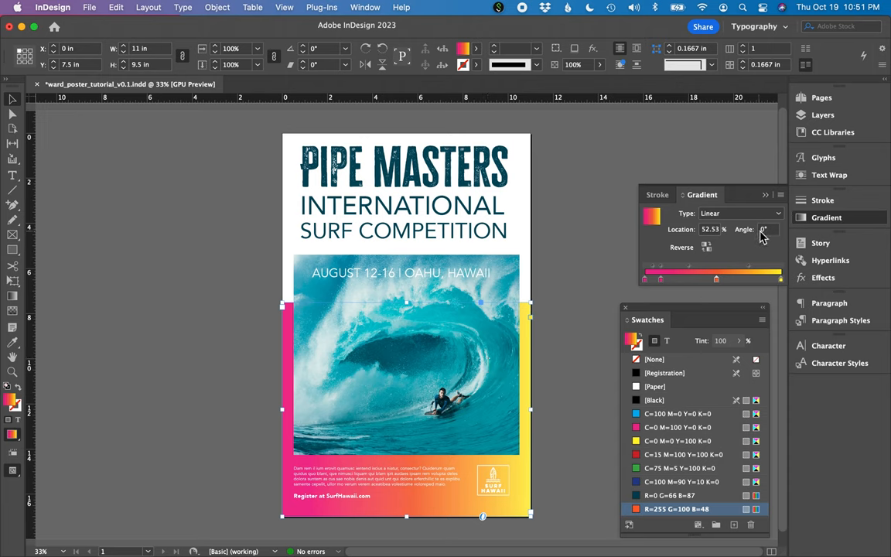
{"action": "left_click", "coordinate": [766, 229]}
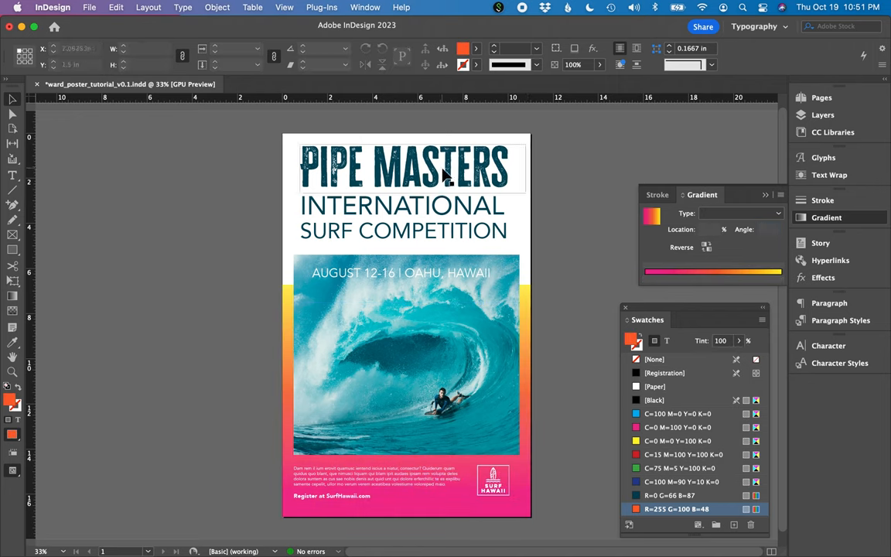
- Select the PIPE MASTERS headline text to receive the pink-orange-yellow gradient
{"action": "left_click", "coordinate": [402, 166]}
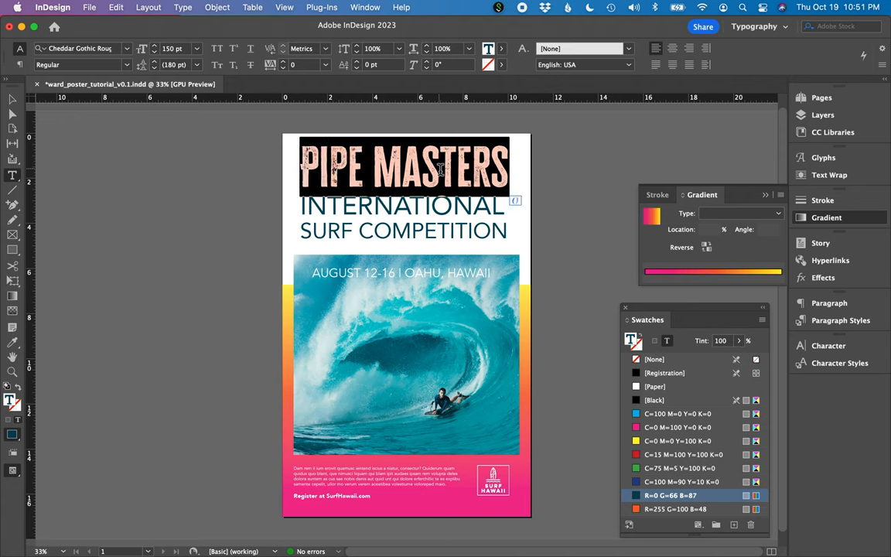
{"action": "mouse_move", "coordinate": [720, 281]}
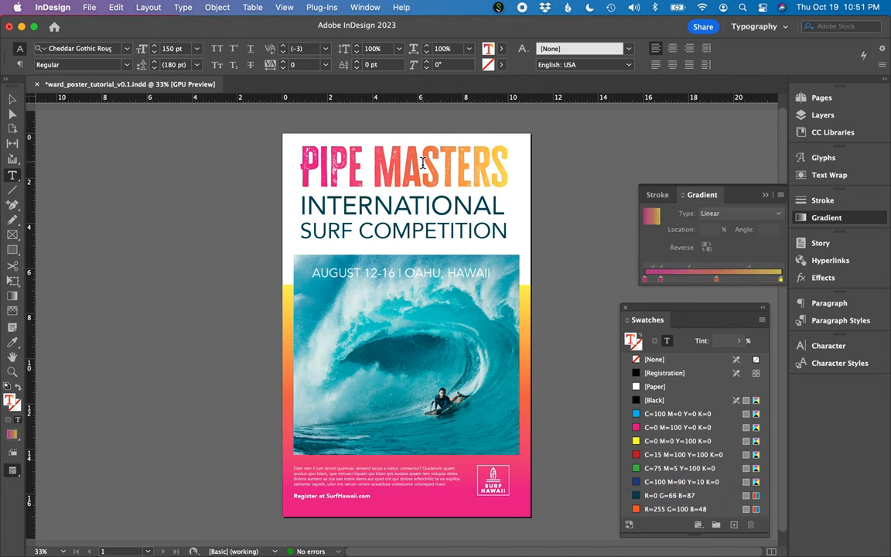
{"action": "mouse_move", "coordinate": [518, 526]}
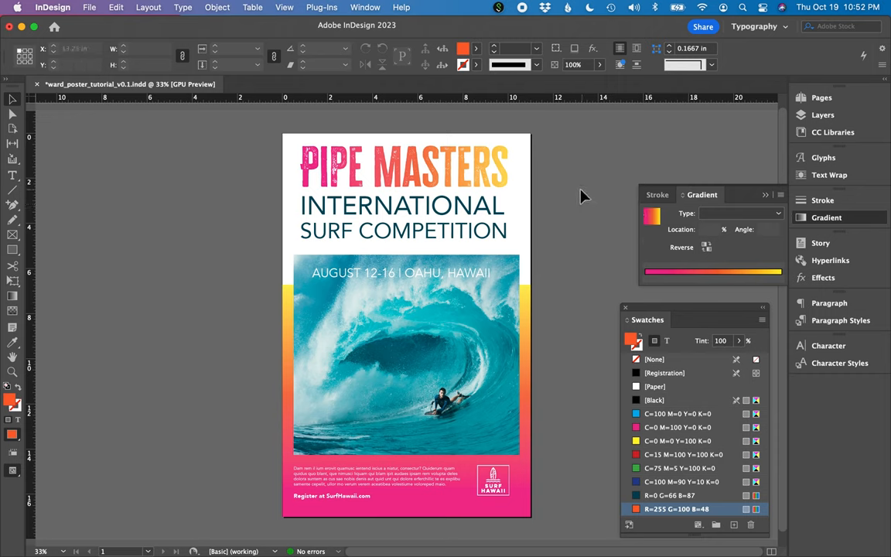
{"action": "mouse_move", "coordinate": [285, 135]}
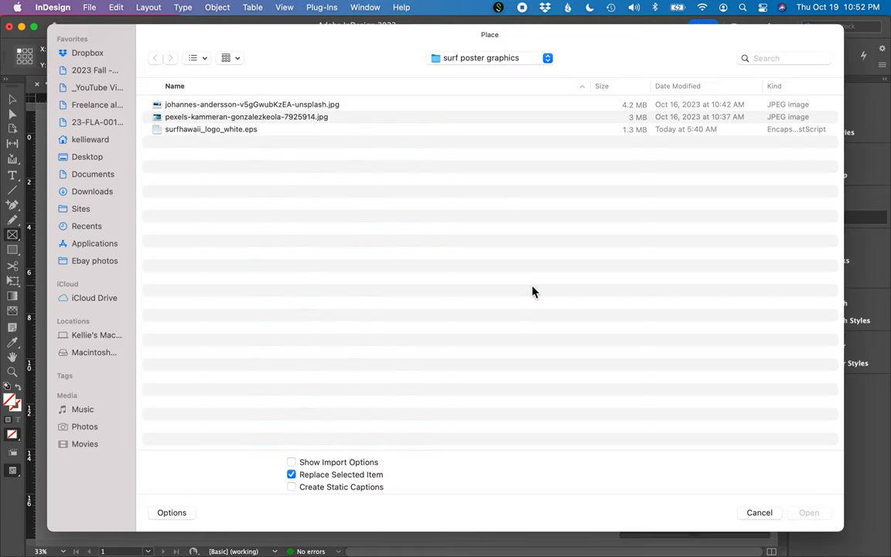
- Place the johannes-andersson water photo across the poster top and send it behind the headline
{"action": "left_click", "coordinate": [252, 104]}
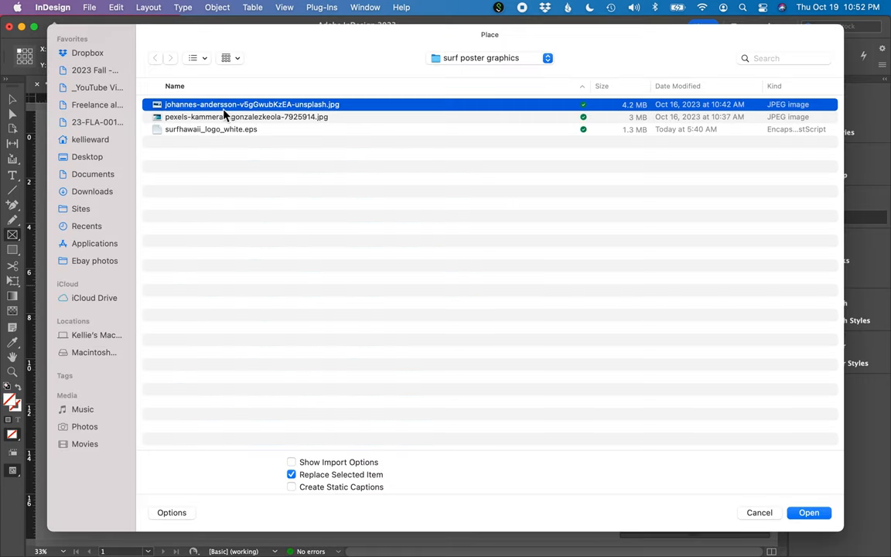
{"action": "left_click", "coordinate": [808, 513]}
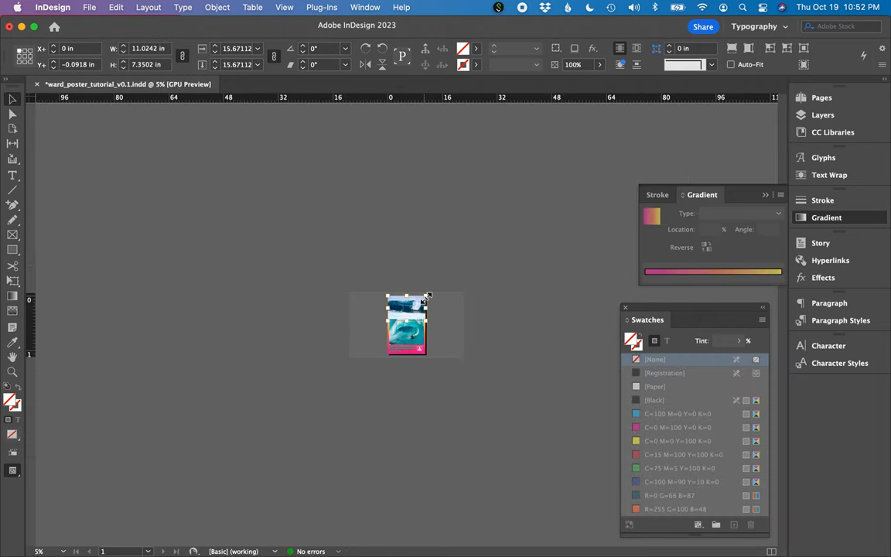
{"action": "left_click_drag", "start_coordinate": [427, 297], "coordinate": [495, 249]}
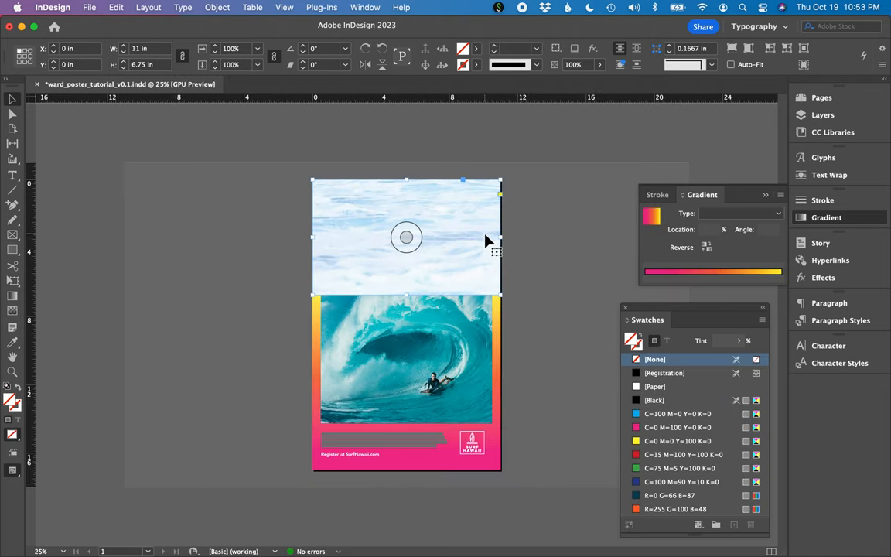
{"action": "right_click", "coordinate": [406, 238]}
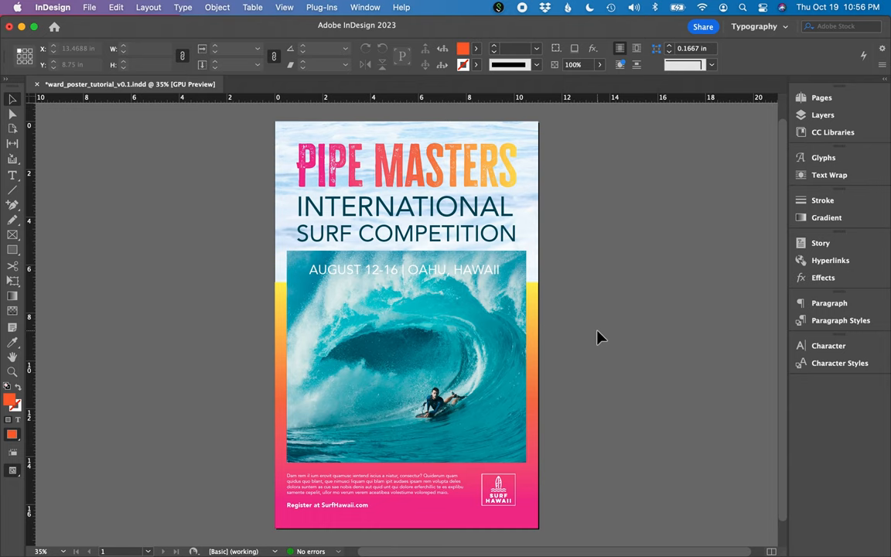
- Export the finished poster as an Adobe PDF (Interactive) file
{"action": "left_click", "coordinate": [826, 218]}
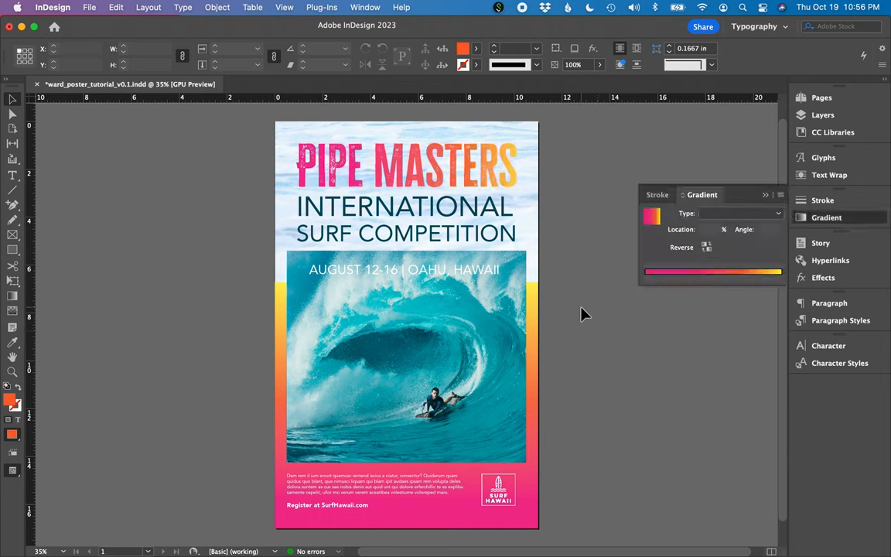
{"action": "left_click", "coordinate": [89, 7]}
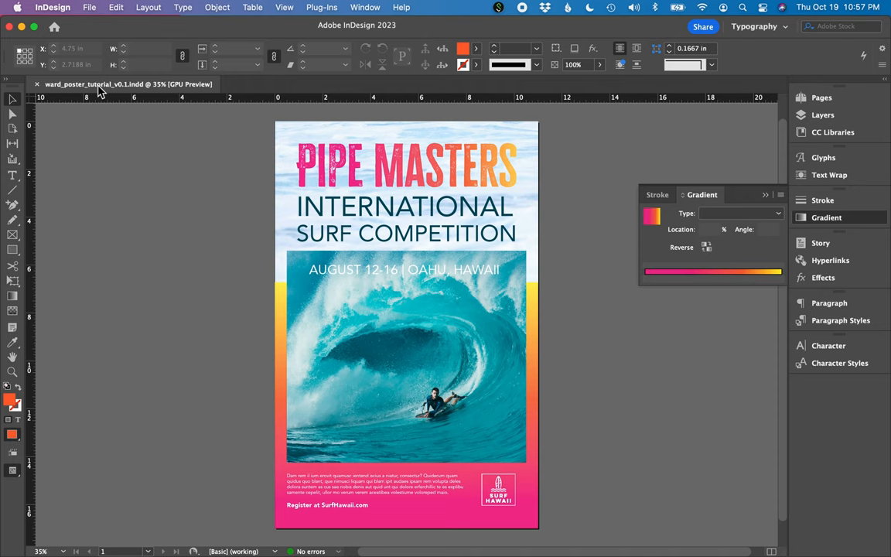
{"action": "mouse_move", "coordinate": [92, 261]}
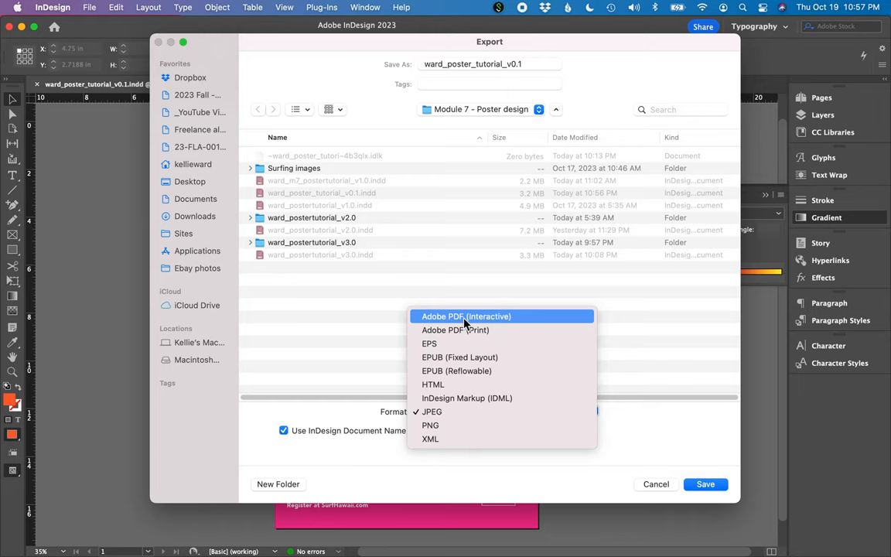
{"action": "mouse_move", "coordinate": [439, 326]}
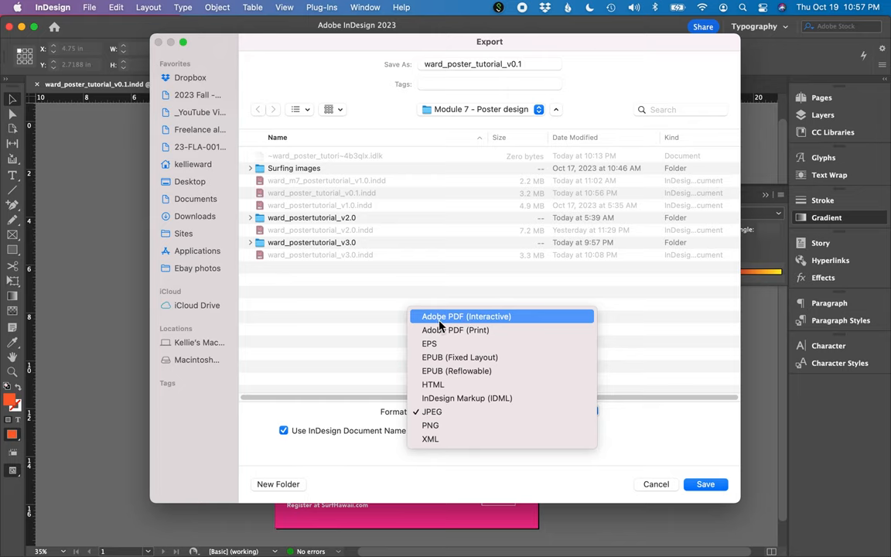
{"action": "left_click", "coordinate": [465, 316]}
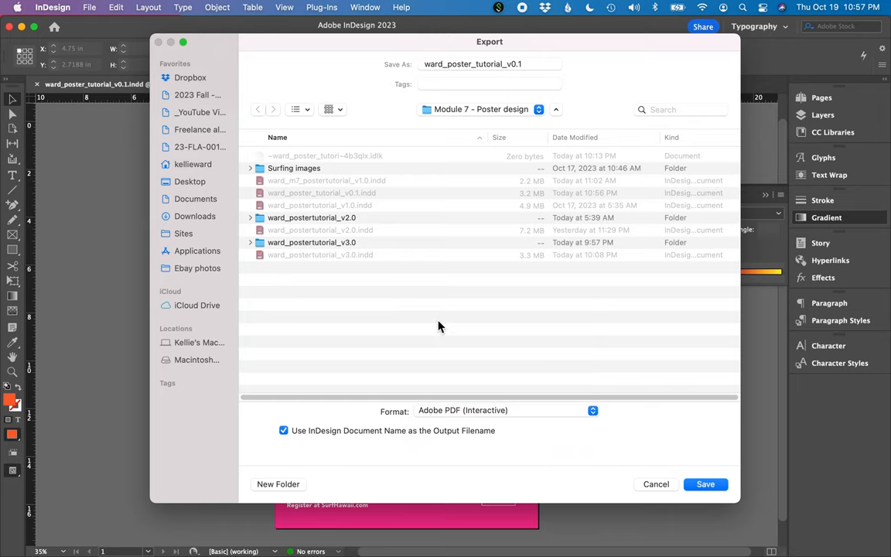
{"action": "left_click", "coordinate": [705, 484]}
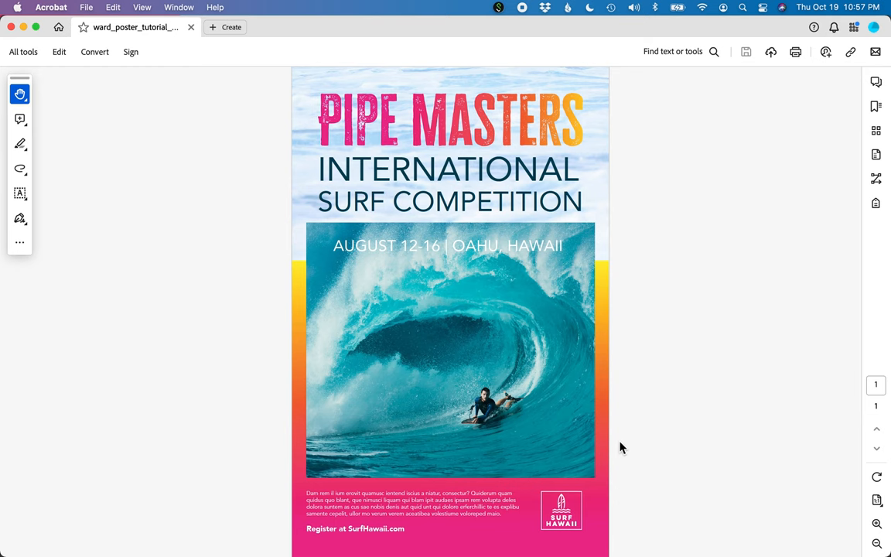